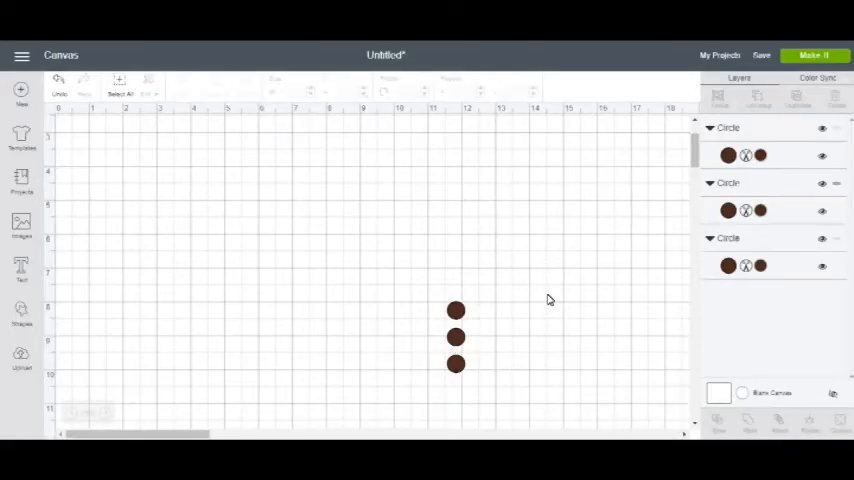
{"action": "mouse_move", "coordinate": [632, 256]}
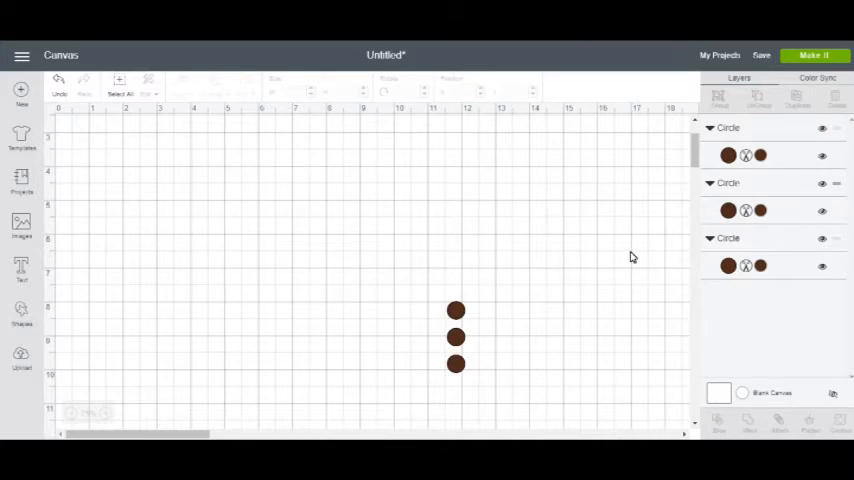
{"action": "mouse_move", "coordinate": [572, 332]}
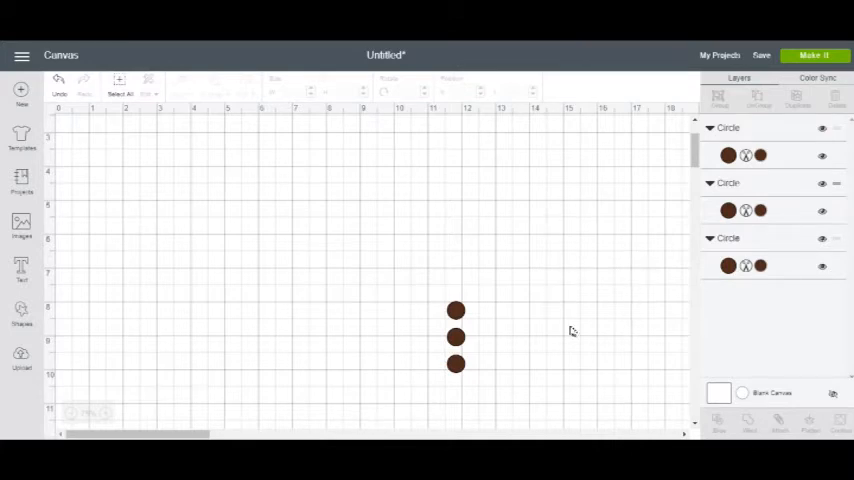
{"action": "mouse_move", "coordinate": [36, 328]}
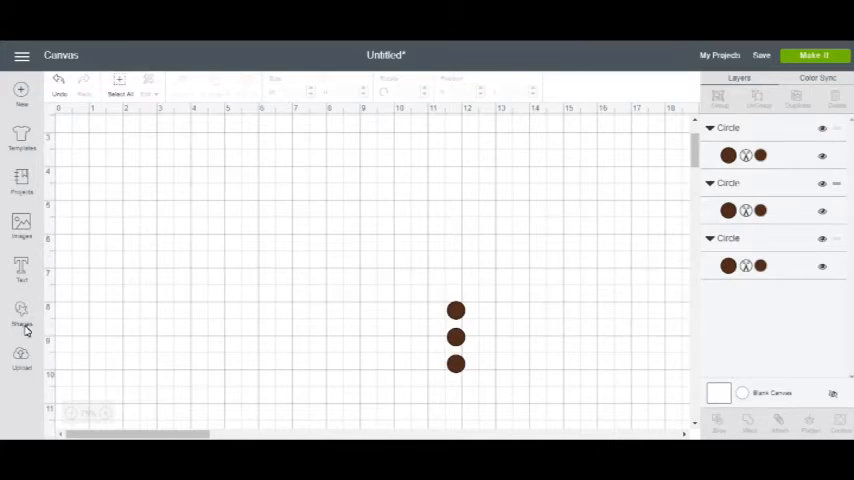
Step: Insert a Square shape, move it onto the grid and stretch it into a large card rectangle
{"action": "left_click", "coordinate": [20, 316]}
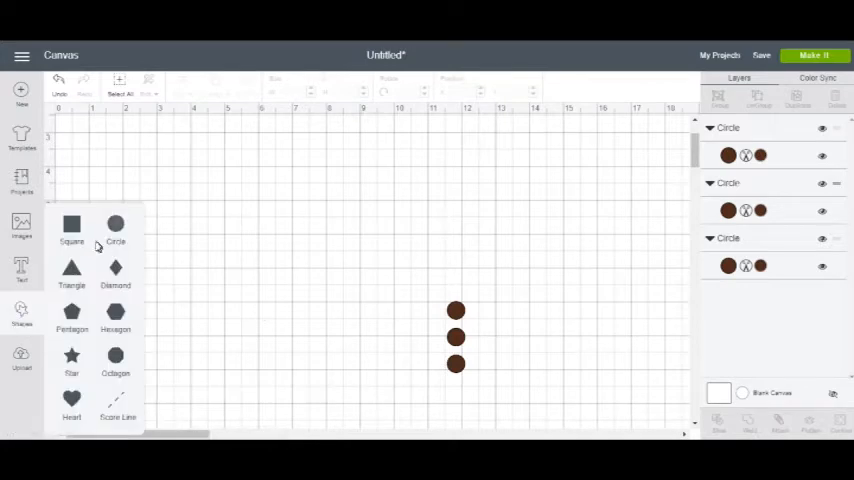
{"action": "left_click", "coordinate": [72, 222]}
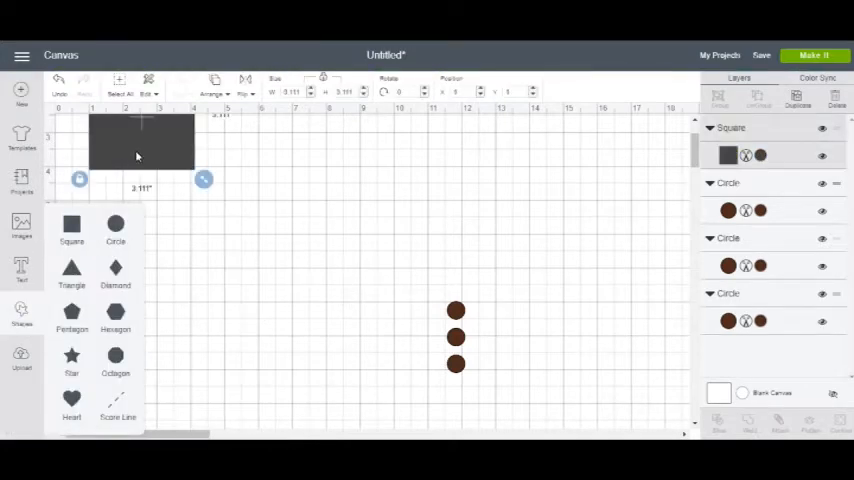
{"action": "left_click_drag", "start_coordinate": [140, 144], "coordinate": [272, 240]}
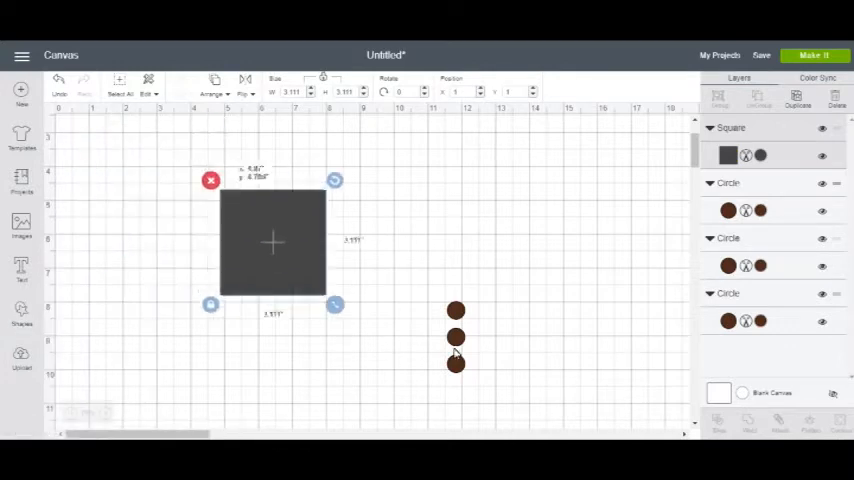
{"action": "left_click_drag", "start_coordinate": [272, 240], "coordinate": [292, 240]}
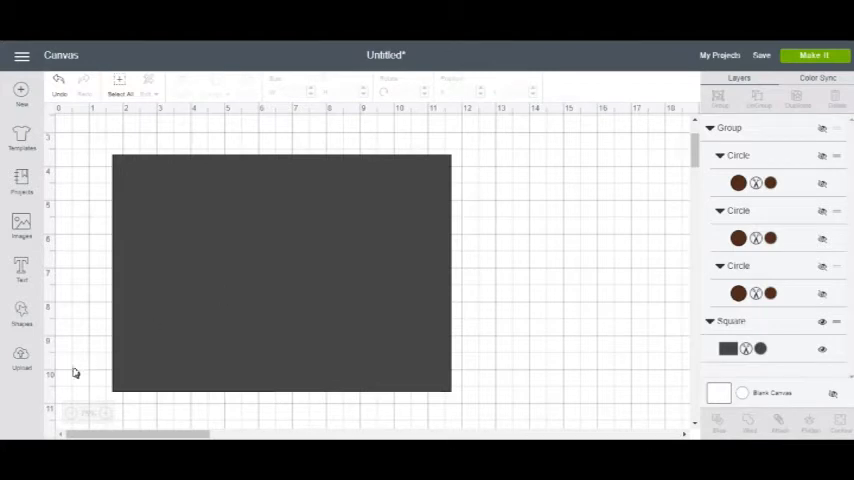
Step: Add a Score Line, centre it on the rectangle with Align Center, and recolour the rectangle tan
{"action": "left_click", "coordinate": [20, 316]}
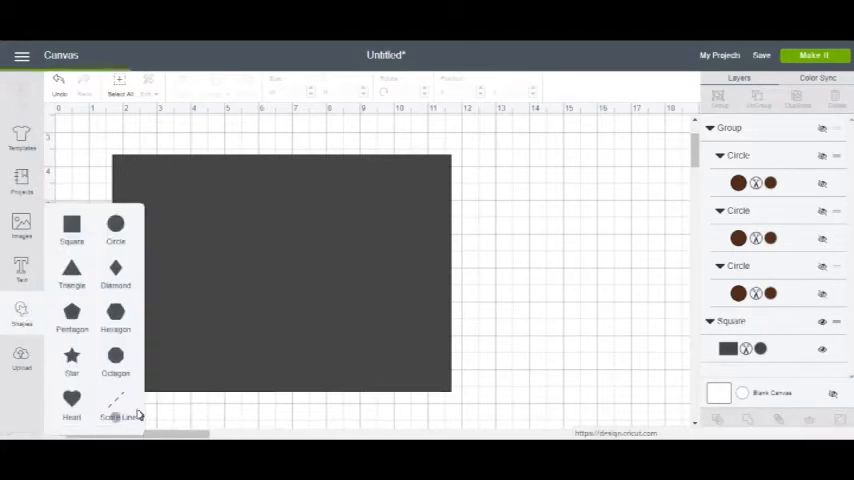
{"action": "left_click", "coordinate": [118, 410]}
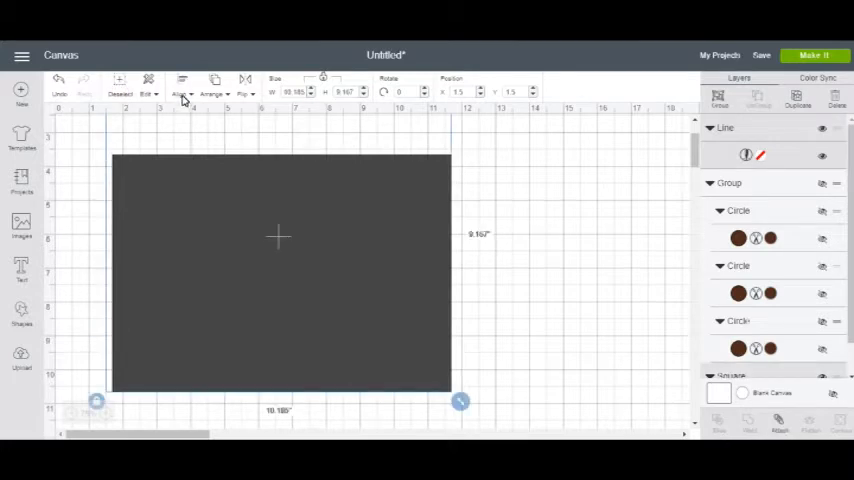
{"action": "left_click", "coordinate": [184, 84]}
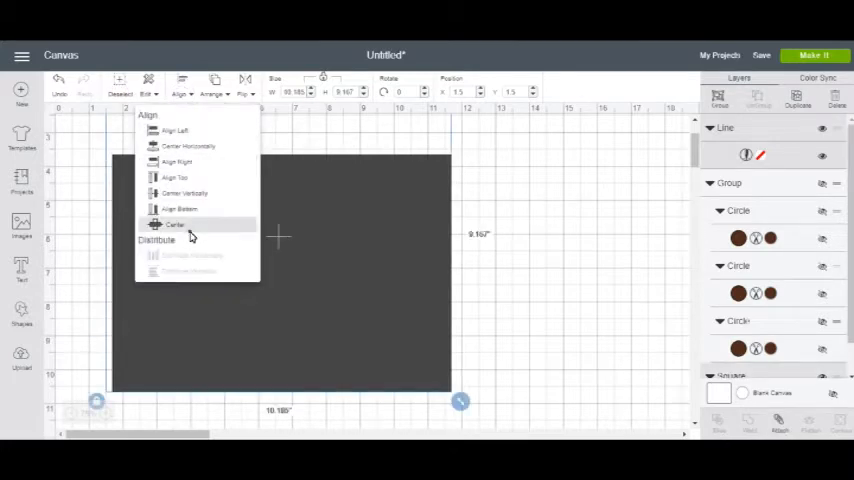
{"action": "left_click", "coordinate": [170, 222]}
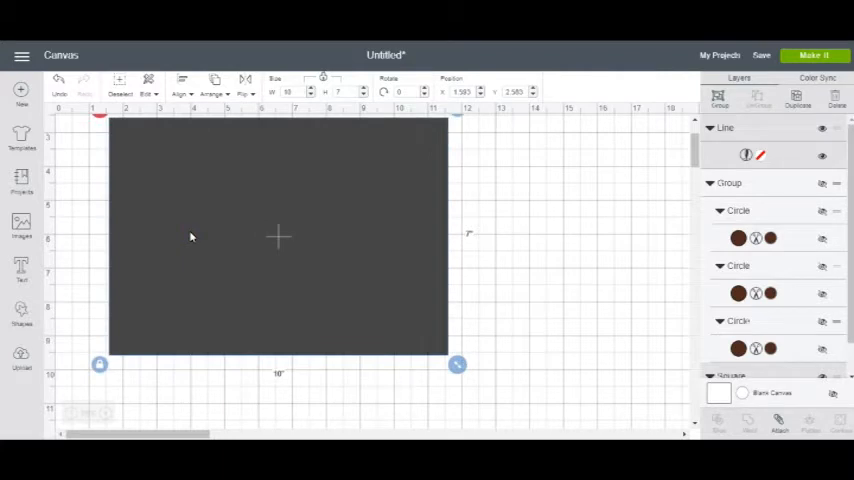
{"action": "mouse_move", "coordinate": [664, 276]}
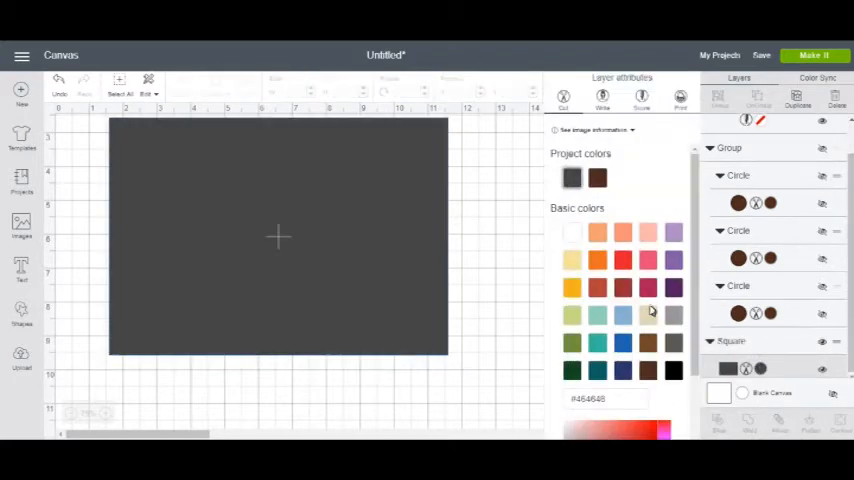
{"action": "left_click", "coordinate": [572, 288]}
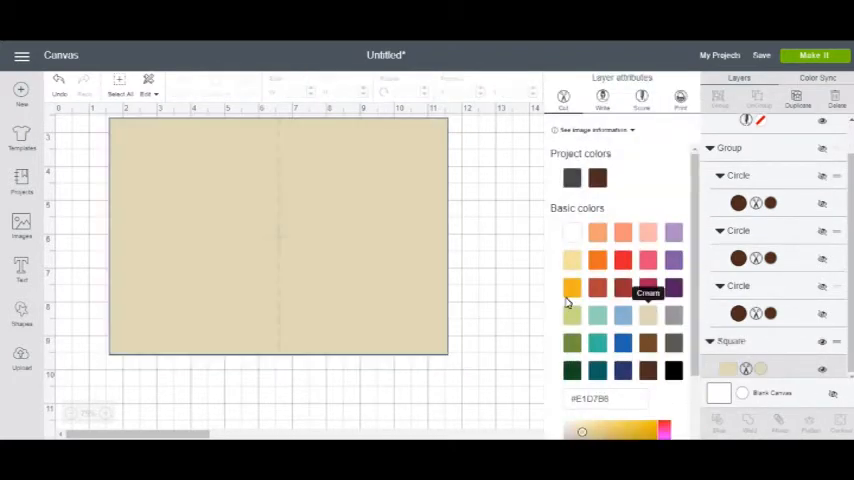
{"action": "mouse_move", "coordinate": [506, 250]}
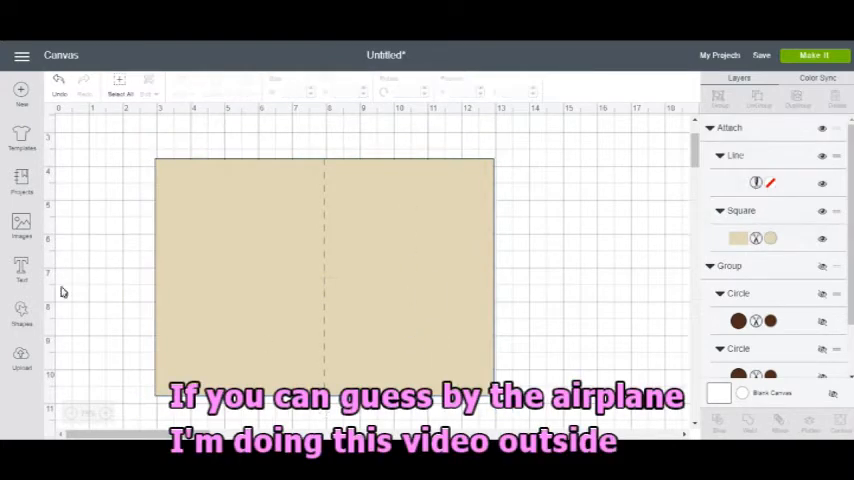
Step: Place a new square over the card's right half, aligned left and centred vertically on the card
{"action": "left_click", "coordinate": [18, 318]}
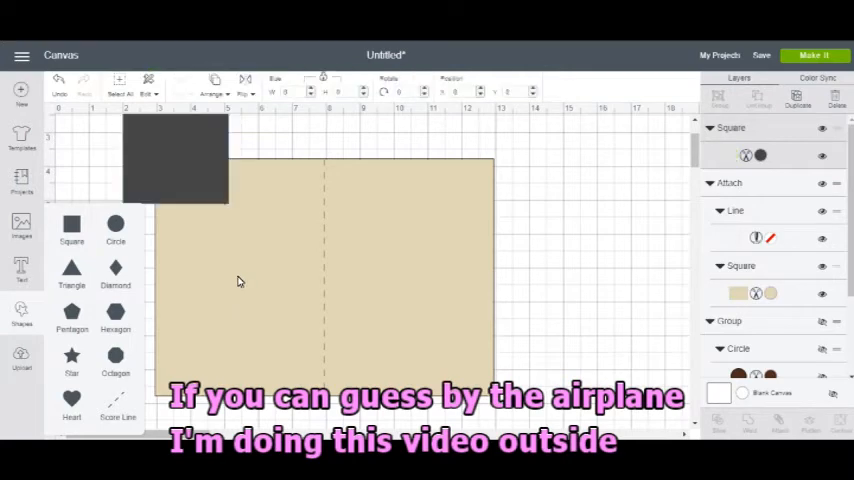
{"action": "left_click_drag", "start_coordinate": [176, 160], "coordinate": [250, 260]}
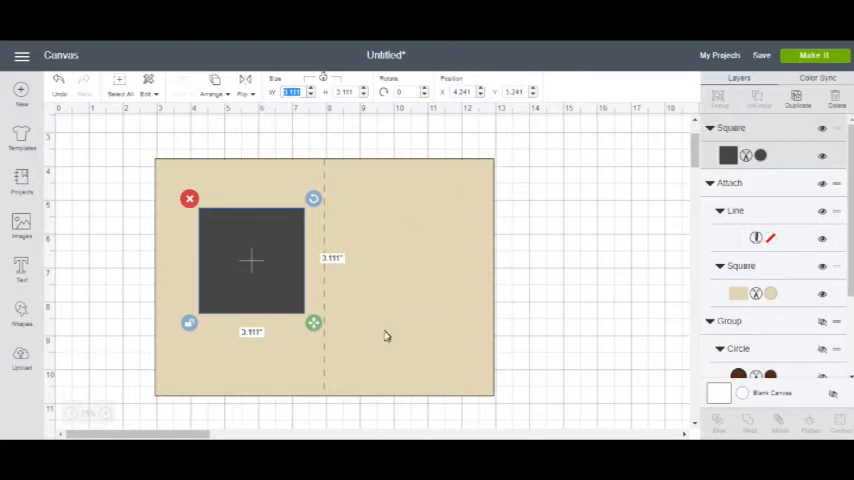
{"action": "mouse_move", "coordinate": [400, 230]}
{"action": "type", "text": "5"}
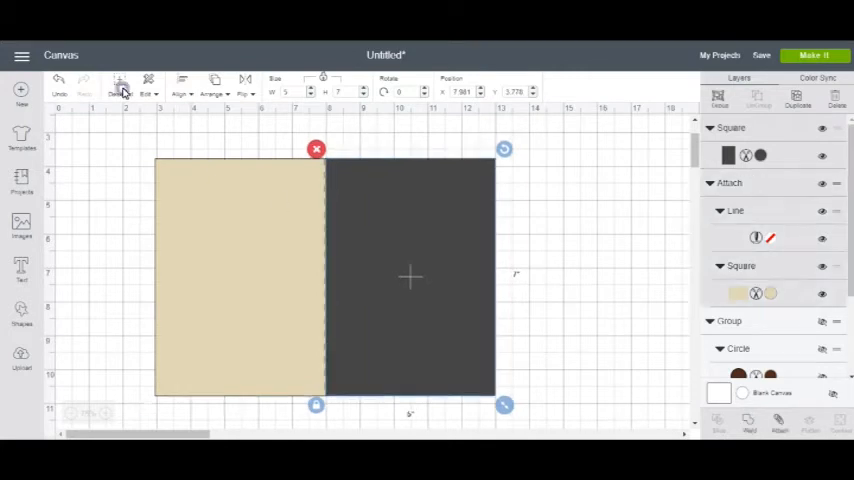
{"action": "left_click", "coordinate": [180, 92]}
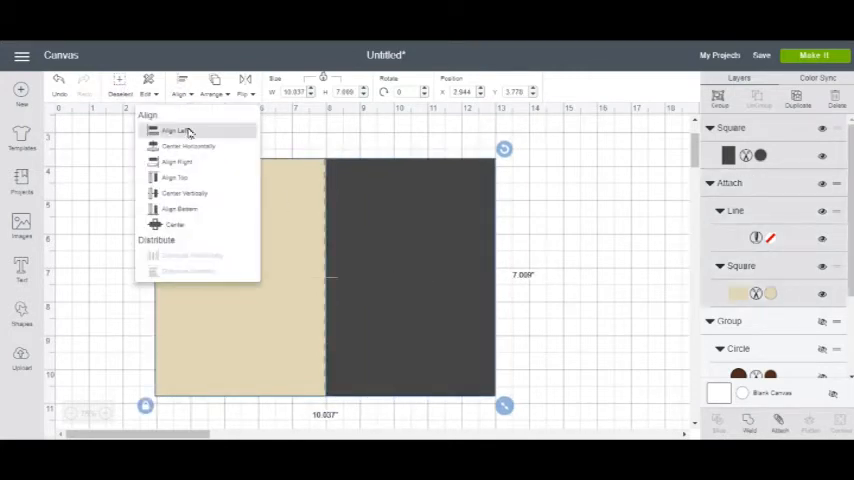
{"action": "left_click", "coordinate": [176, 130]}
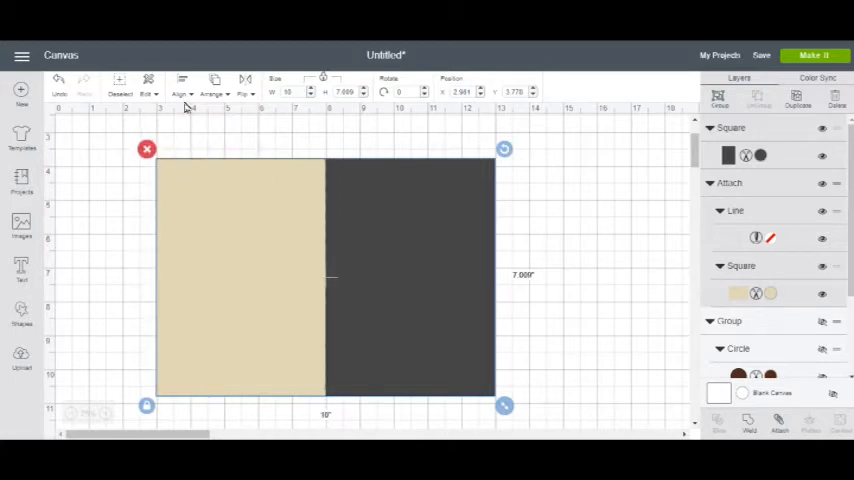
{"action": "left_click", "coordinate": [182, 88]}
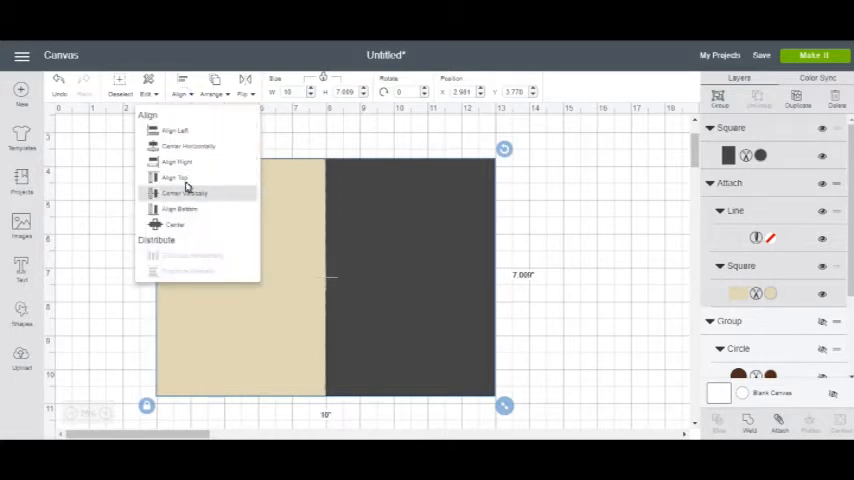
{"action": "left_click", "coordinate": [176, 192]}
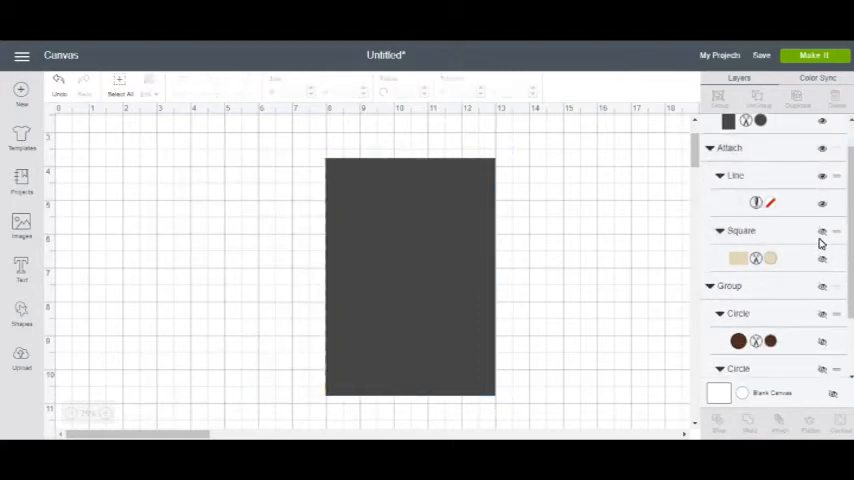
{"action": "mouse_move", "coordinate": [828, 190]}
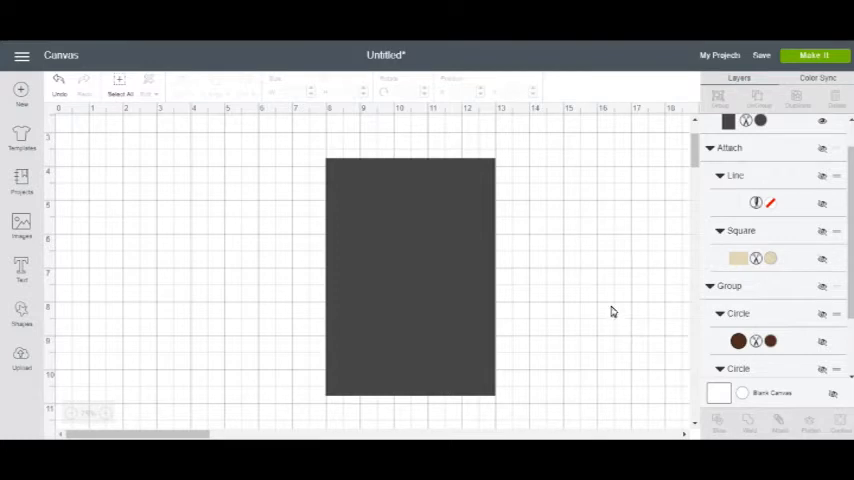
{"action": "mouse_move", "coordinate": [396, 250]}
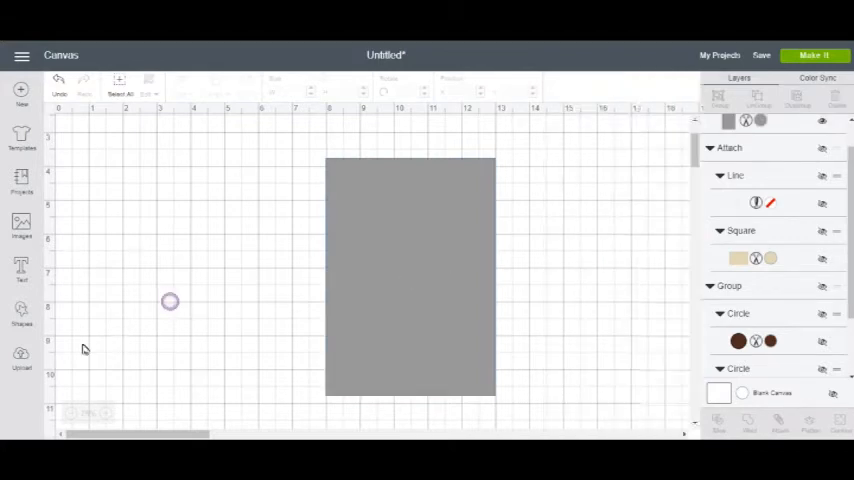
Step: Select the grey rectangle with its centre line in Layers and Attach them into one group
{"action": "left_click", "coordinate": [20, 320]}
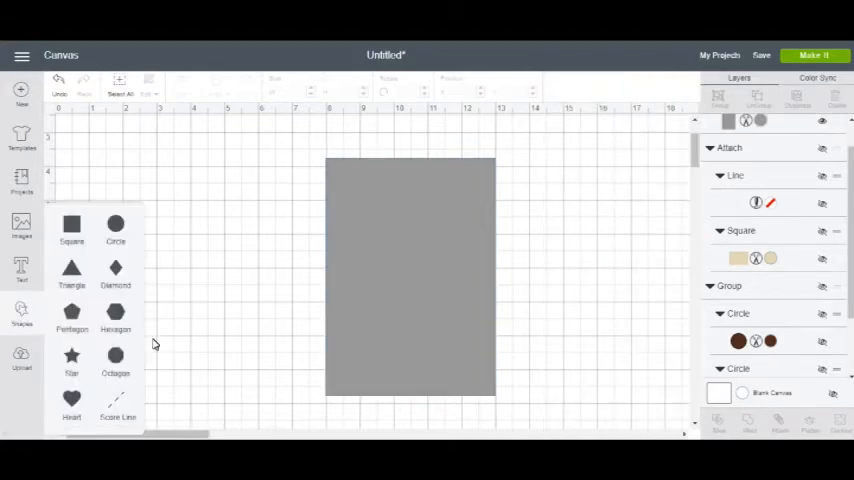
{"action": "mouse_move", "coordinate": [120, 404]}
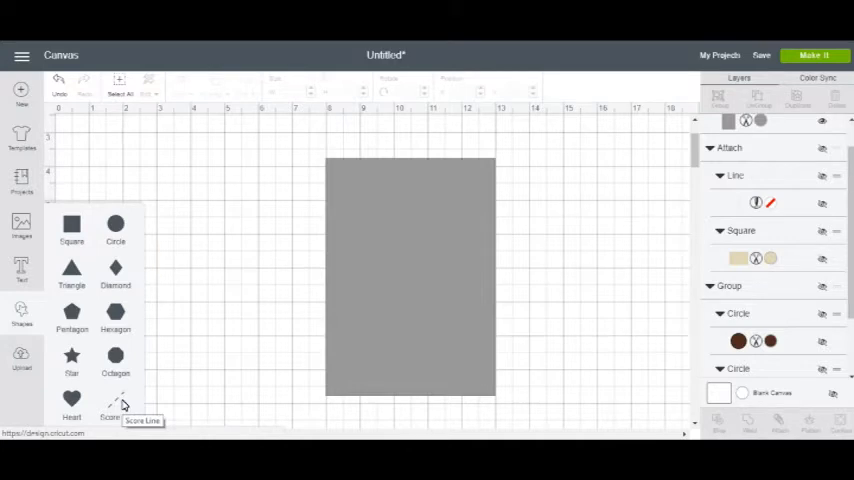
{"action": "mouse_move", "coordinate": [218, 328]}
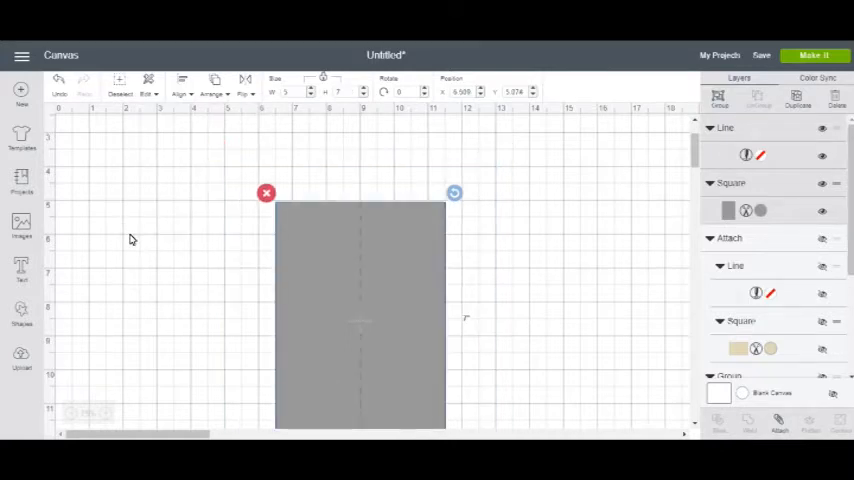
{"action": "mouse_move", "coordinate": [394, 208]}
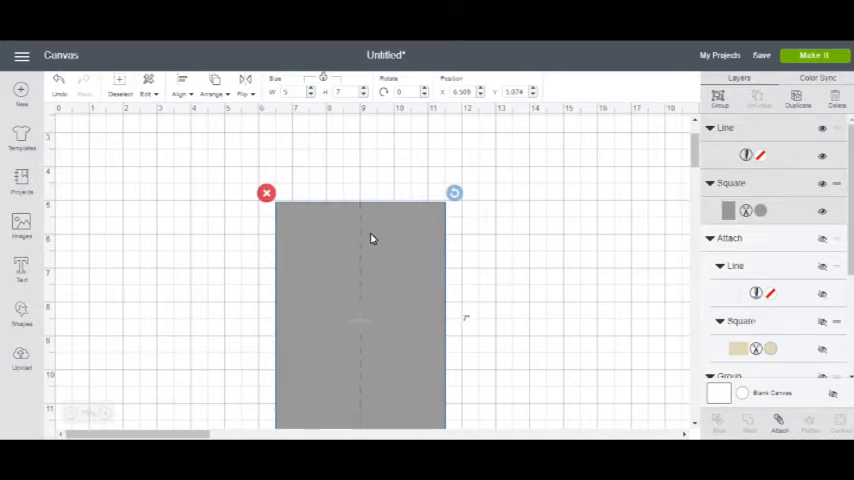
{"action": "mouse_move", "coordinate": [234, 288]}
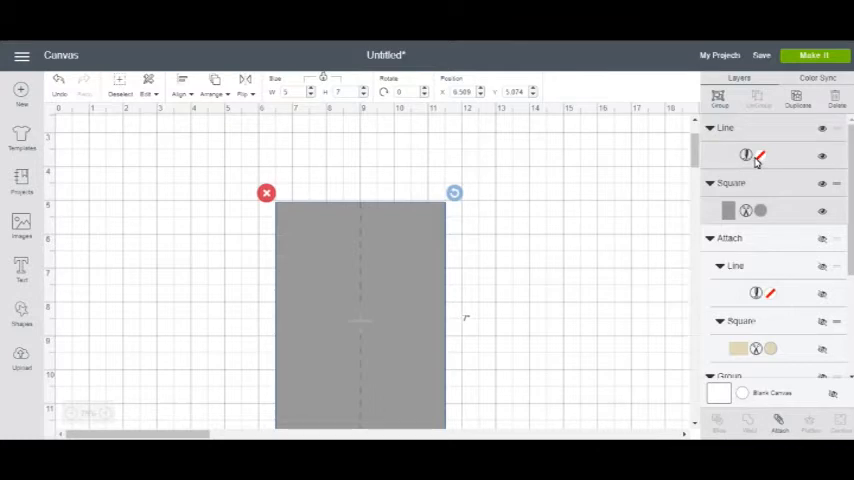
{"action": "mouse_move", "coordinate": [804, 138]}
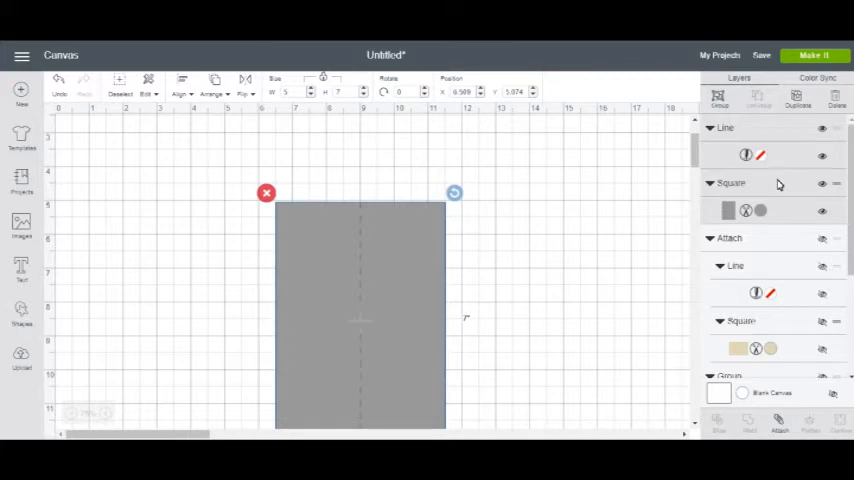
{"action": "left_click", "coordinate": [772, 156]}
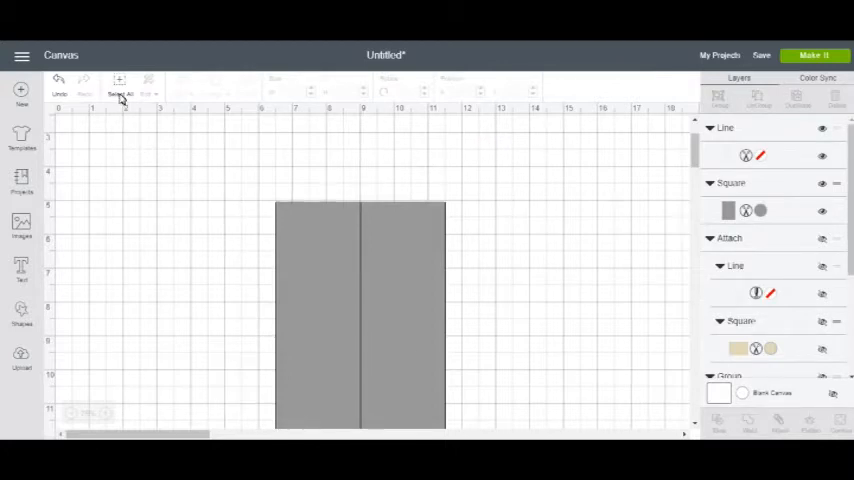
{"action": "left_click", "coordinate": [120, 82]}
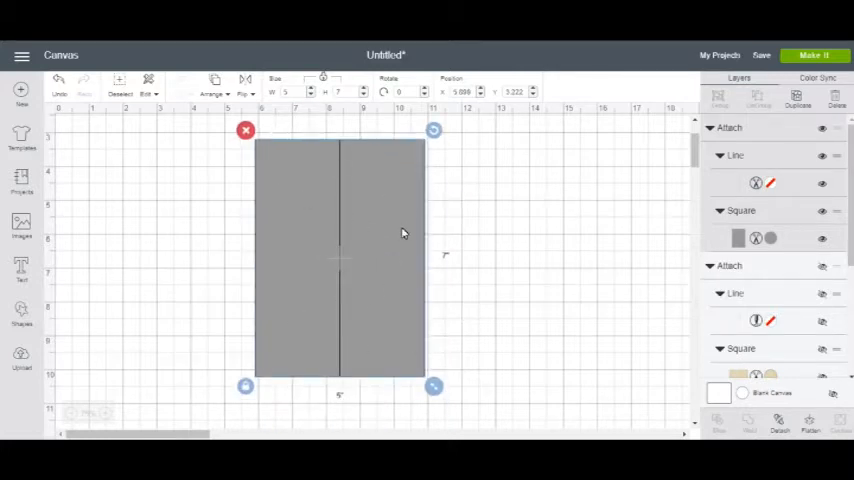
Step: Move the three brown button circles onto the card's centre line and bring them in front
{"action": "left_click_drag", "start_coordinate": [404, 234], "coordinate": [524, 298]}
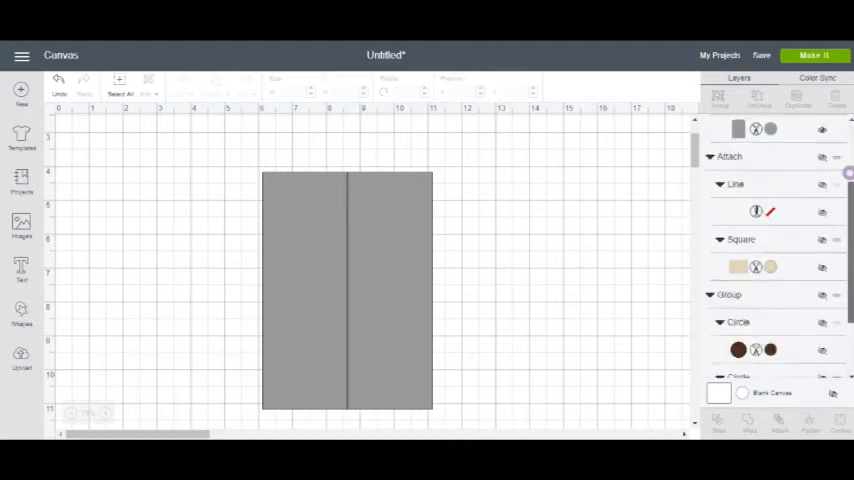
{"action": "scroll", "scroll_direction": "down", "scroll_amount": 3}
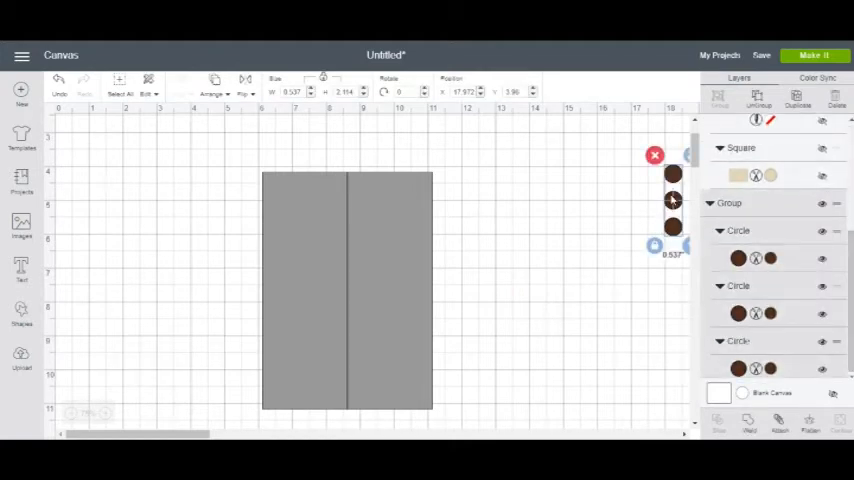
{"action": "left_click_drag", "start_coordinate": [672, 200], "coordinate": [510, 300]}
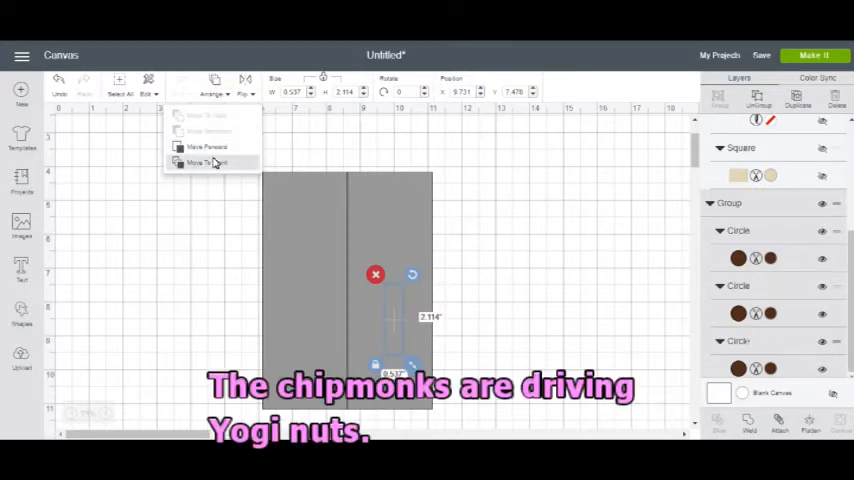
{"action": "left_click", "coordinate": [204, 164]}
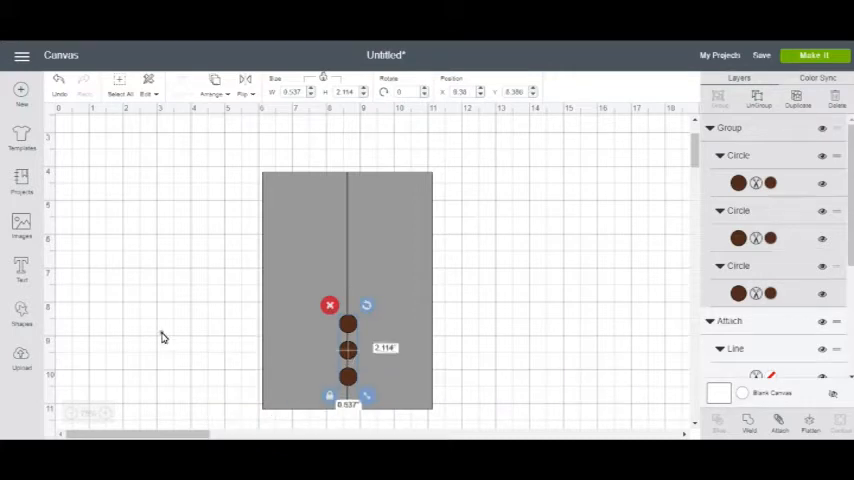
{"action": "left_click", "coordinate": [164, 336]}
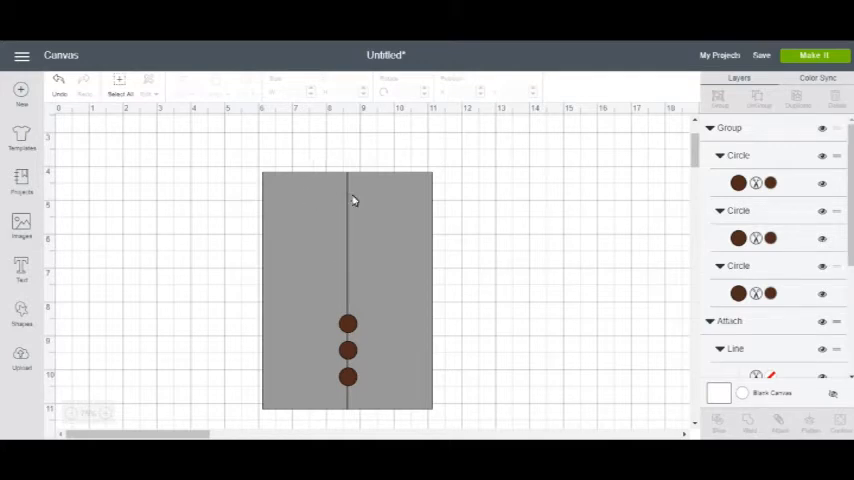
{"action": "mouse_move", "coordinate": [328, 180]}
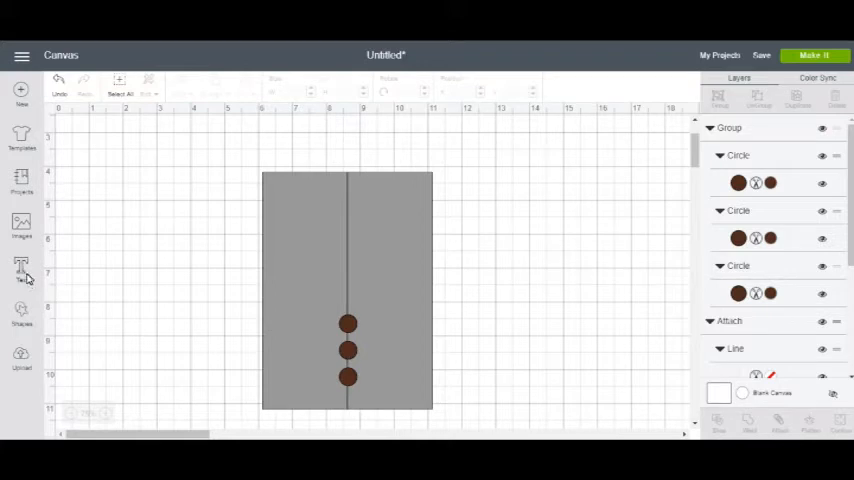
{"action": "mouse_move", "coordinate": [22, 320]}
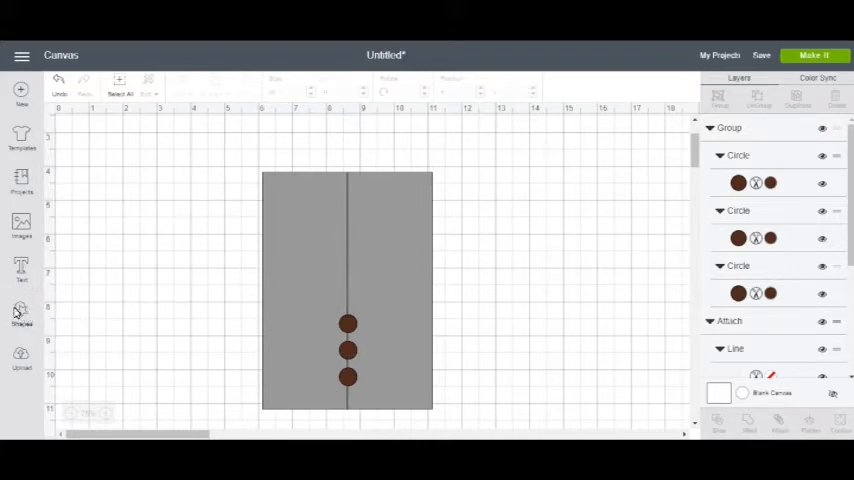
Step: Insert a Triangle, turn it upside down at the card top and widen it to span the card
{"action": "left_click", "coordinate": [20, 312]}
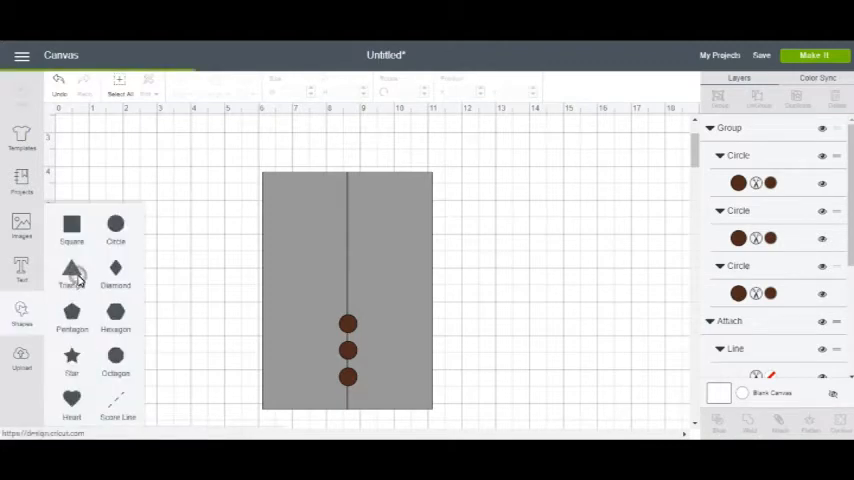
{"action": "left_click", "coordinate": [72, 270]}
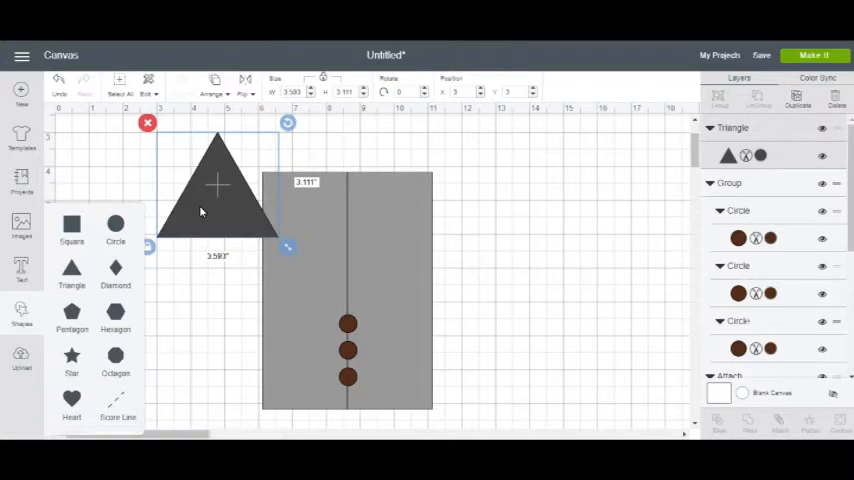
{"action": "left_click", "coordinate": [18, 322]}
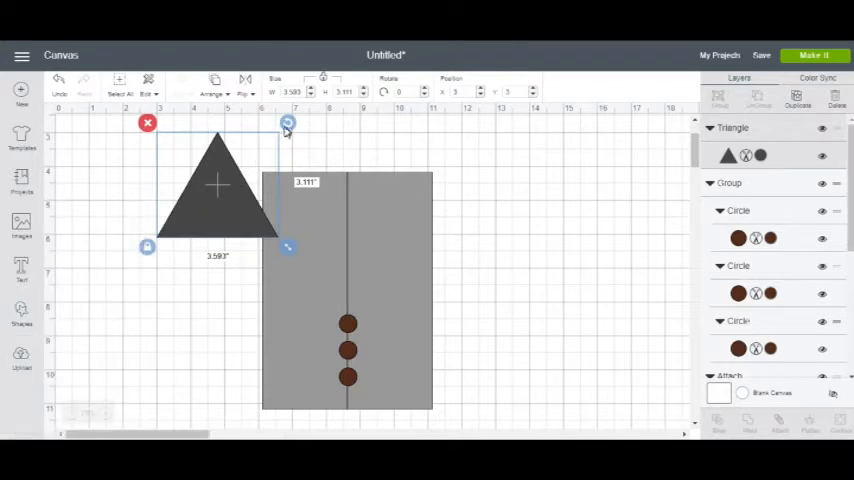
{"action": "left_click_drag", "start_coordinate": [288, 122], "coordinate": [312, 198]}
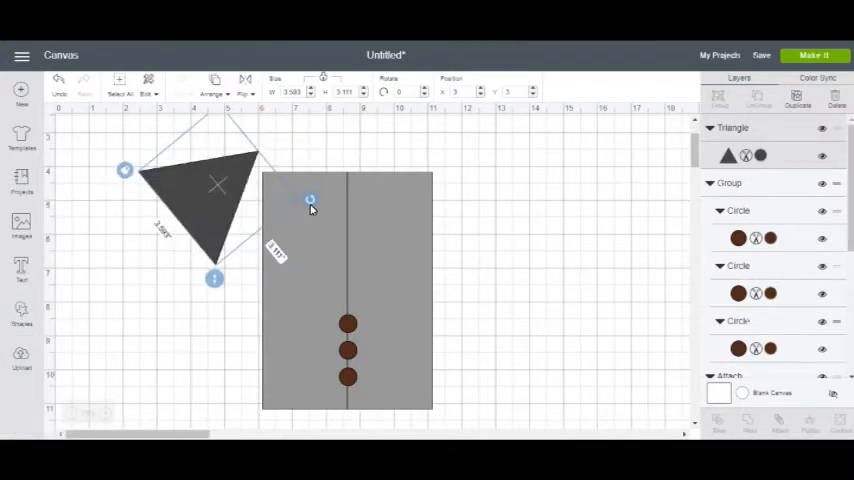
{"action": "left_click_drag", "start_coordinate": [310, 200], "coordinate": [304, 216]}
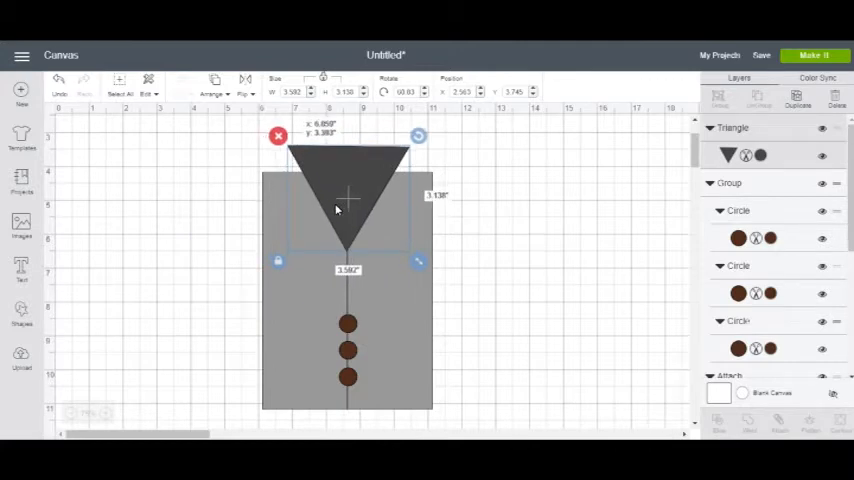
{"action": "left_click_drag", "start_coordinate": [418, 262], "coordinate": [482, 312]}
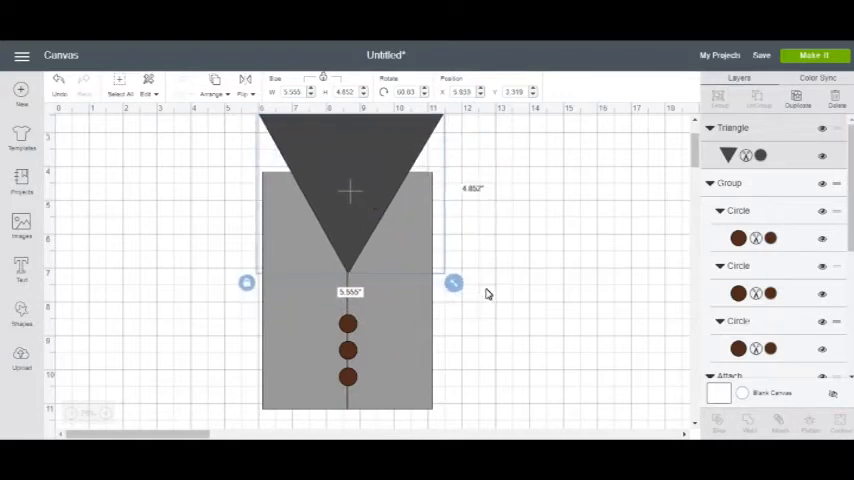
{"action": "left_click_drag", "start_coordinate": [454, 284], "coordinate": [484, 308]}
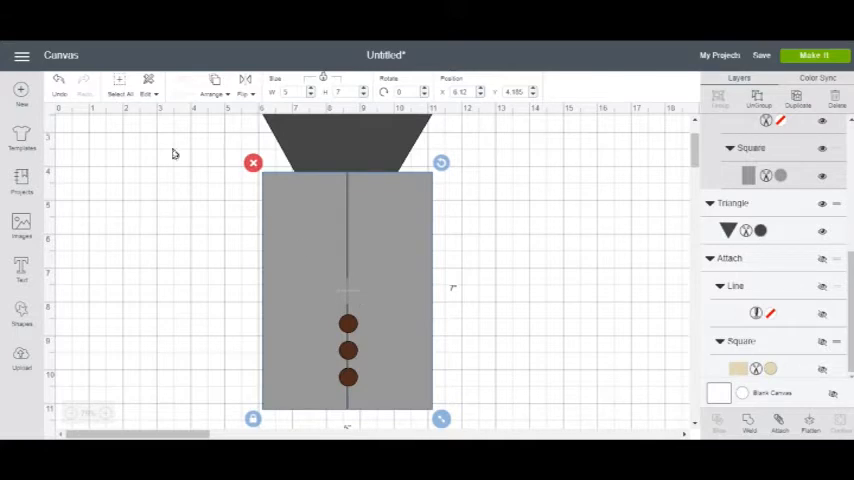
Step: Use Arrange > Move Backward to send the card behind the triangle, forming the V-neck
{"action": "left_click", "coordinate": [210, 82]}
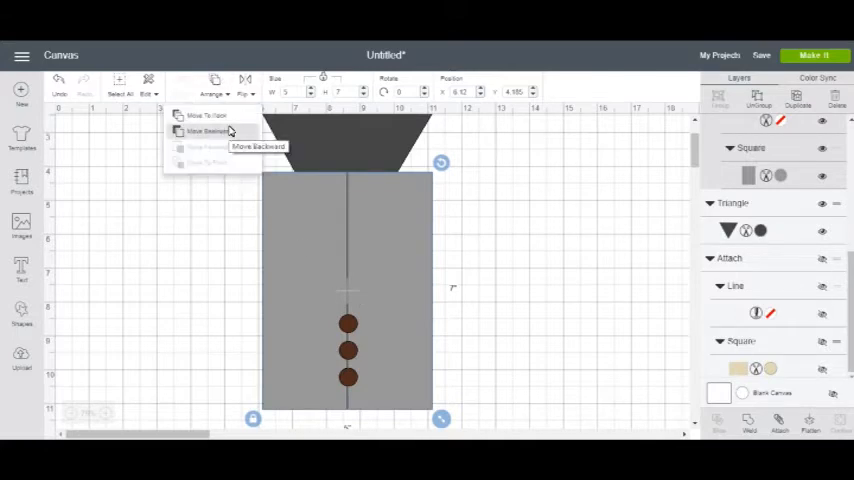
{"action": "left_click", "coordinate": [200, 132]}
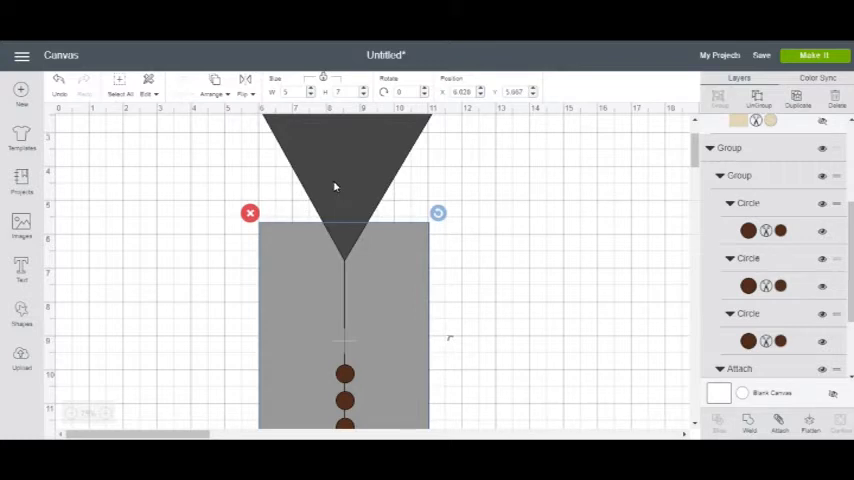
{"action": "mouse_move", "coordinate": [258, 172]}
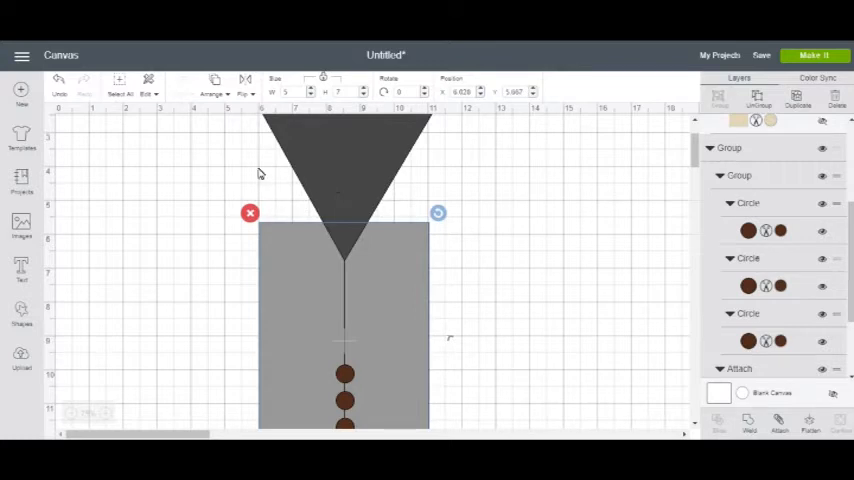
{"action": "mouse_move", "coordinate": [348, 368]}
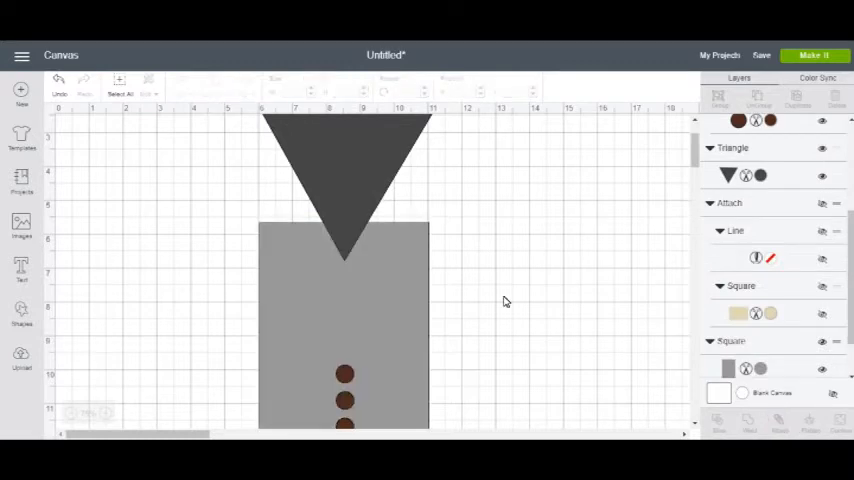
{"action": "mouse_move", "coordinate": [416, 230]}
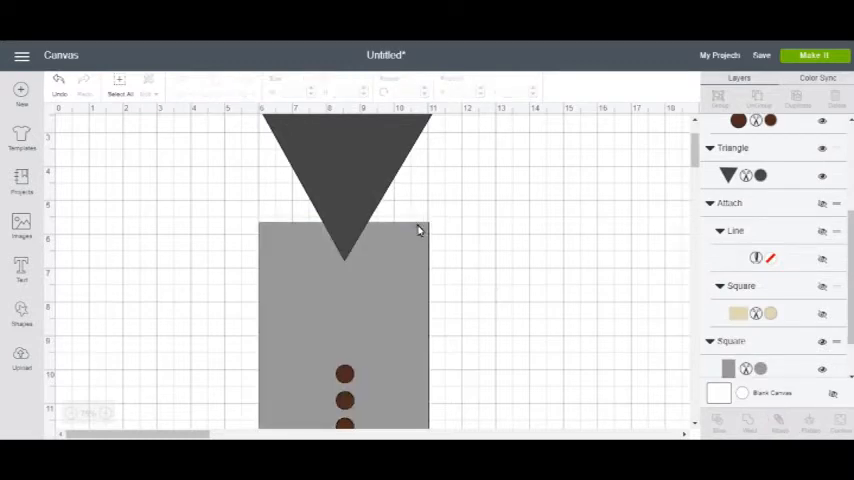
Step: Slice the triangle against the card and keep the card with the V-shaped neckline notch
{"action": "left_click", "coordinate": [344, 180]}
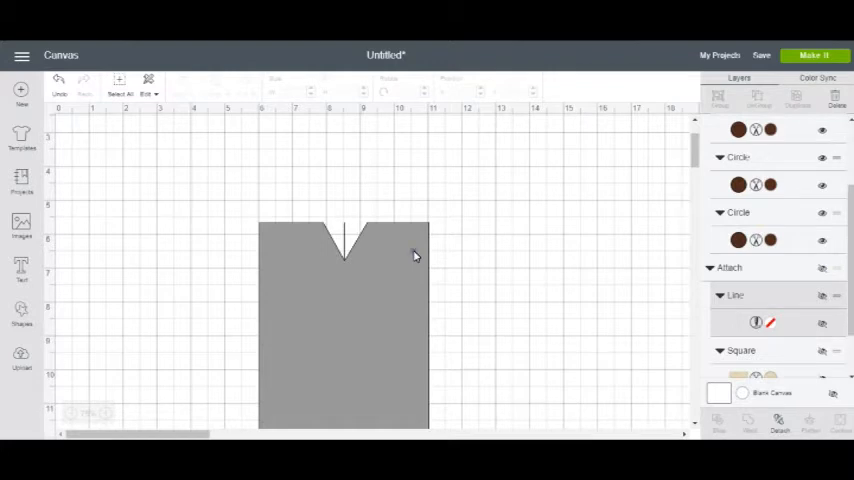
{"action": "left_click", "coordinate": [212, 84]}
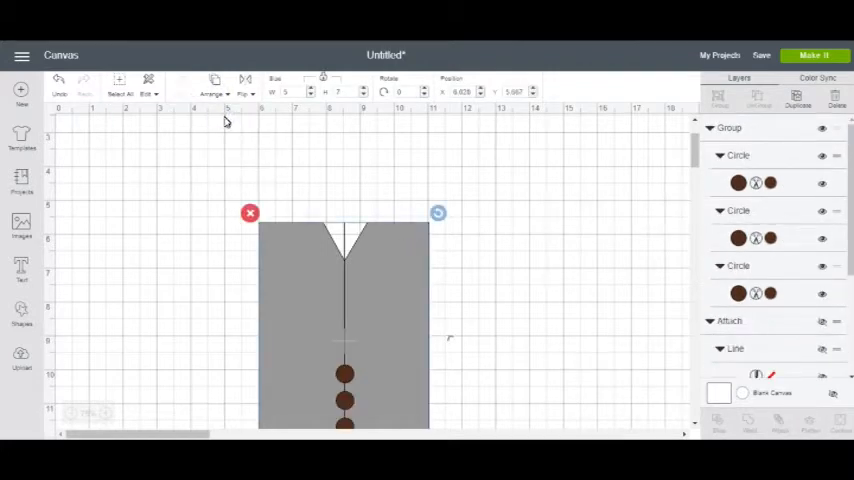
{"action": "left_click", "coordinate": [204, 284]}
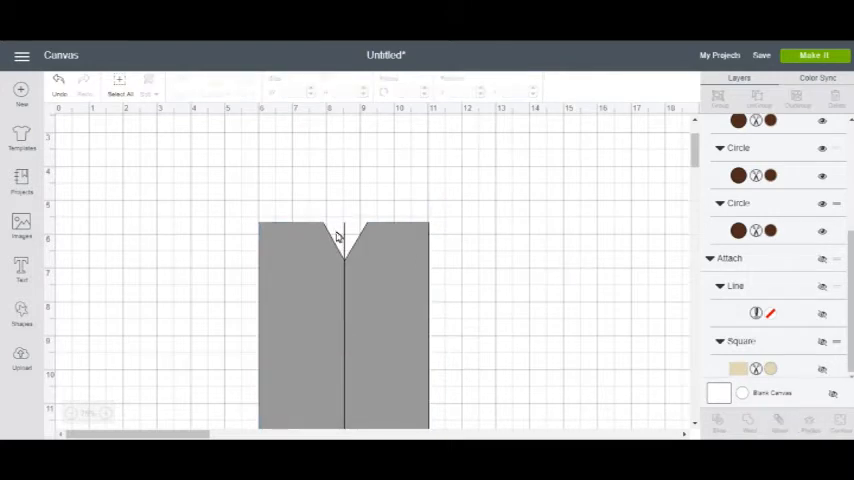
{"action": "mouse_move", "coordinate": [350, 232]}
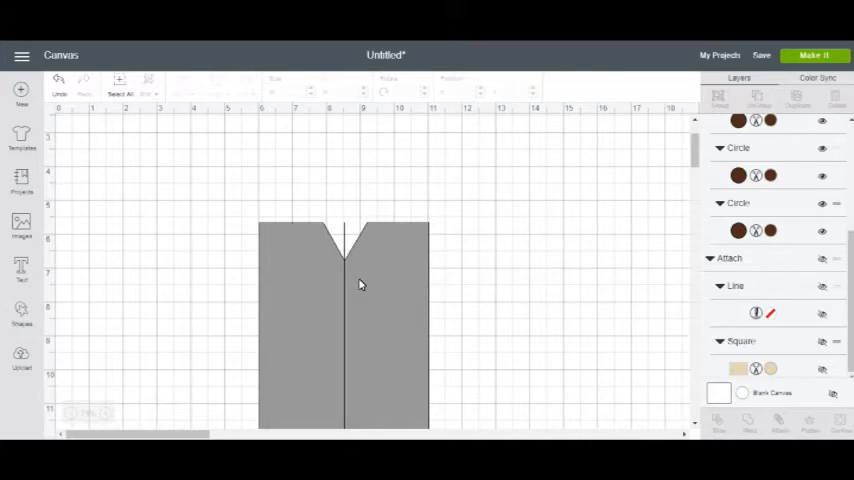
{"action": "mouse_move", "coordinate": [24, 272]}
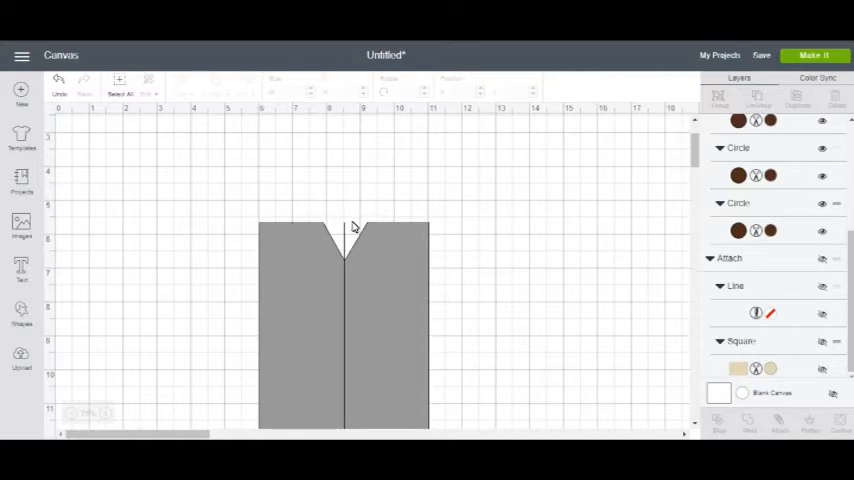
{"action": "mouse_move", "coordinate": [370, 216]}
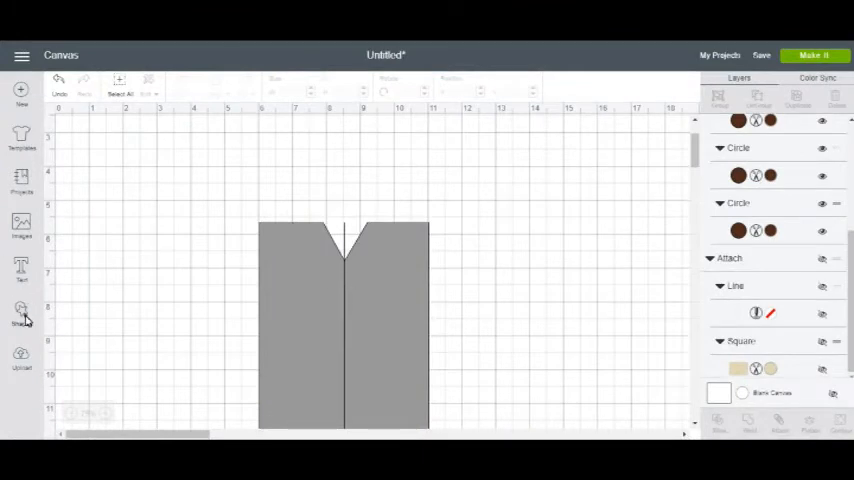
Step: Insert a Square, move it over the right side of the neckline, tilt it to the V and shrink it
{"action": "left_click", "coordinate": [20, 316]}
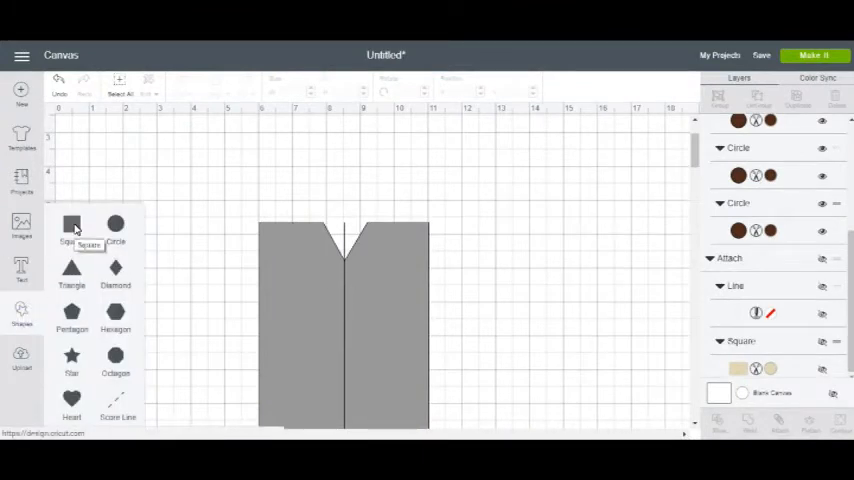
{"action": "mouse_move", "coordinate": [222, 202]}
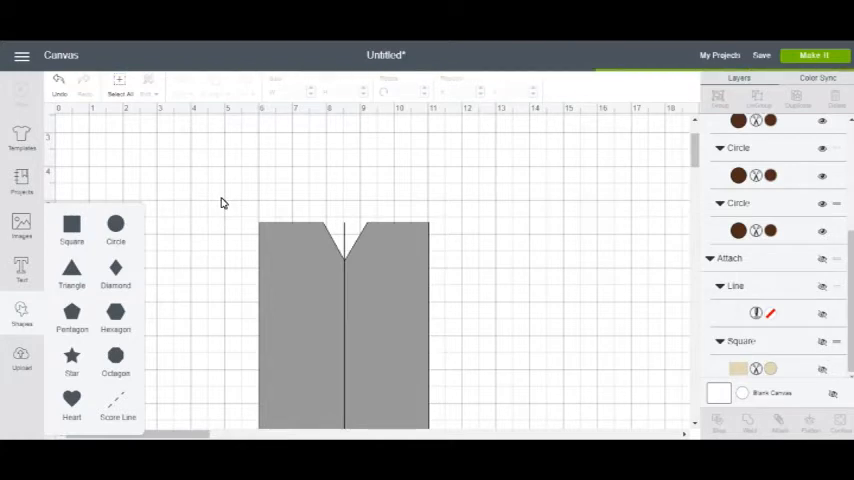
{"action": "left_click", "coordinate": [70, 220]}
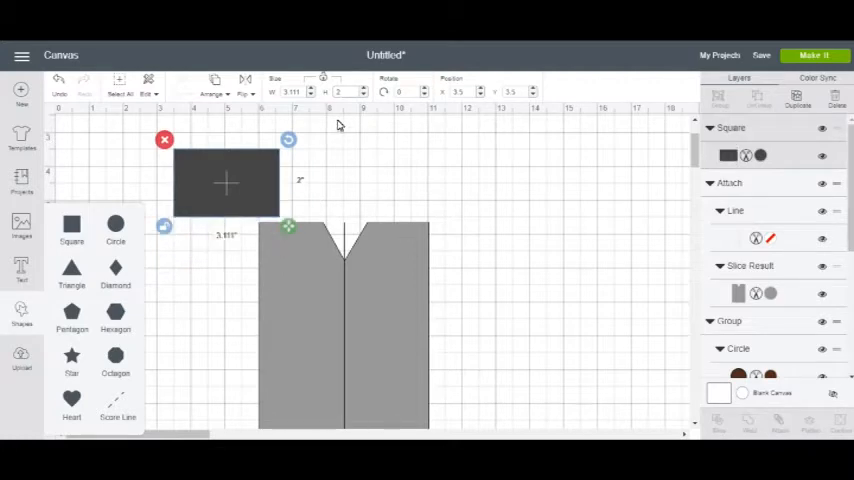
{"action": "left_click_drag", "start_coordinate": [228, 182], "coordinate": [256, 178]}
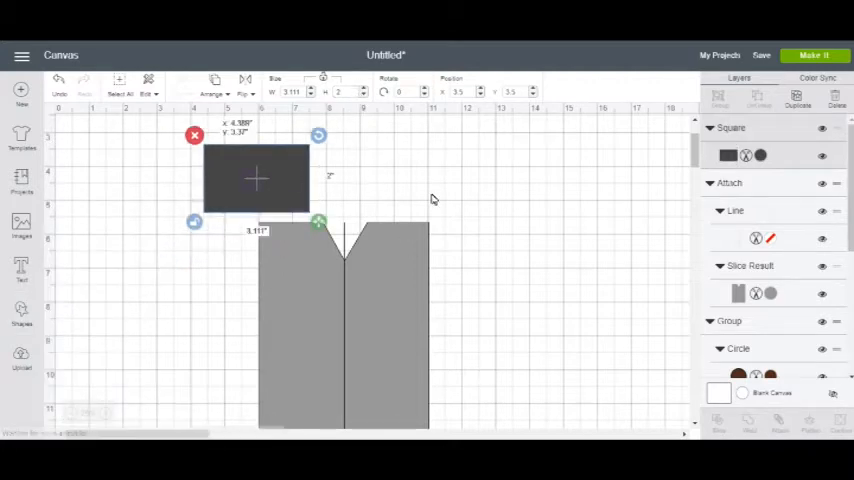
{"action": "left_click_drag", "start_coordinate": [256, 178], "coordinate": [436, 216]}
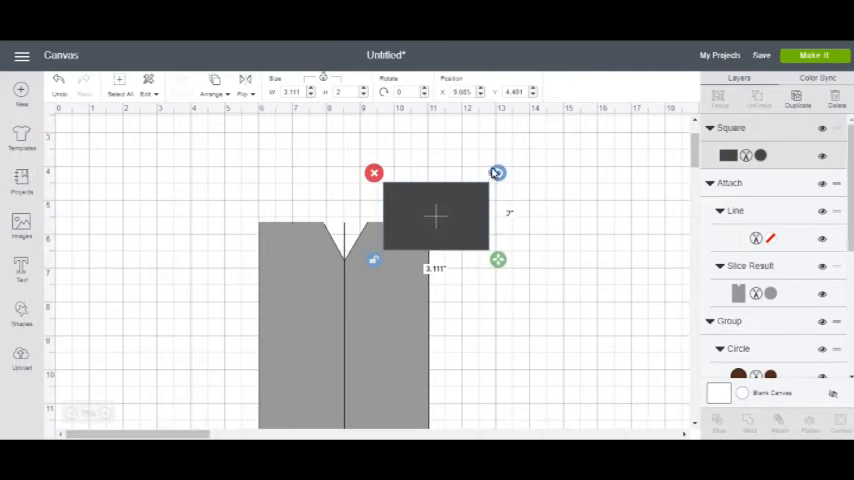
{"action": "left_click_drag", "start_coordinate": [496, 172], "coordinate": [460, 144]}
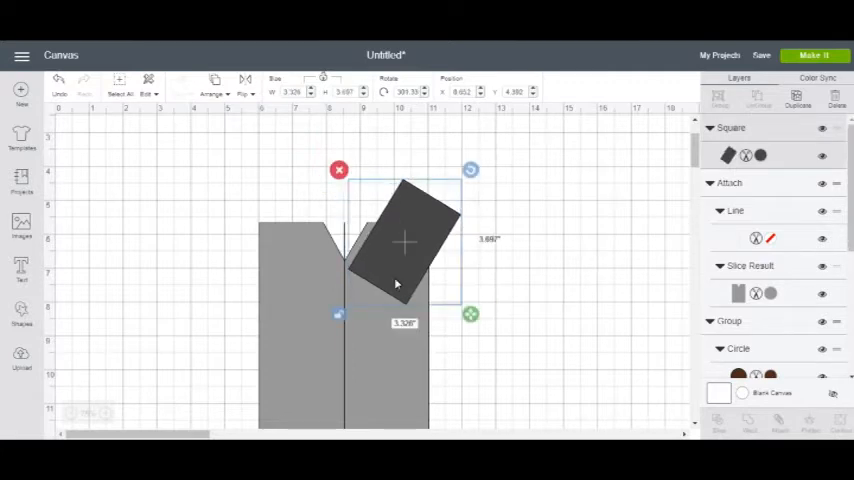
{"action": "left_click_drag", "start_coordinate": [404, 242], "coordinate": [400, 236]}
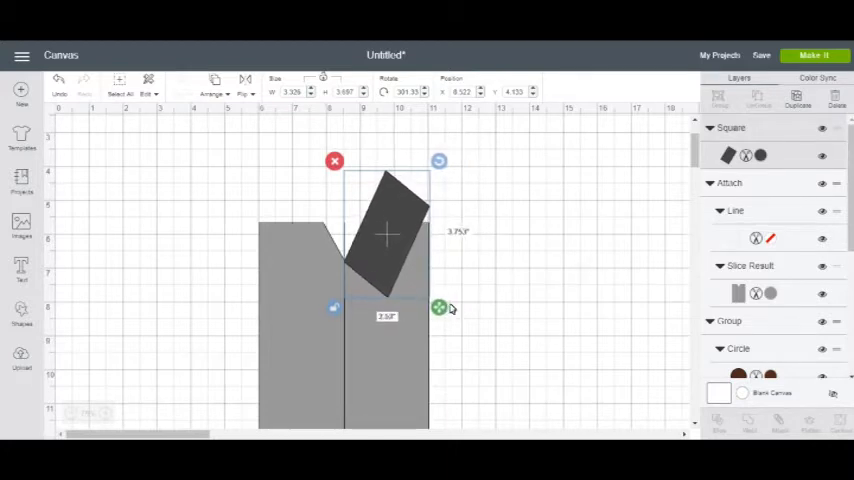
{"action": "left_click_drag", "start_coordinate": [440, 308], "coordinate": [450, 300]}
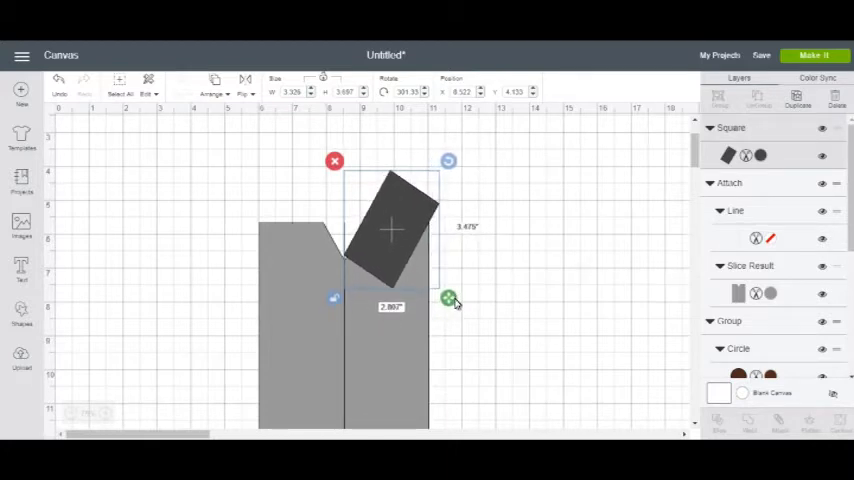
{"action": "left_click_drag", "start_coordinate": [448, 300], "coordinate": [446, 304]}
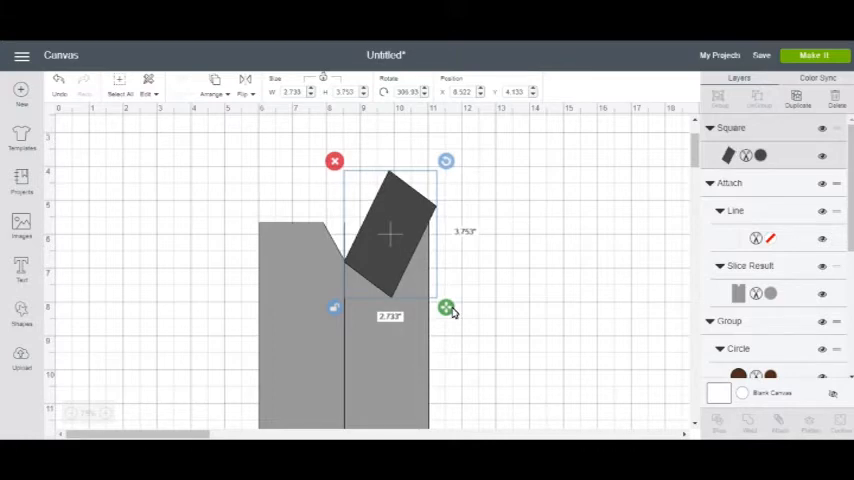
{"action": "mouse_move", "coordinate": [440, 330]}
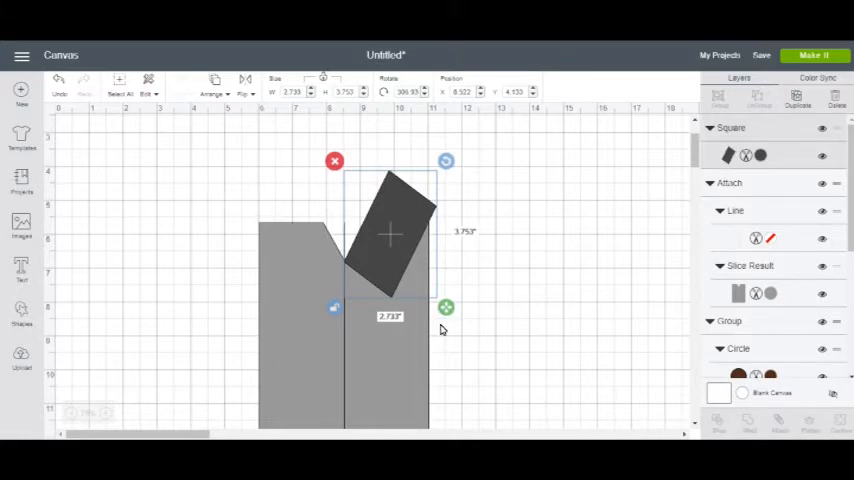
{"action": "mouse_move", "coordinate": [440, 336]}
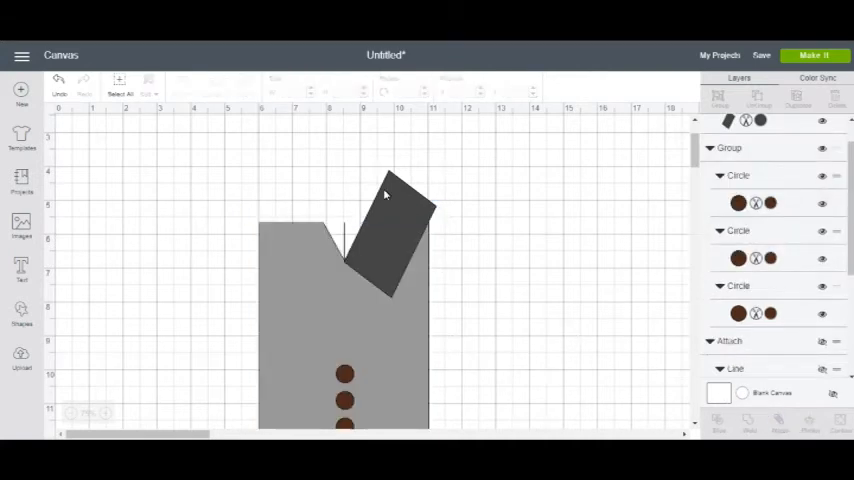
Step: Slice the tilted rectangle against the shirt, bring the collar piece to front and place it on the right neckline
{"action": "left_click", "coordinate": [384, 200]}
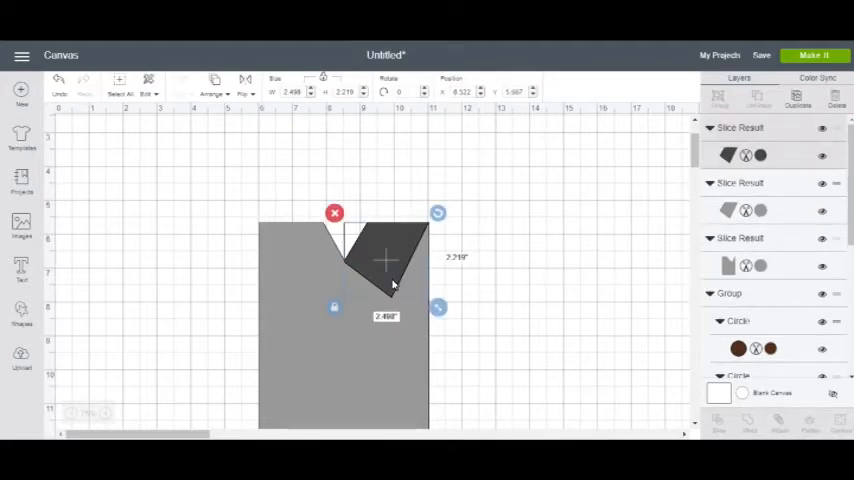
{"action": "left_click_drag", "start_coordinate": [384, 260], "coordinate": [556, 256]}
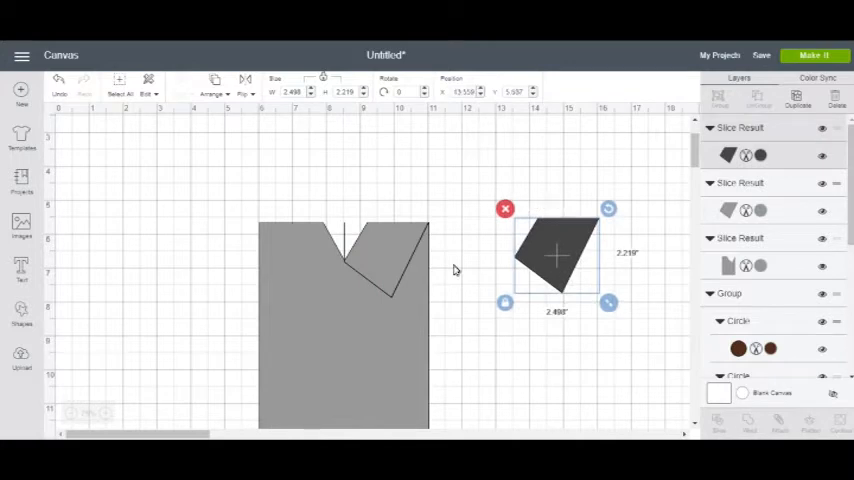
{"action": "mouse_move", "coordinate": [402, 212]}
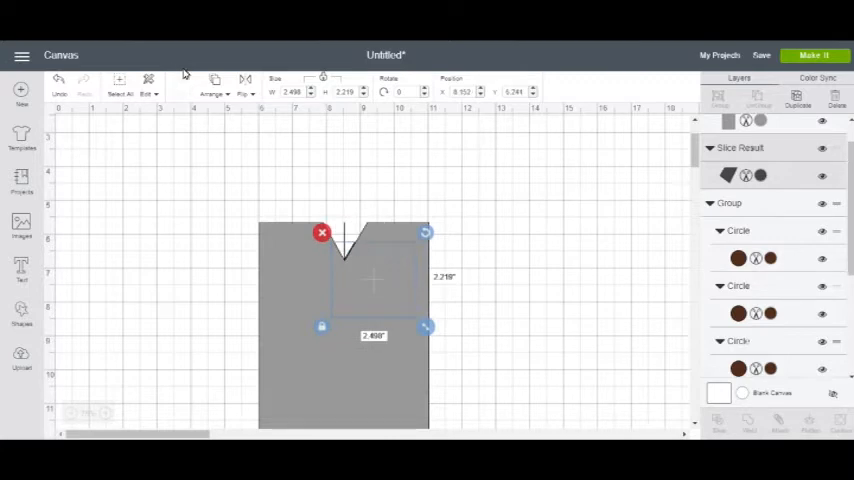
{"action": "left_click", "coordinate": [214, 92]}
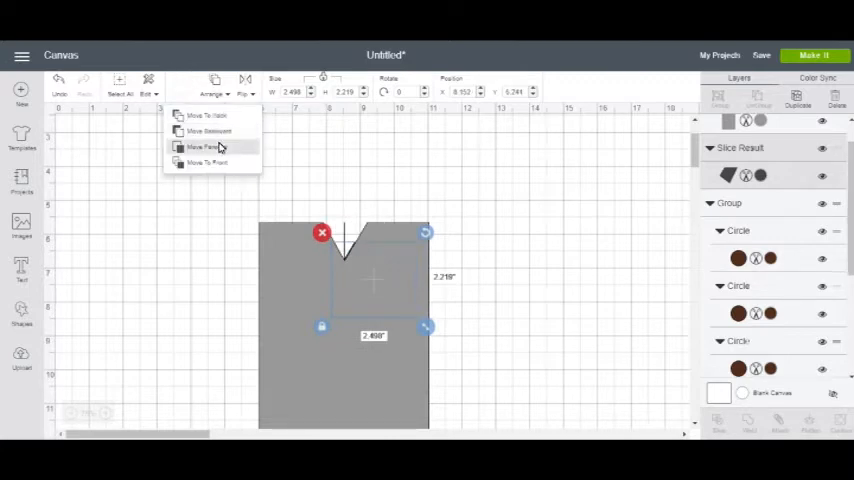
{"action": "mouse_move", "coordinate": [218, 168]}
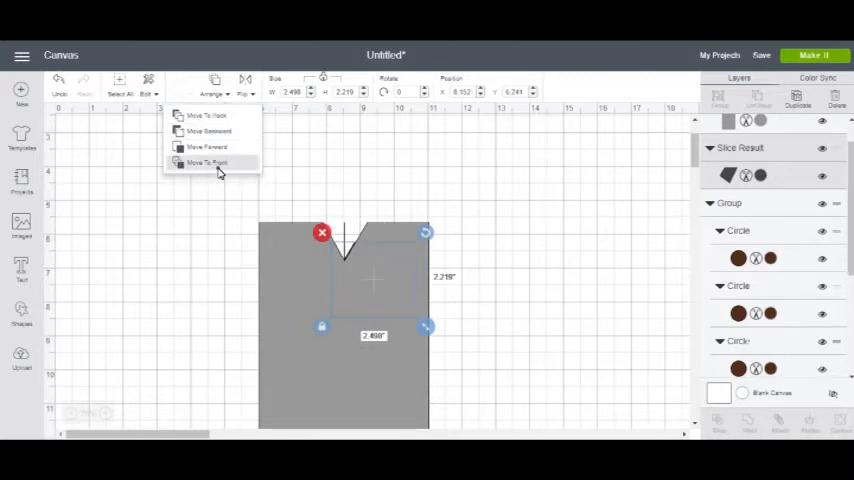
{"action": "left_click", "coordinate": [204, 164]}
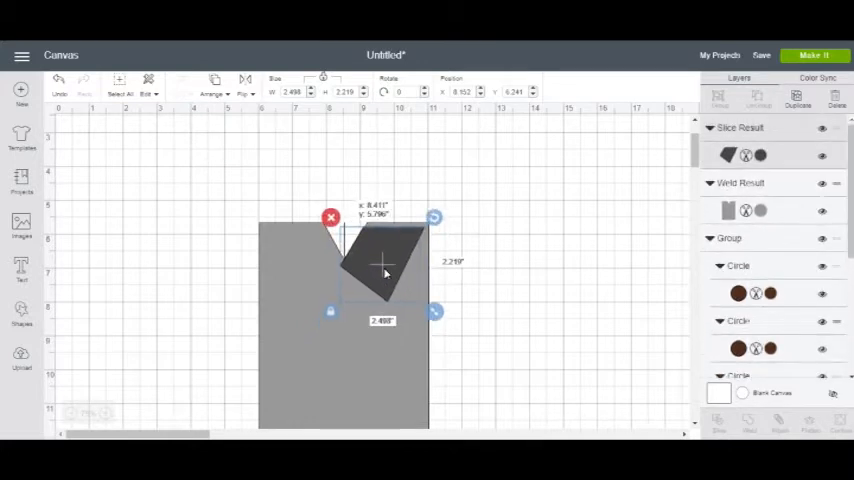
{"action": "left_click_drag", "start_coordinate": [384, 270], "coordinate": [390, 264]}
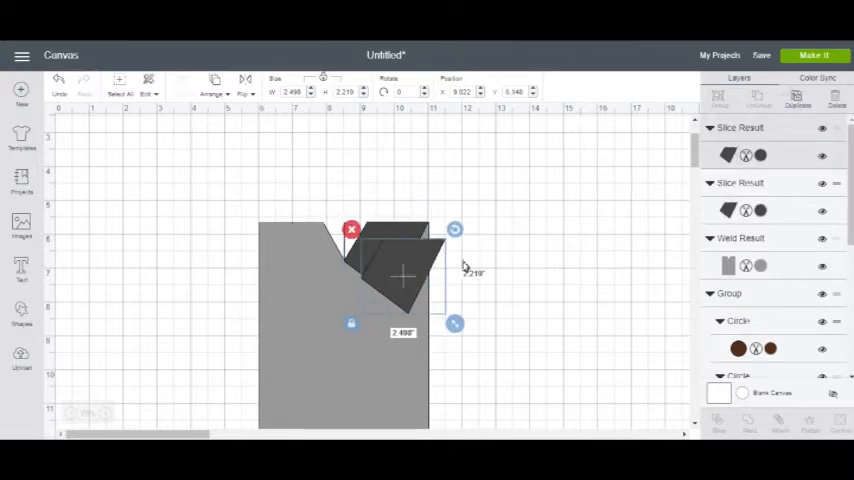
Step: Flip the copied collar piece horizontally to mirror it onto the left side of the neckline
{"action": "left_click", "coordinate": [246, 80]}
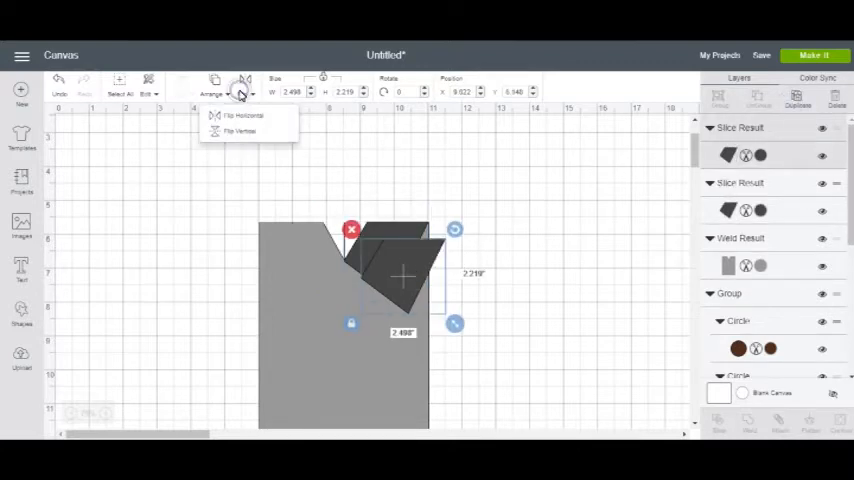
{"action": "left_click", "coordinate": [236, 114]}
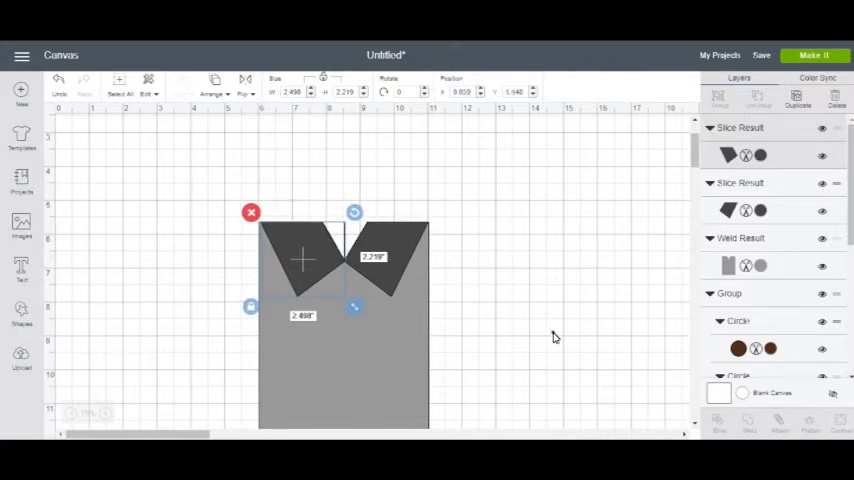
{"action": "left_click", "coordinate": [556, 336]}
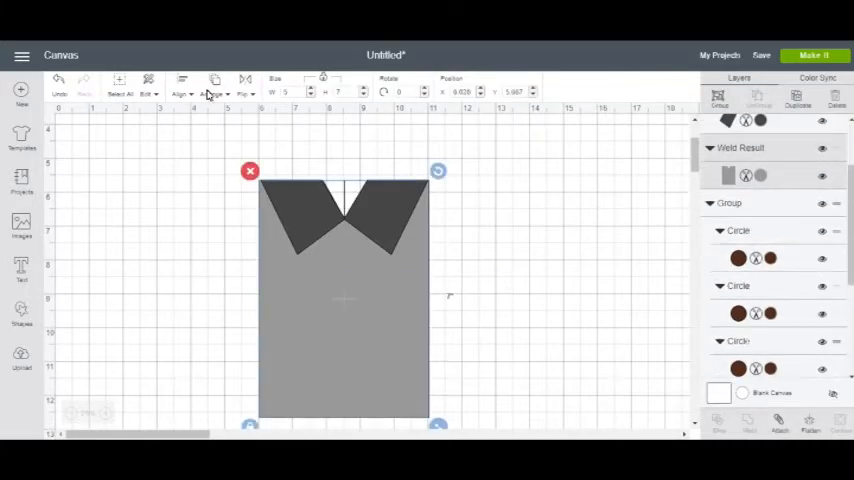
Step: Send the shirt shape to the back so both collar flaps and the buttons show above it
{"action": "left_click", "coordinate": [212, 84]}
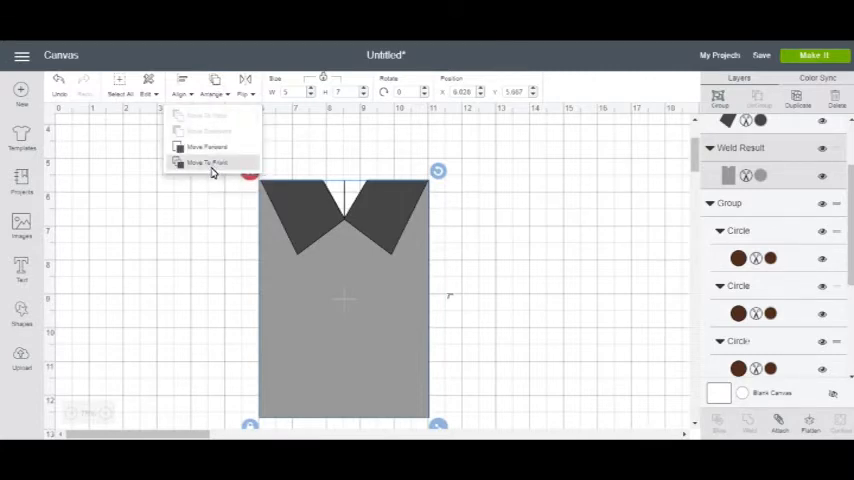
{"action": "left_click", "coordinate": [204, 164]}
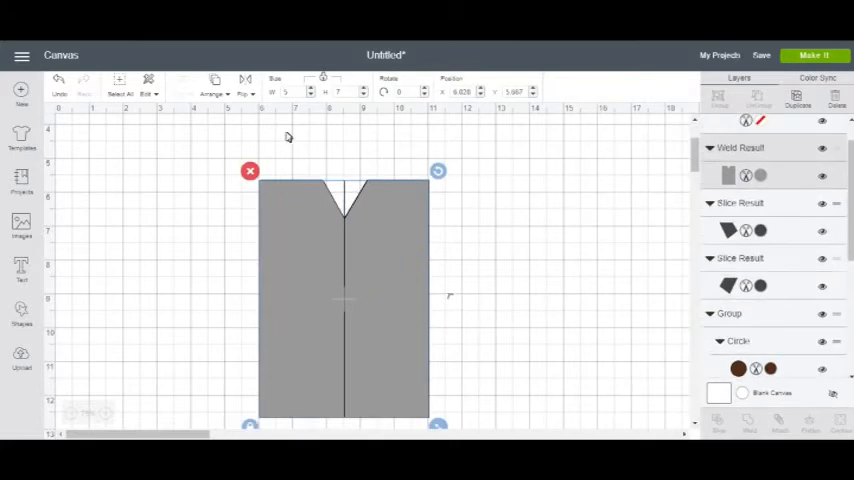
{"action": "left_click", "coordinate": [214, 92]}
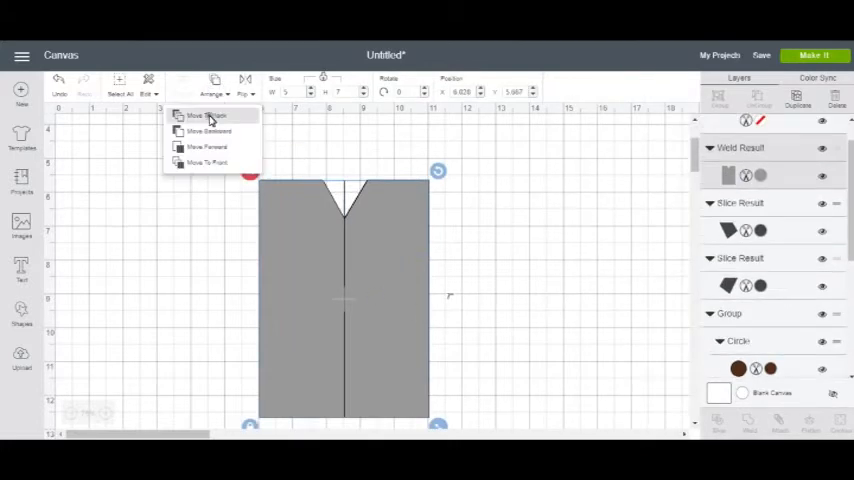
{"action": "left_click", "coordinate": [204, 116]}
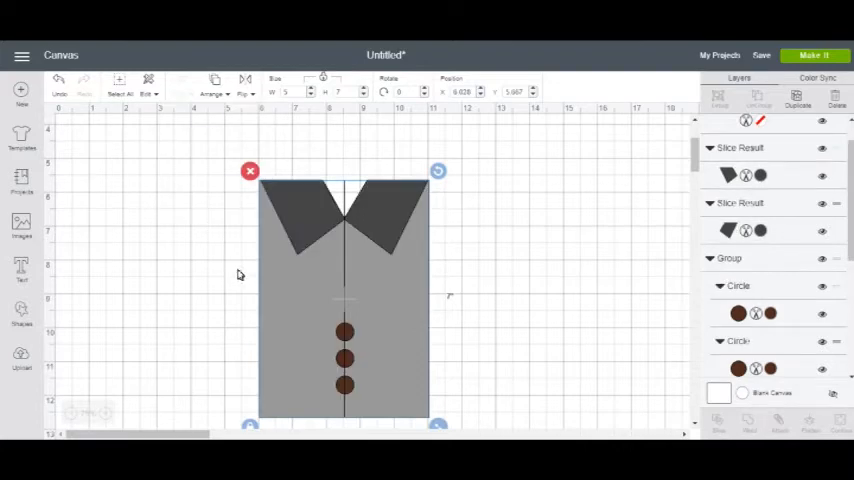
{"action": "mouse_move", "coordinate": [234, 296]}
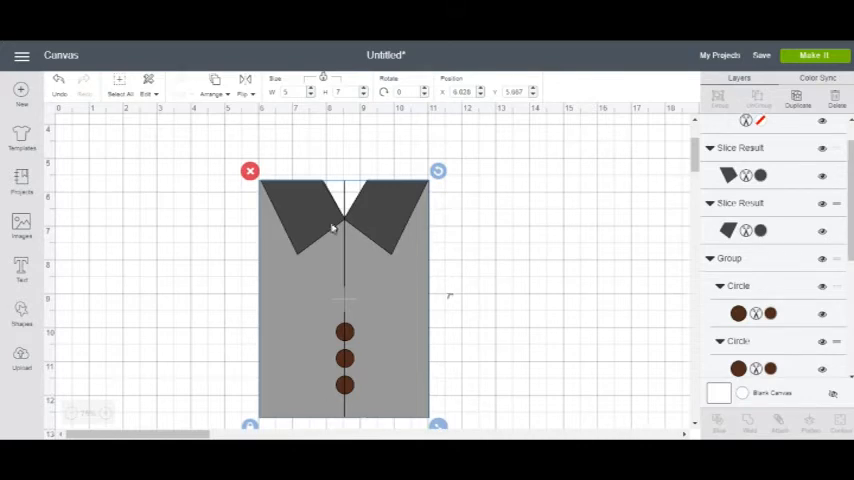
{"action": "mouse_move", "coordinate": [380, 300]}
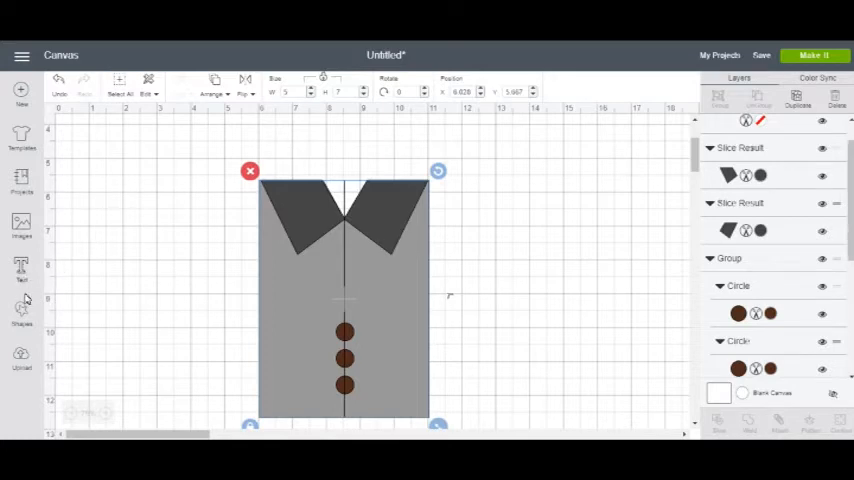
Step: Add a square for the pocket, place and resize it on the shirt front's upper right
{"action": "left_click", "coordinate": [20, 310]}
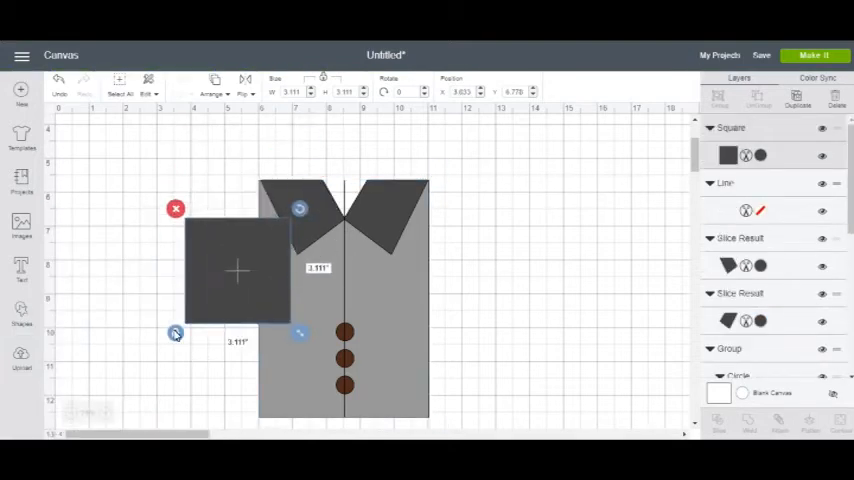
{"action": "left_click_drag", "start_coordinate": [300, 332], "coordinate": [268, 330]}
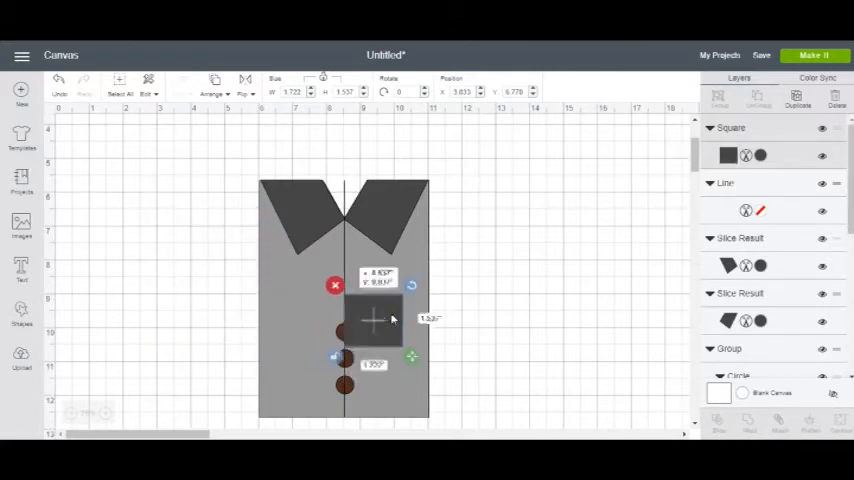
{"action": "left_click_drag", "start_coordinate": [372, 320], "coordinate": [390, 290]}
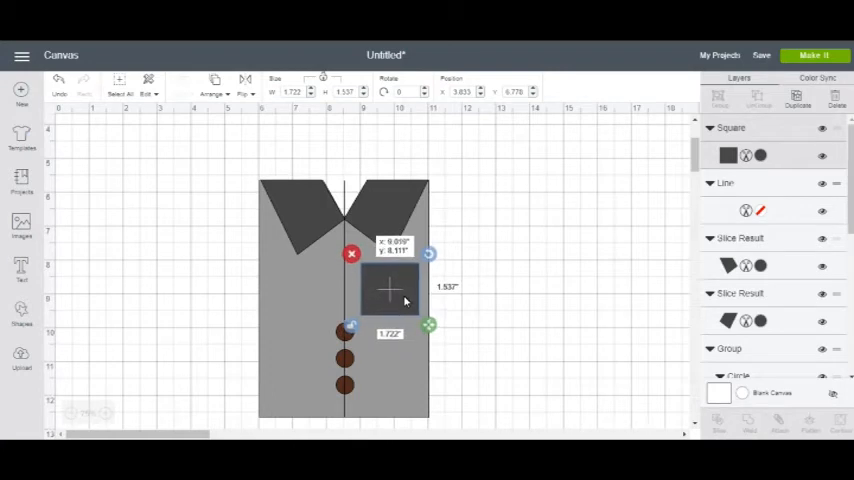
{"action": "left_click", "coordinate": [468, 296]}
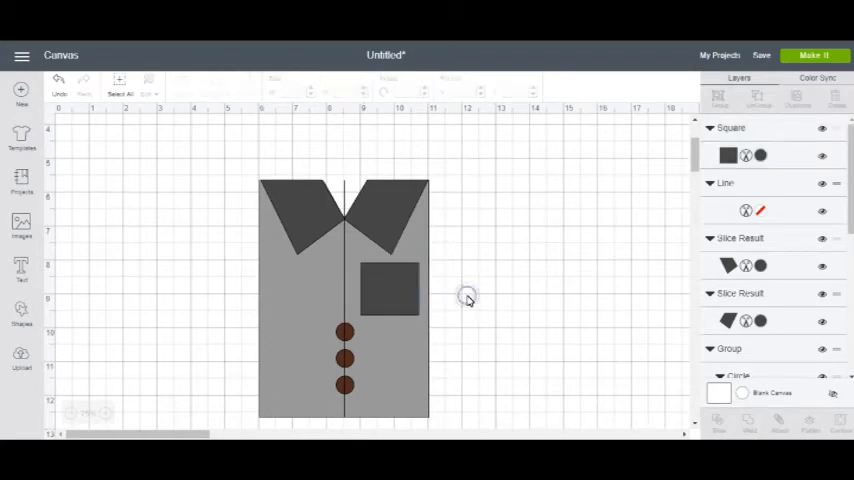
{"action": "mouse_move", "coordinate": [470, 300]}
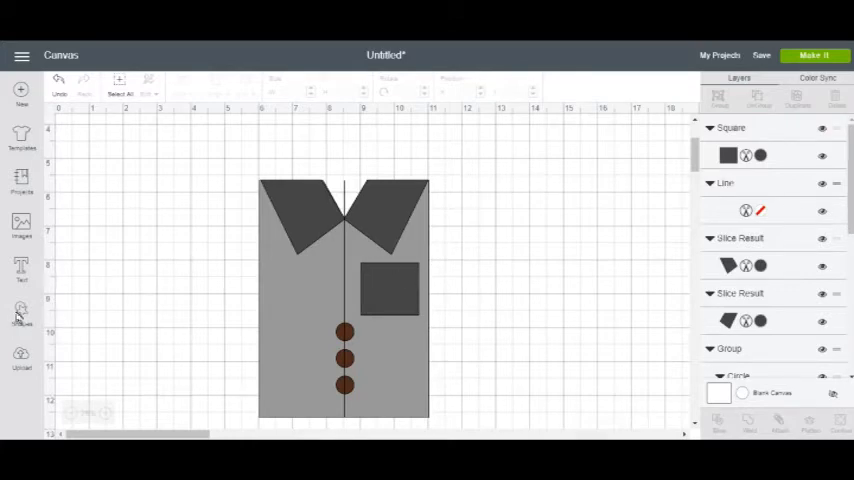
{"action": "left_click", "coordinate": [20, 312]}
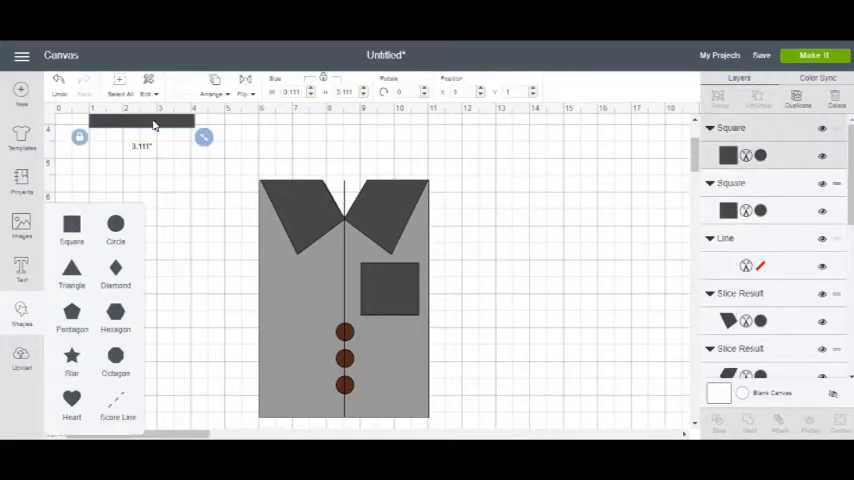
Step: Add a square squashed into a thin navy strip and place it along the pocket's top edge
{"action": "left_click", "coordinate": [70, 228]}
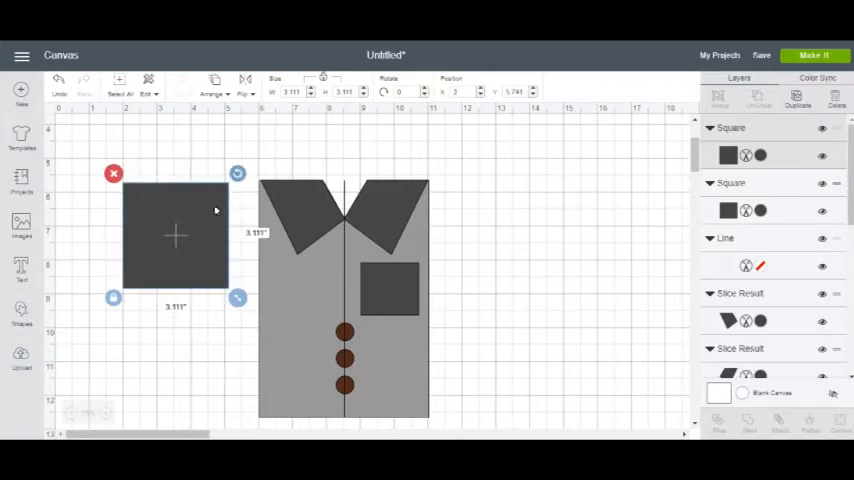
{"action": "mouse_move", "coordinate": [234, 300]}
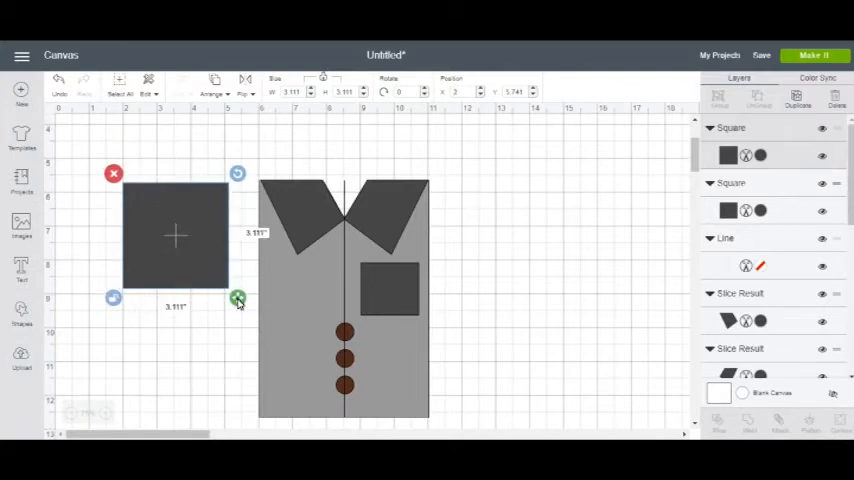
{"action": "left_click_drag", "start_coordinate": [238, 300], "coordinate": [204, 200]}
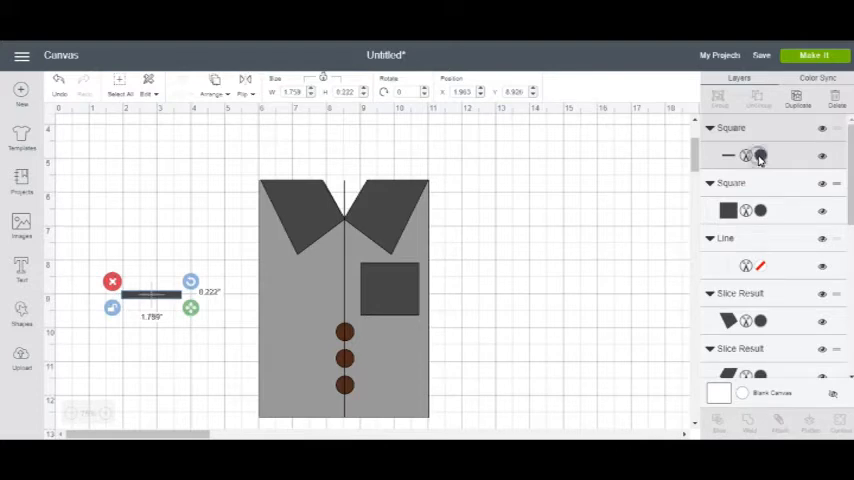
{"action": "left_click", "coordinate": [760, 156]}
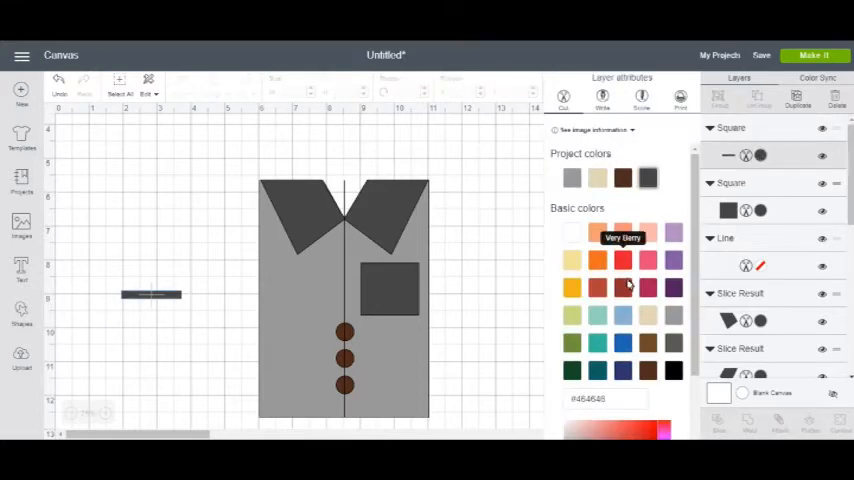
{"action": "mouse_move", "coordinate": [620, 344]}
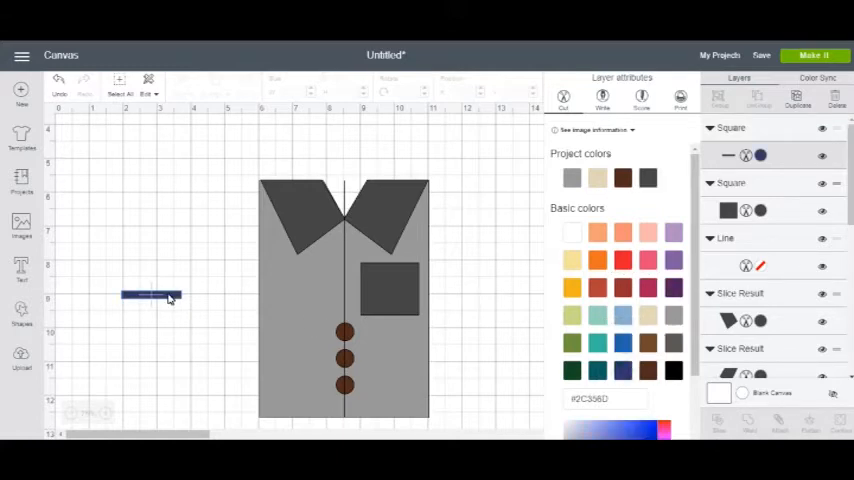
{"action": "left_click_drag", "start_coordinate": [150, 296], "coordinate": [368, 258]}
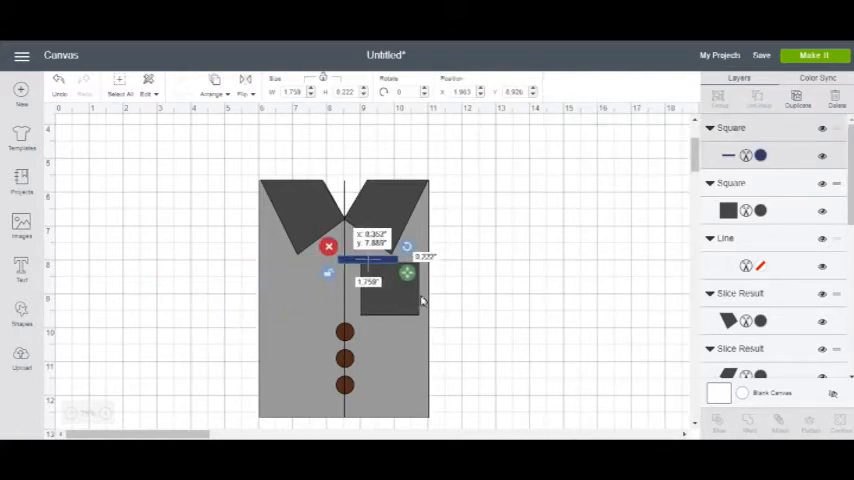
{"action": "left_click_drag", "start_coordinate": [376, 260], "coordinate": [390, 290]}
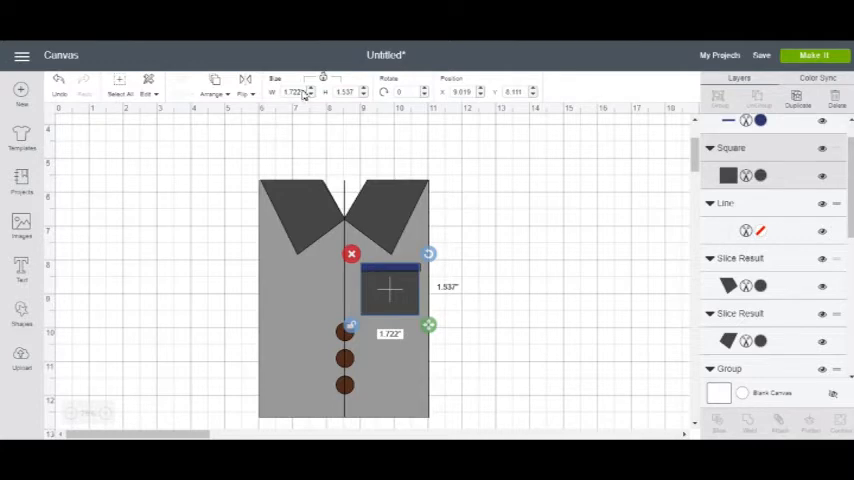
Step: Set the strip's width to match the pocket and centre it horizontally over it
{"action": "left_click", "coordinate": [296, 92]}
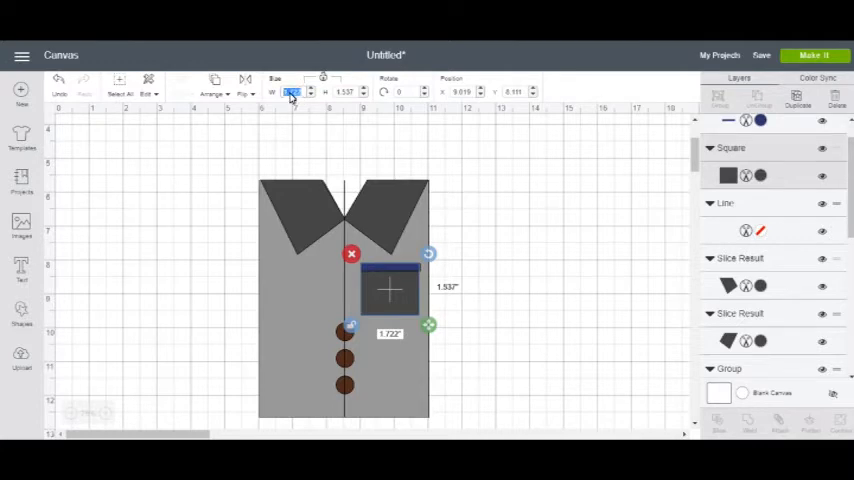
{"action": "right_click", "coordinate": [292, 92]}
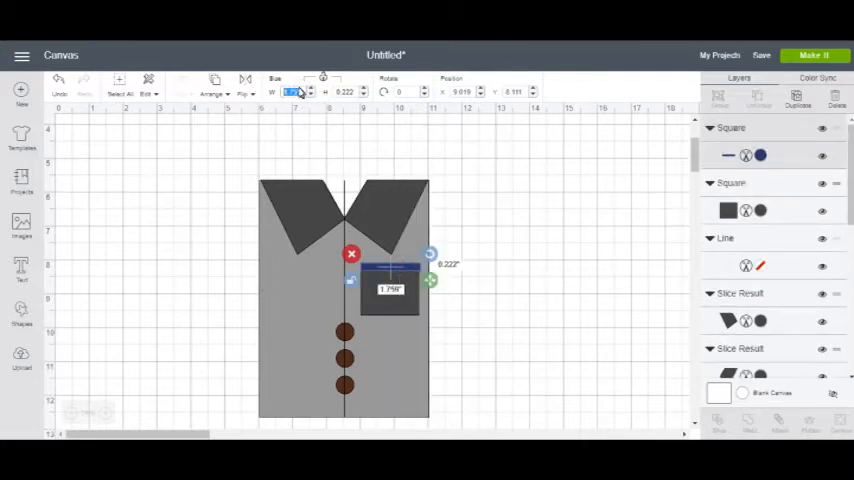
{"action": "right_click", "coordinate": [298, 92]}
{"action": "type", "text": "1.722"}
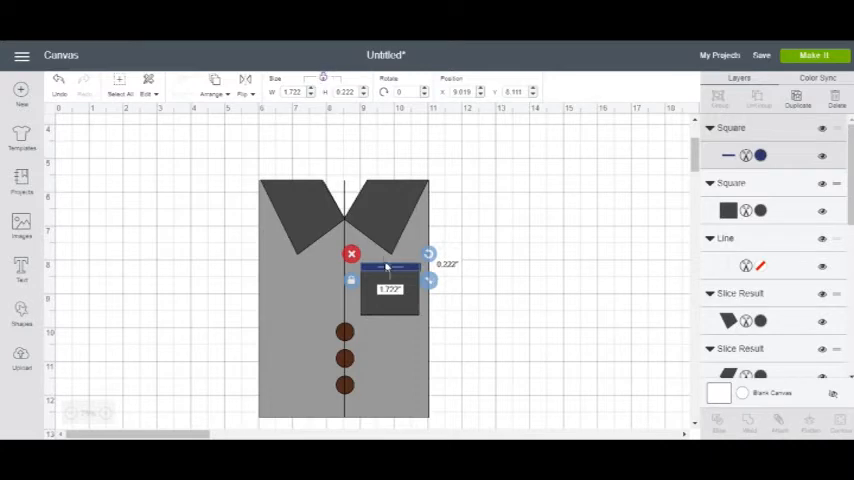
{"action": "mouse_move", "coordinate": [380, 276]}
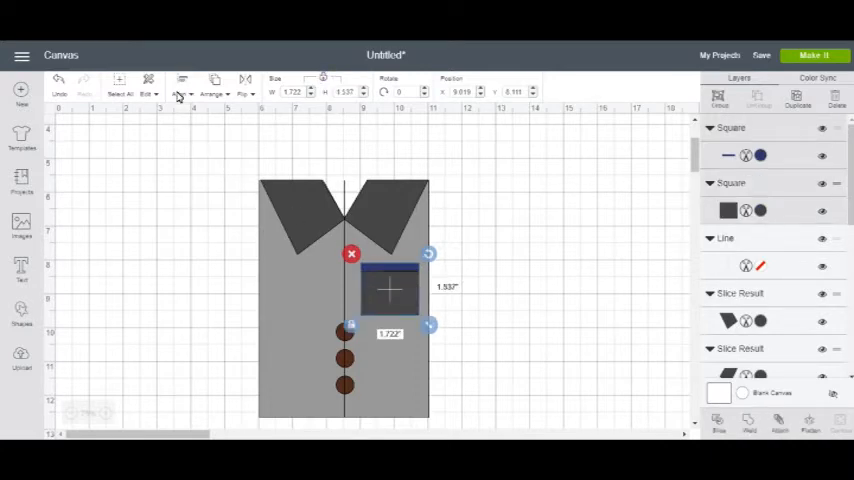
{"action": "left_click", "coordinate": [184, 82]}
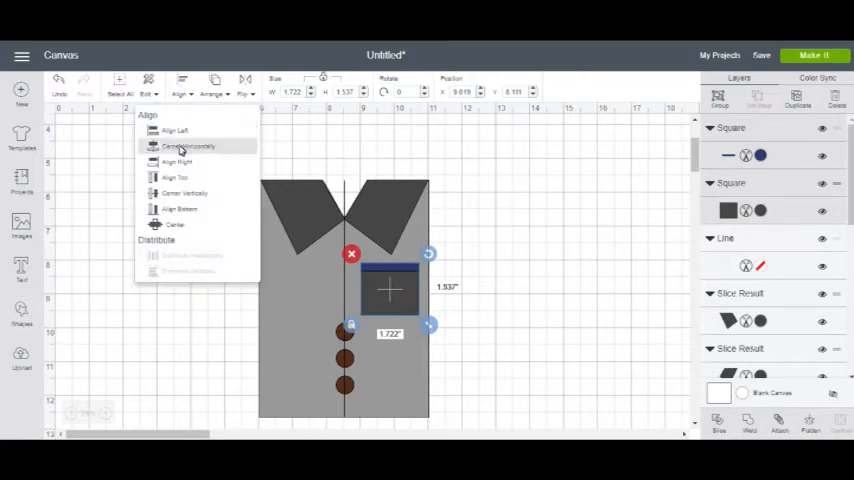
{"action": "left_click", "coordinate": [188, 148]}
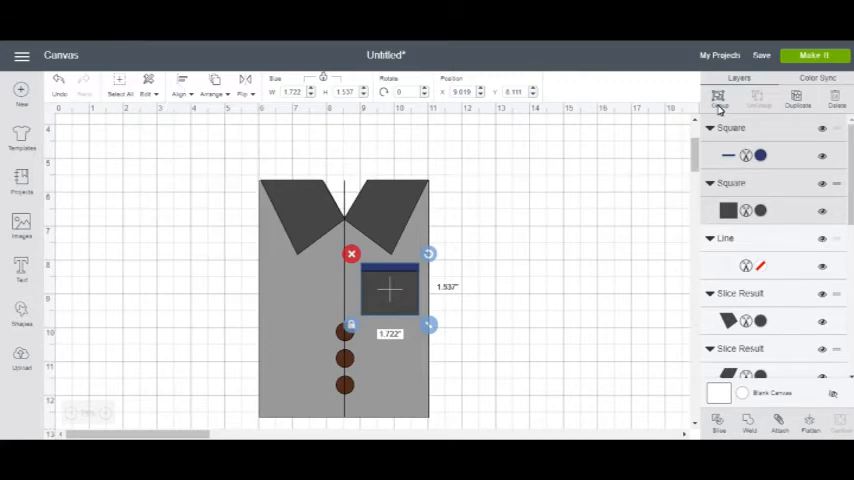
Step: Group the strip with the pocket and Color Sync the pocket to the shirt's light grey
{"action": "left_click", "coordinate": [716, 100]}
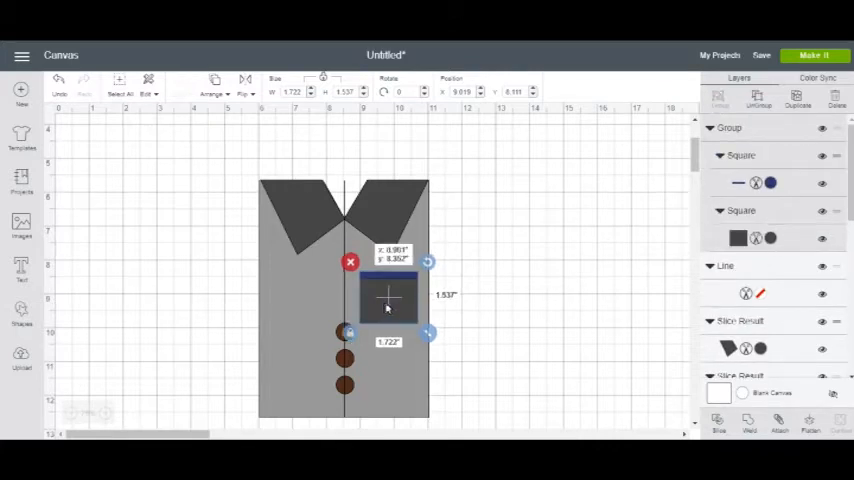
{"action": "left_click", "coordinate": [494, 318]}
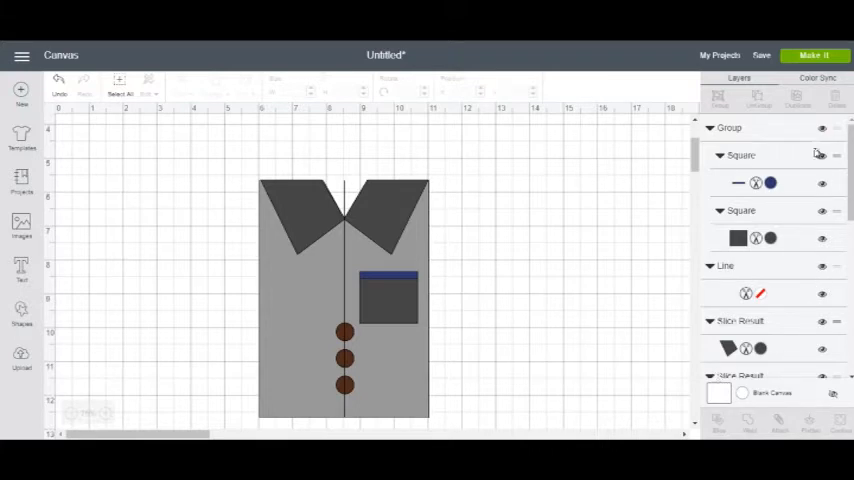
{"action": "left_click", "coordinate": [808, 76]}
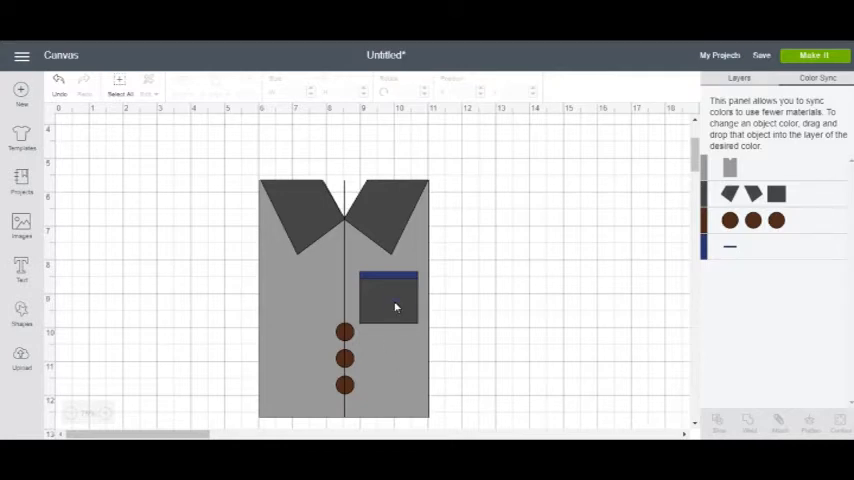
{"action": "left_click", "coordinate": [388, 304]}
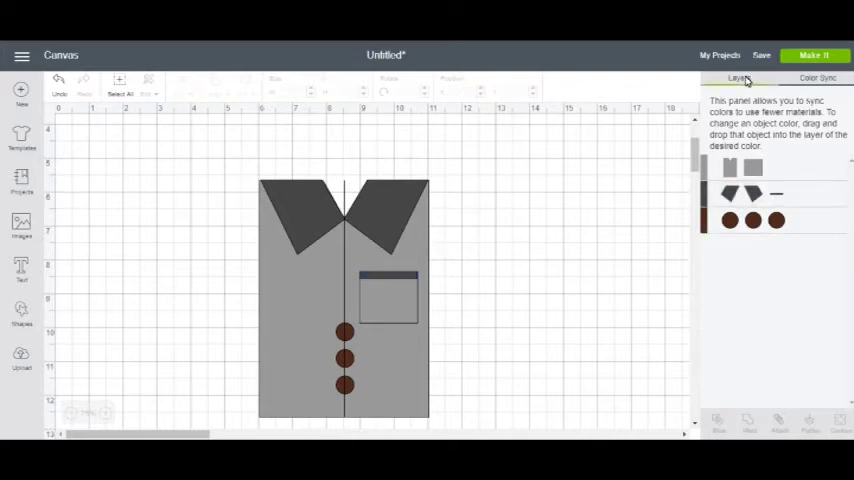
{"action": "left_click", "coordinate": [728, 78]}
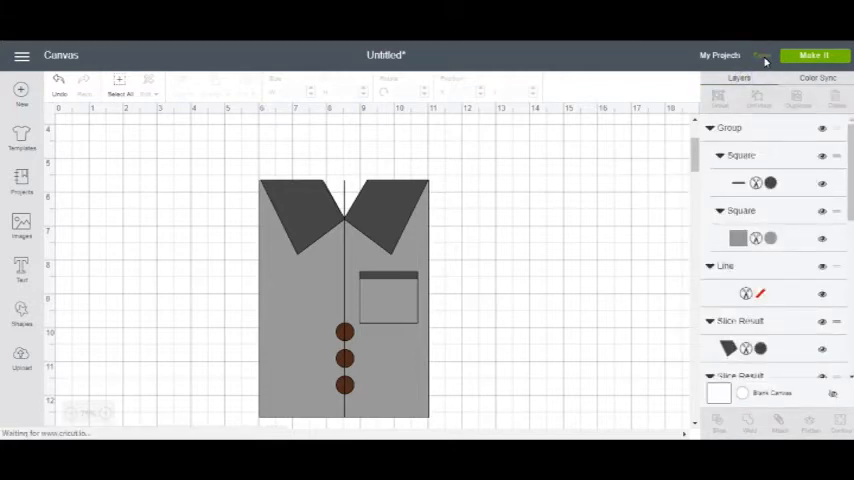
Step: Save the design as a project named 'Mens shirt card'
{"action": "left_click", "coordinate": [768, 46]}
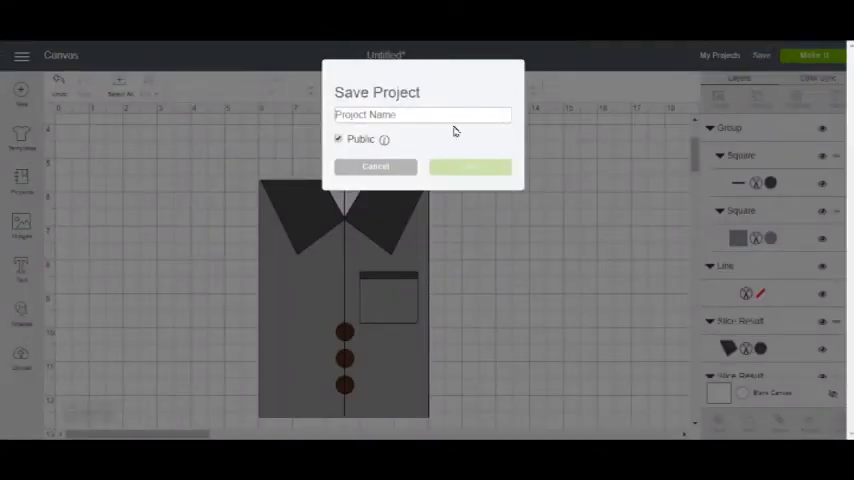
{"action": "type", "text": "M"}
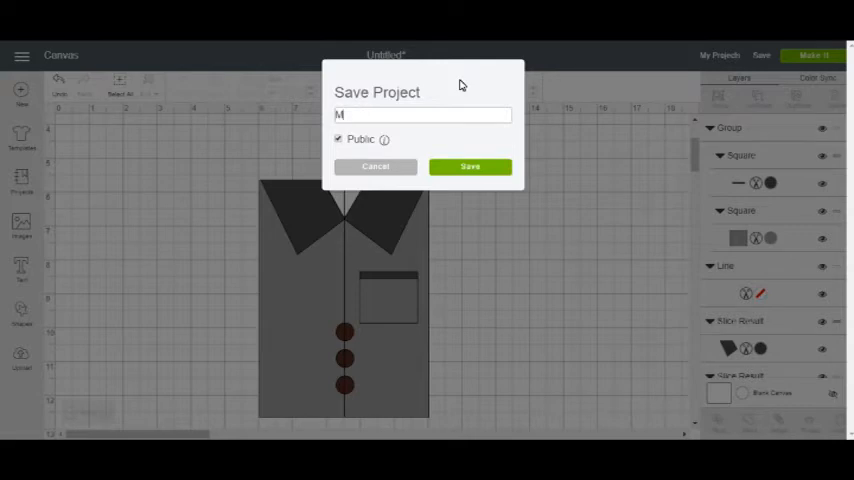
{"action": "type", "text": "ens shirt card"}
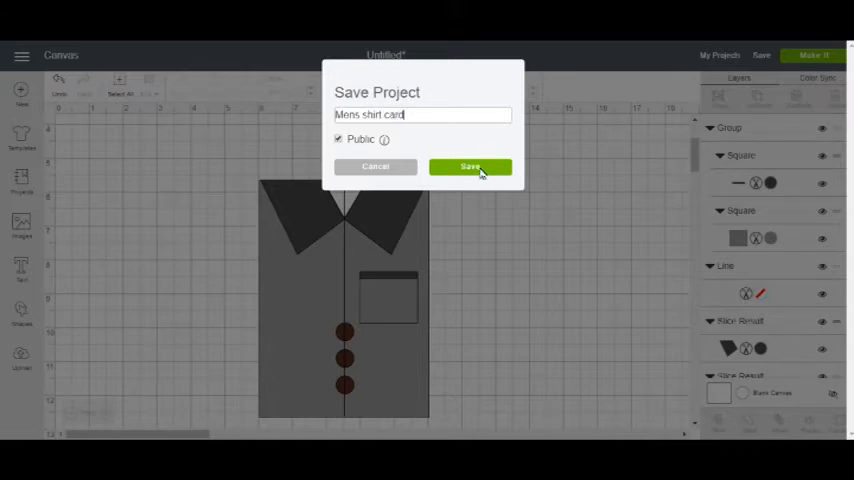
{"action": "left_click", "coordinate": [470, 168]}
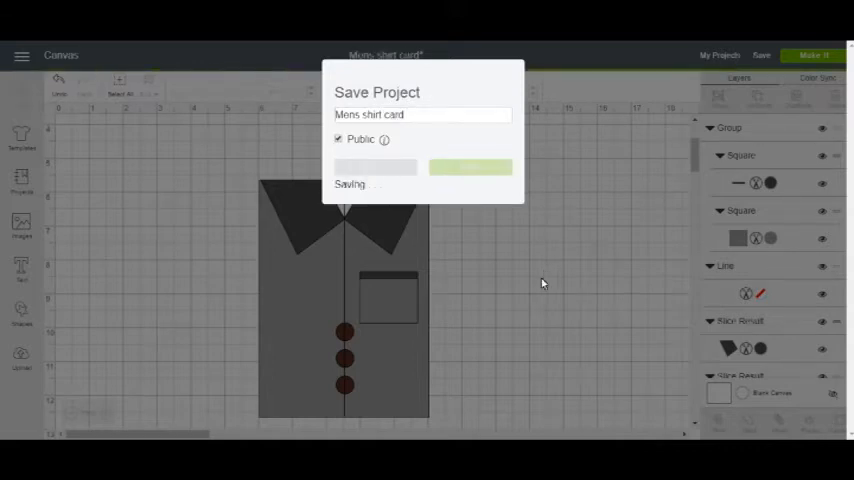
{"action": "mouse_move", "coordinate": [404, 328]}
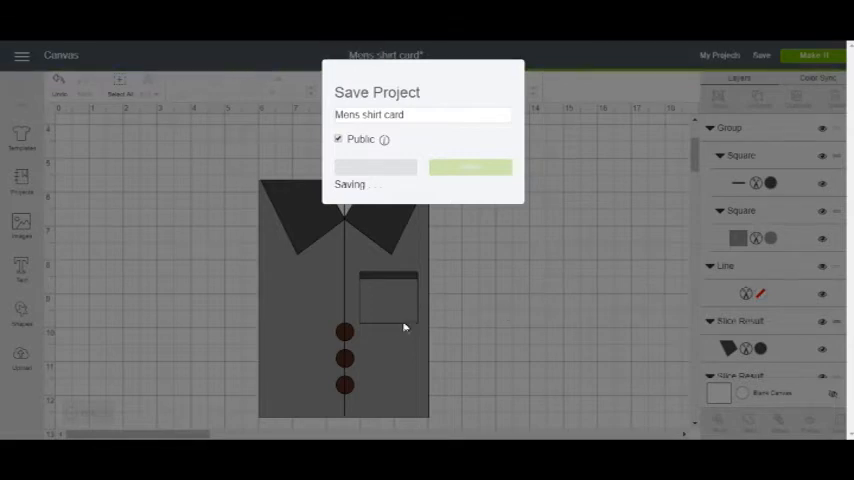
{"action": "mouse_move", "coordinate": [460, 296]}
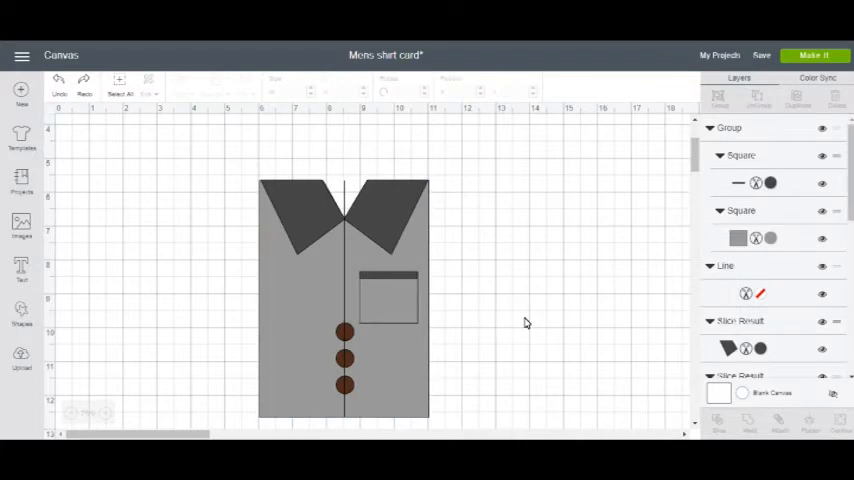
{"action": "mouse_move", "coordinate": [396, 394]}
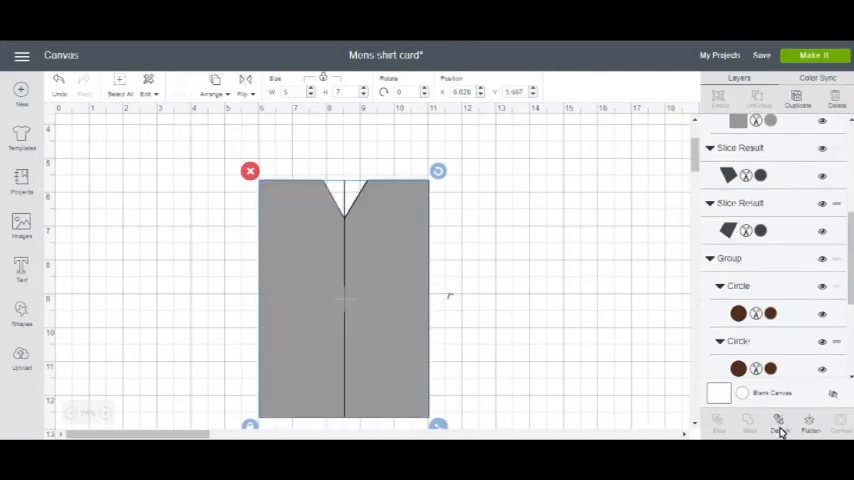
Step: Group the shirt pieces, reposition the card, and scroll the Layers panel to hide the shirt layers
{"action": "left_click", "coordinate": [214, 84]}
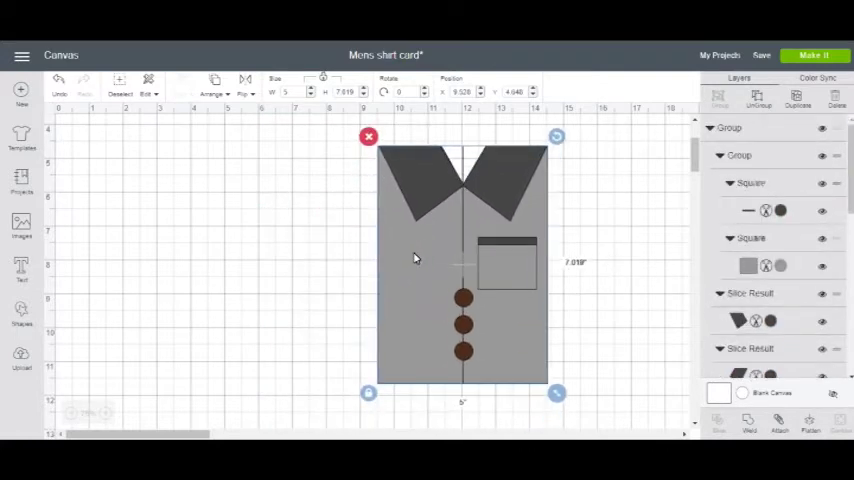
{"action": "left_click_drag", "start_coordinate": [416, 258], "coordinate": [342, 272]}
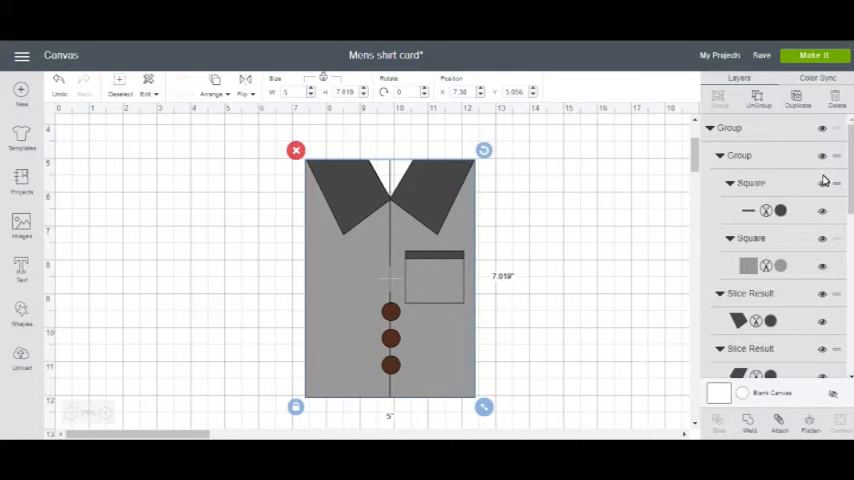
{"action": "scroll", "scroll_direction": "down", "scroll_amount": 3}
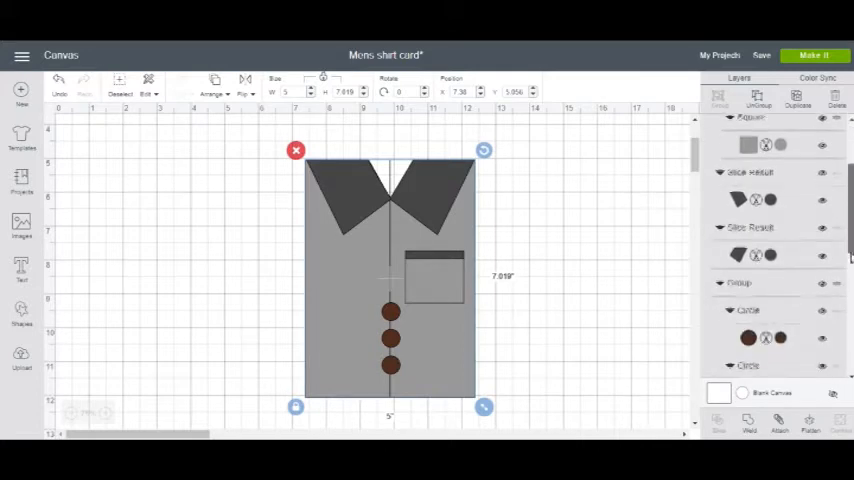
{"action": "scroll", "scroll_direction": "down", "scroll_amount": 3}
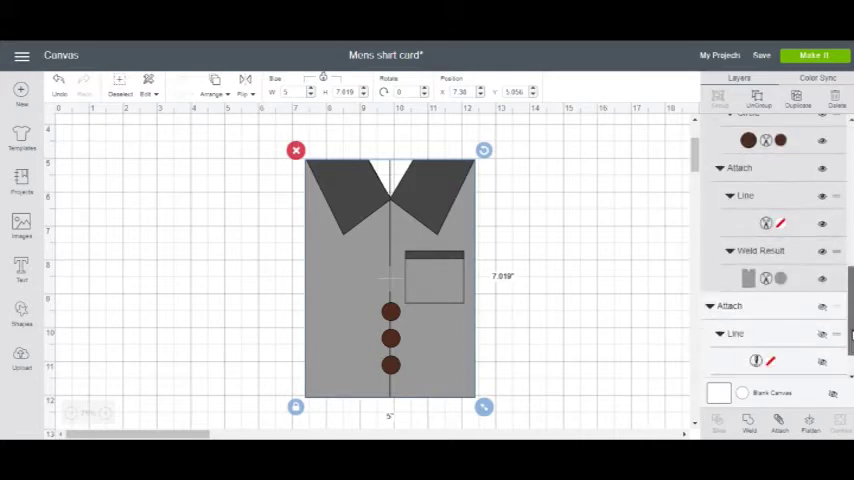
{"action": "scroll", "scroll_direction": "down", "scroll_amount": 3}
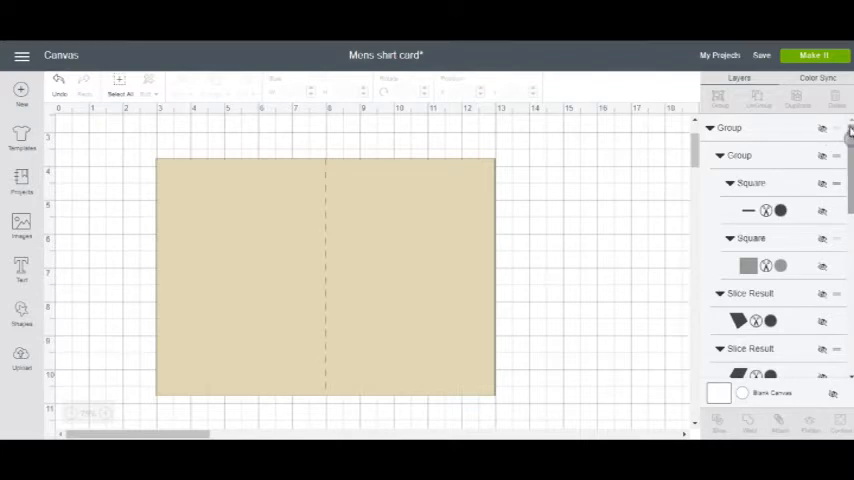
{"action": "mouse_move", "coordinate": [752, 126]}
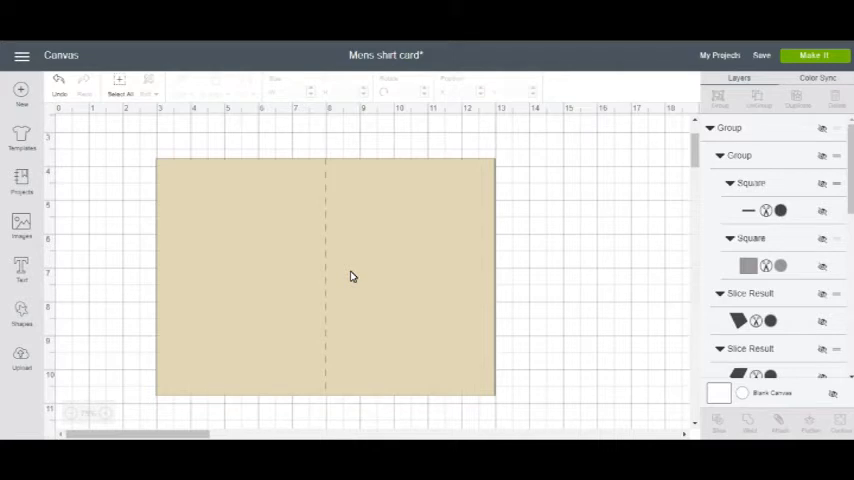
{"action": "mouse_move", "coordinate": [408, 280]}
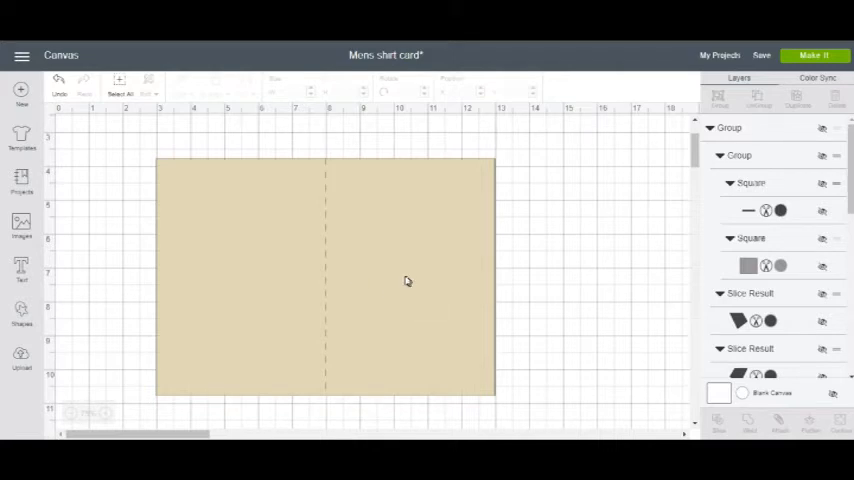
{"action": "mouse_move", "coordinate": [624, 260]}
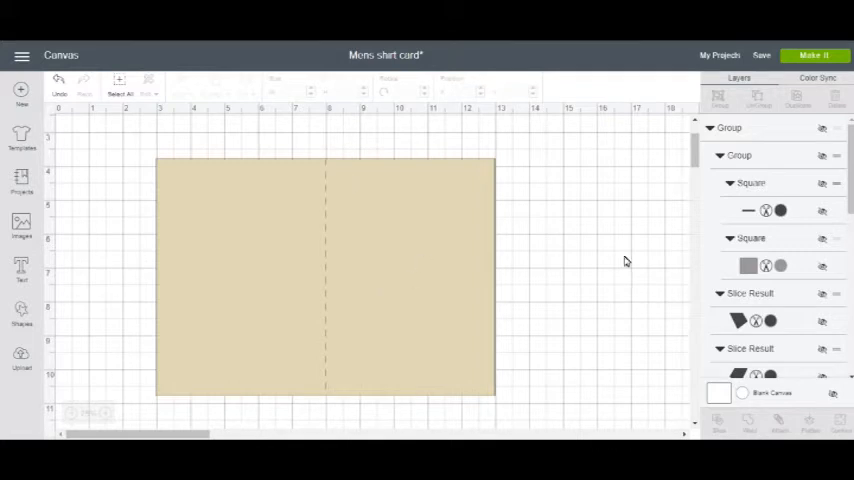
{"action": "mouse_move", "coordinate": [394, 256]}
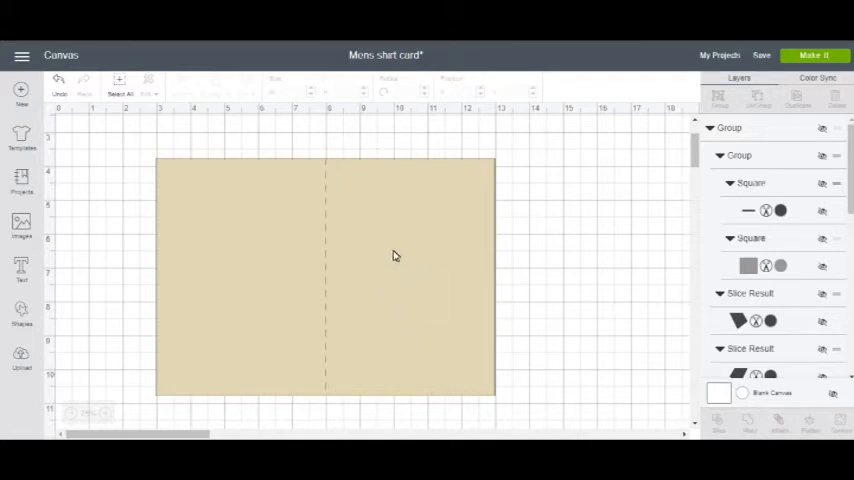
{"action": "mouse_move", "coordinate": [368, 228]}
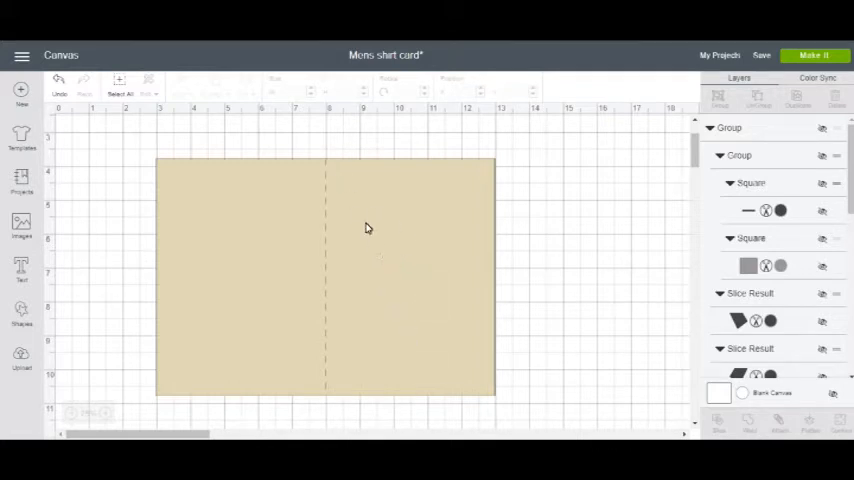
{"action": "mouse_move", "coordinate": [266, 264]}
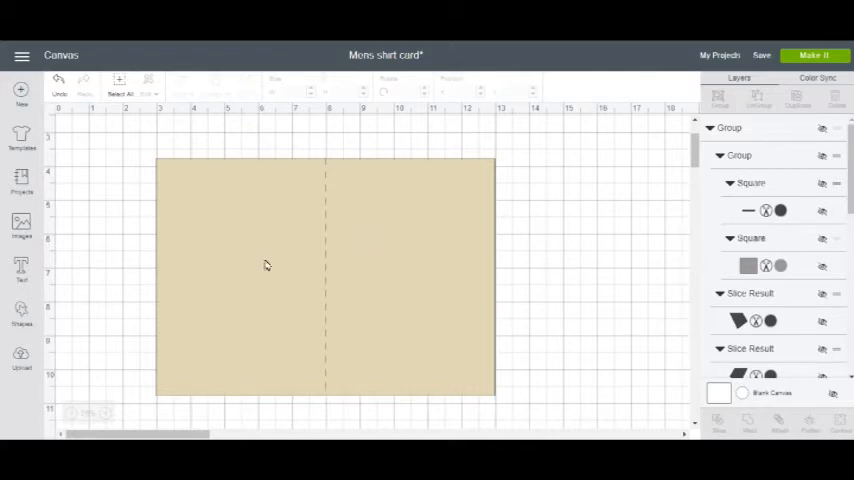
Step: Insert a square and stretch it into a gift-card-sized rectangle for the inside pocket
{"action": "left_click", "coordinate": [20, 312]}
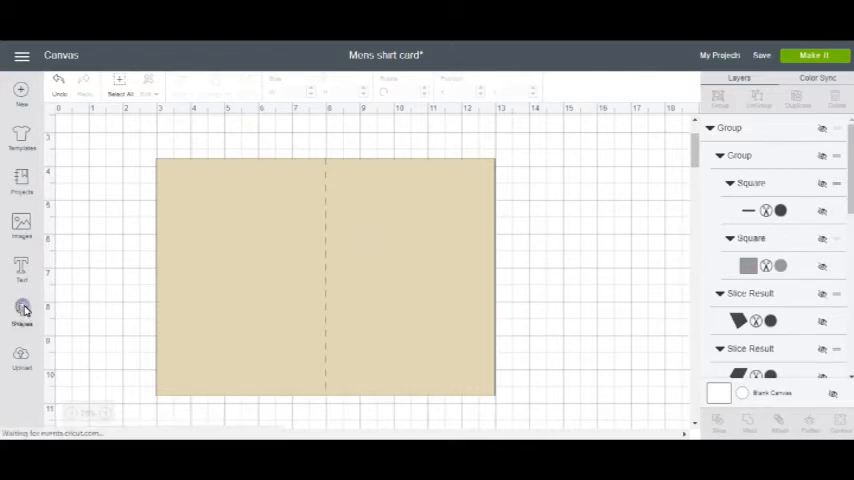
{"action": "left_click", "coordinate": [20, 312]}
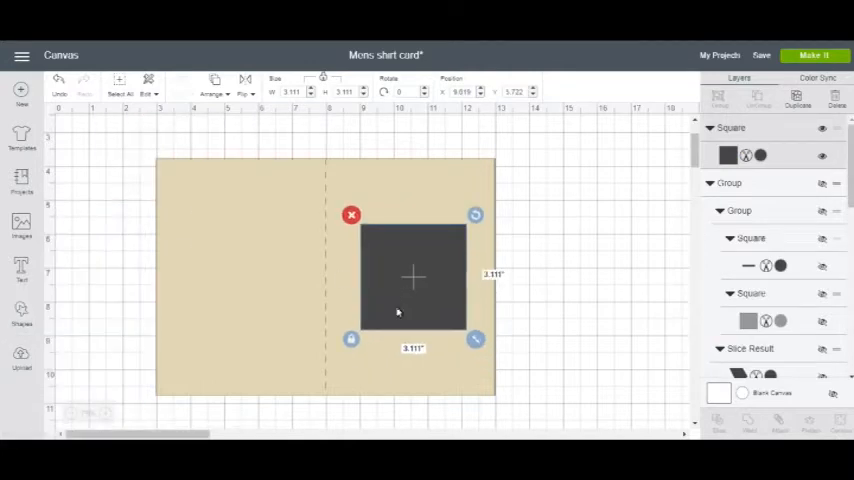
{"action": "left_click_drag", "start_coordinate": [474, 340], "coordinate": [454, 352]}
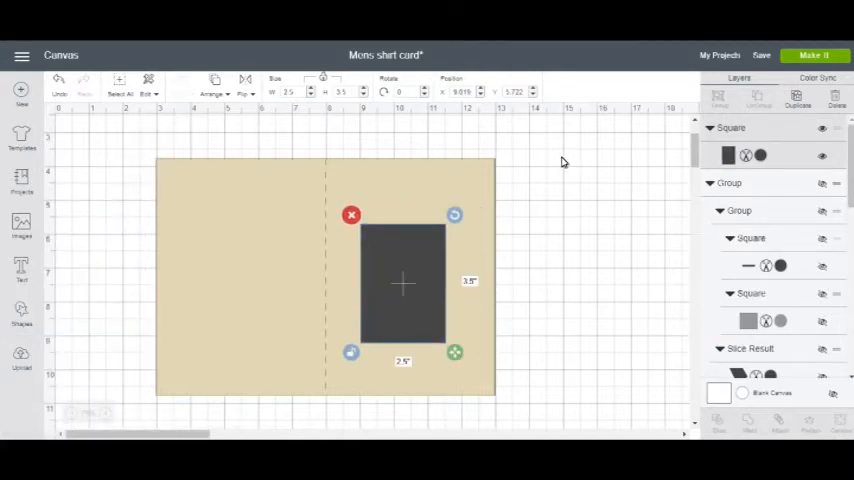
{"action": "mouse_move", "coordinate": [308, 156]}
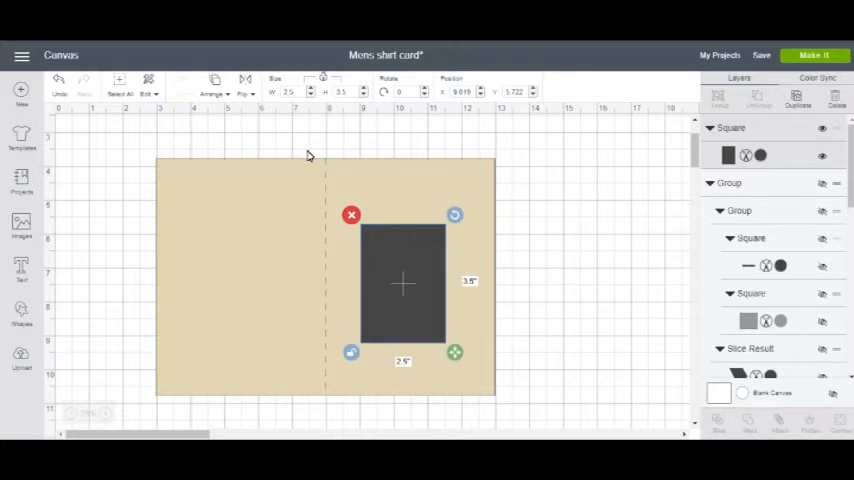
{"action": "mouse_move", "coordinate": [312, 156]}
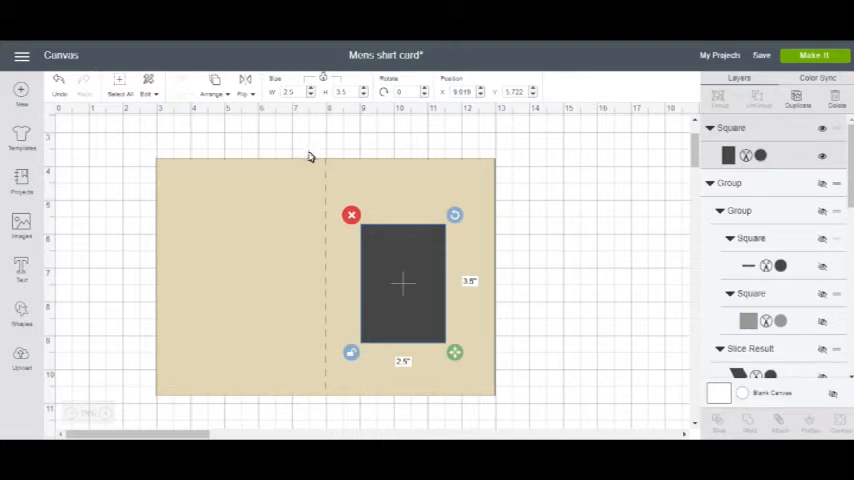
{"action": "mouse_move", "coordinate": [324, 80]}
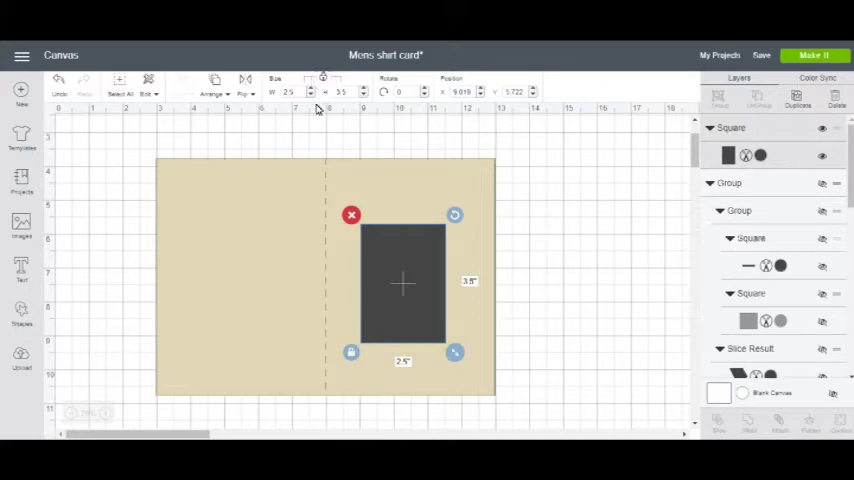
{"action": "mouse_move", "coordinate": [408, 280]}
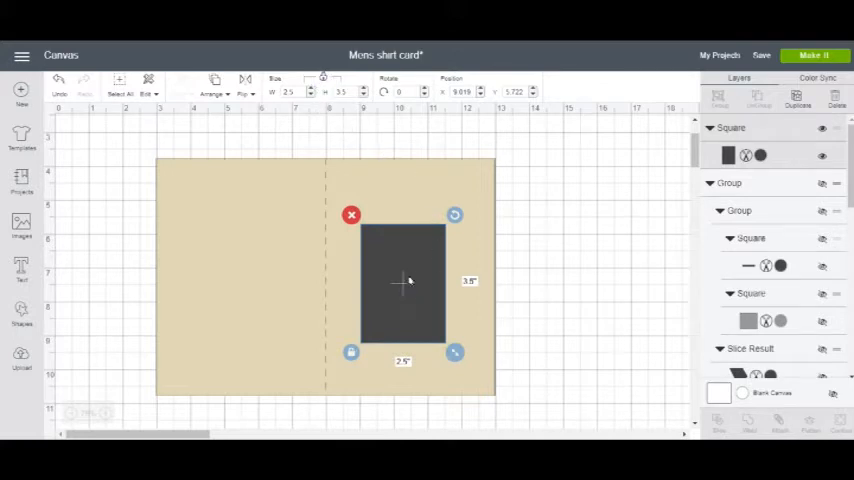
{"action": "left_click_drag", "start_coordinate": [404, 282], "coordinate": [410, 268]}
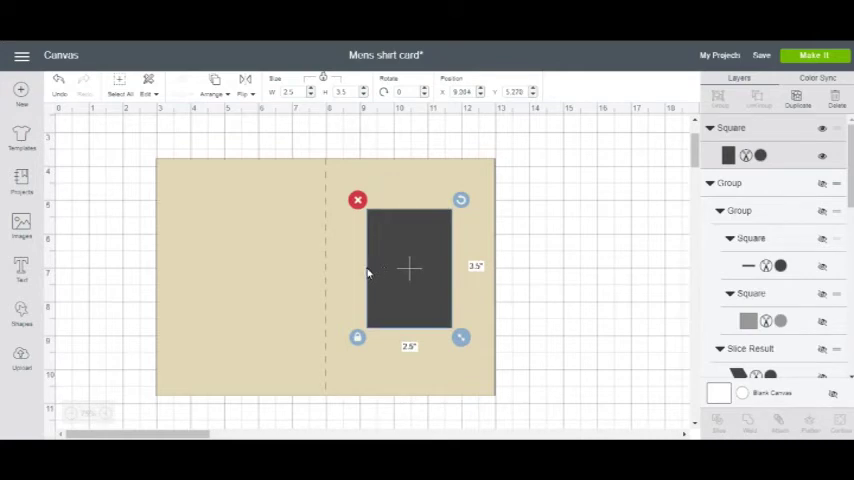
{"action": "mouse_move", "coordinate": [442, 280]}
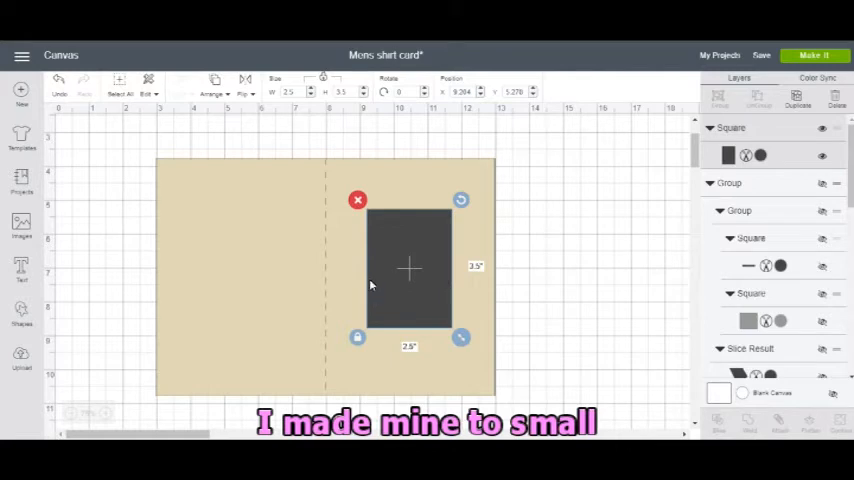
{"action": "mouse_move", "coordinate": [432, 320]}
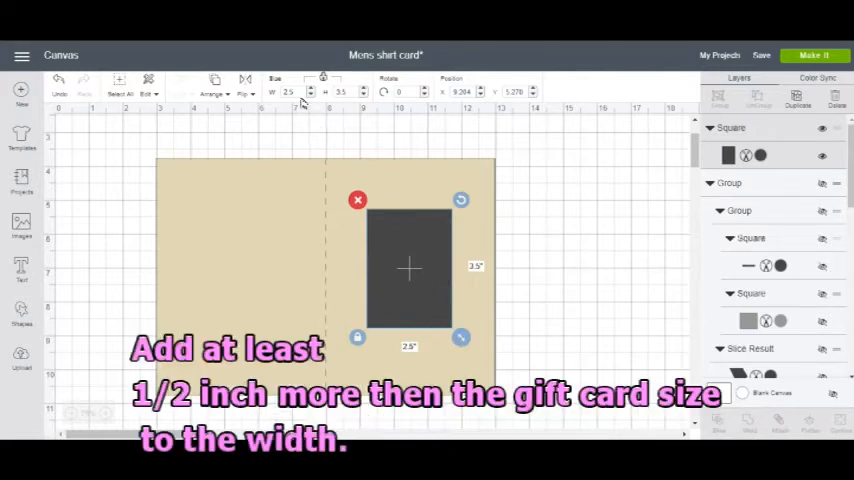
{"action": "mouse_move", "coordinate": [400, 272]}
{"action": "type", "text": "1.75"}
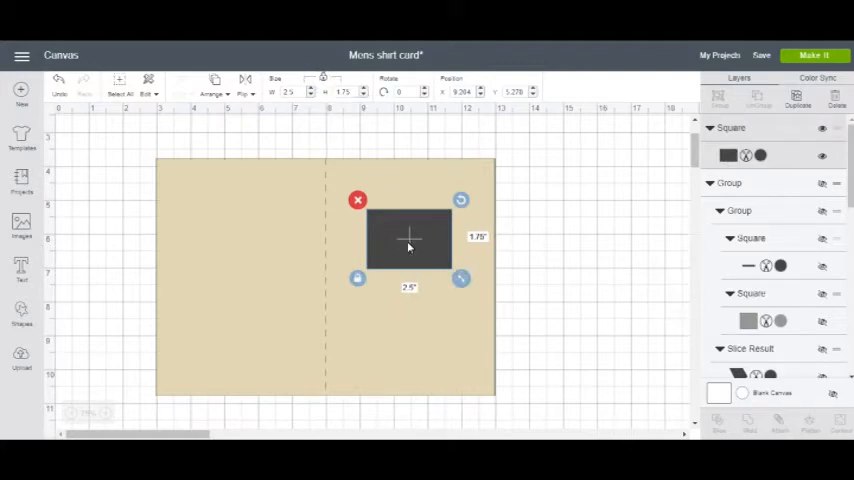
Step: Move the pocket rectangle down onto the lower right half of the card
{"action": "left_click_drag", "start_coordinate": [408, 246], "coordinate": [410, 294]}
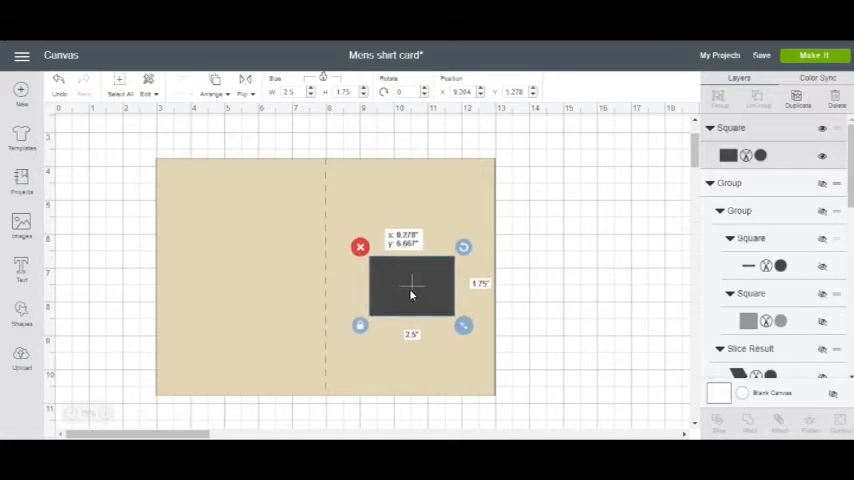
{"action": "left_click_drag", "start_coordinate": [410, 290], "coordinate": [408, 308]}
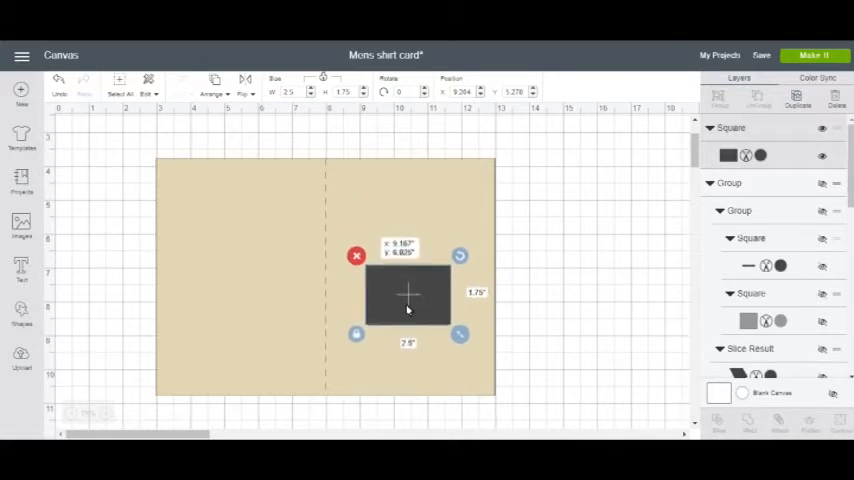
{"action": "left_click_drag", "start_coordinate": [408, 300], "coordinate": [408, 308]}
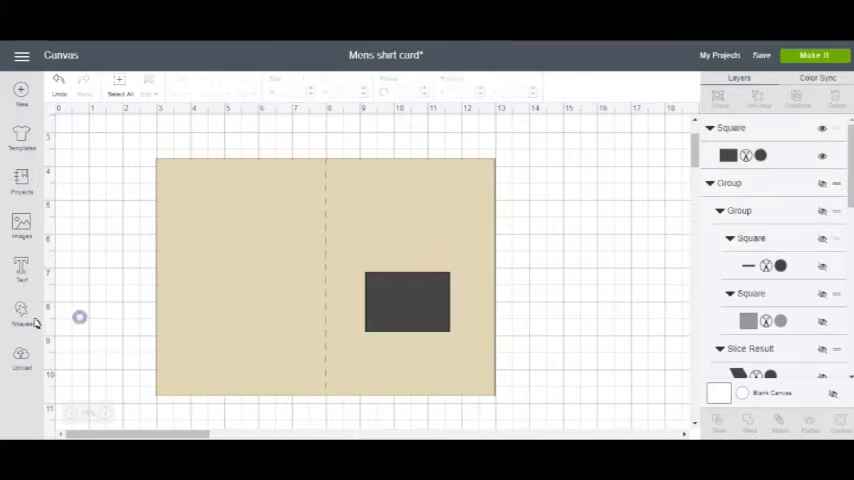
{"action": "left_click", "coordinate": [20, 316]}
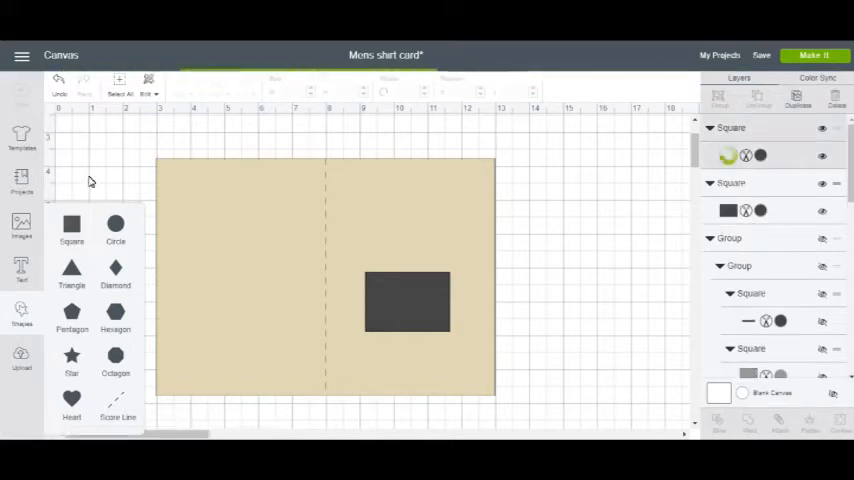
Step: Insert a square, flatten it into a thin navy bar and stretch it across the inside pocket's top edge
{"action": "left_click", "coordinate": [72, 228]}
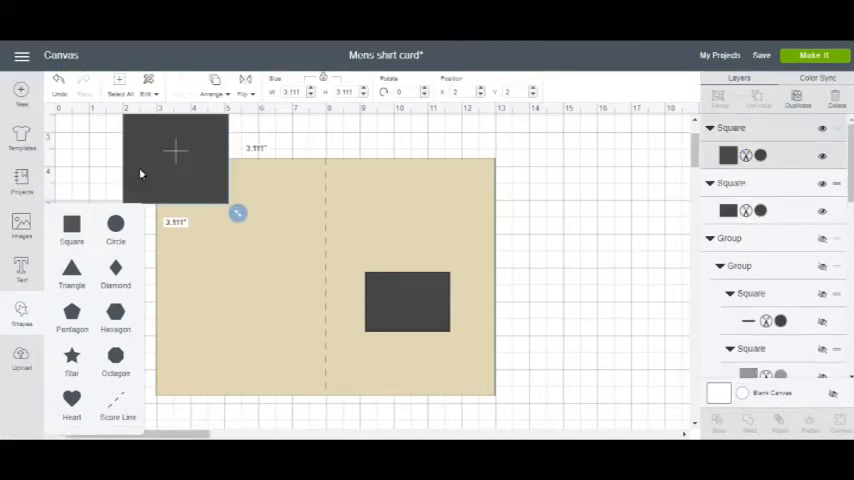
{"action": "left_click_drag", "start_coordinate": [176, 160], "coordinate": [282, 280]}
{"action": "type", "text": "2.5"}
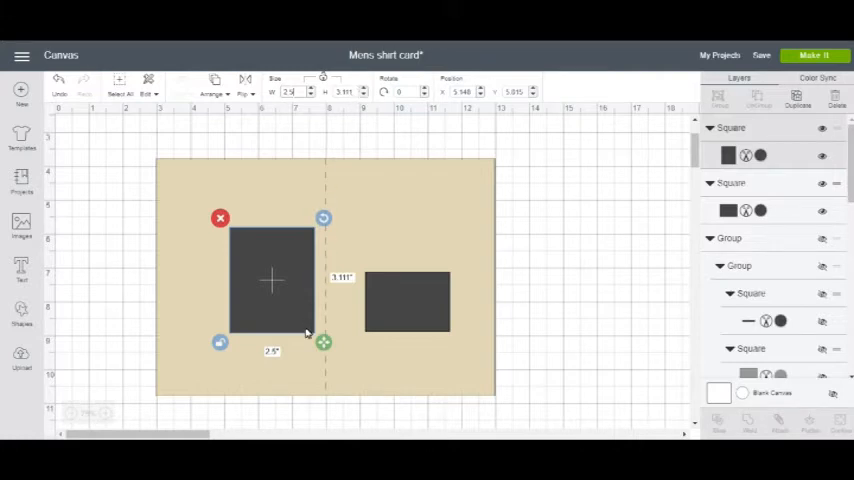
{"action": "mouse_move", "coordinate": [352, 92]}
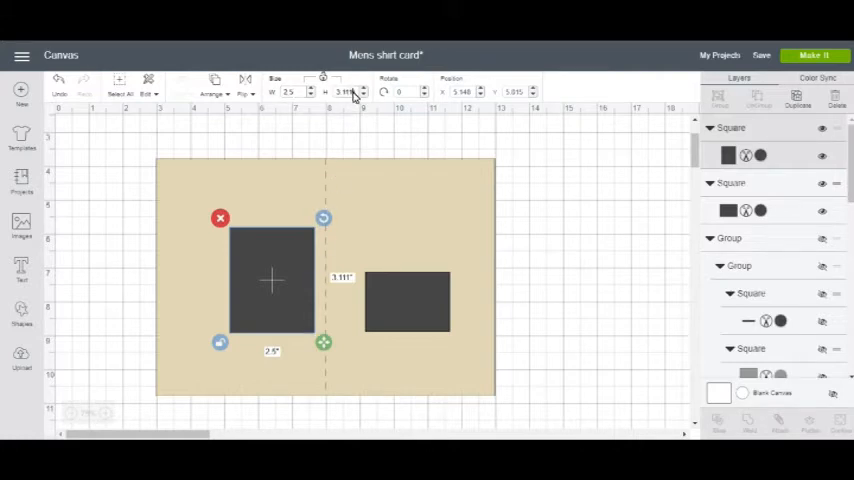
{"action": "left_click", "coordinate": [344, 92]}
{"action": "type", "text": ".5"}
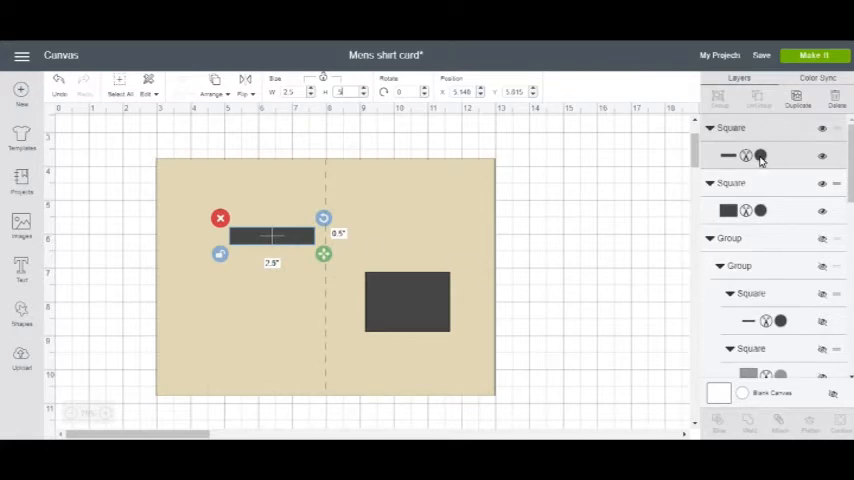
{"action": "left_click", "coordinate": [760, 156]}
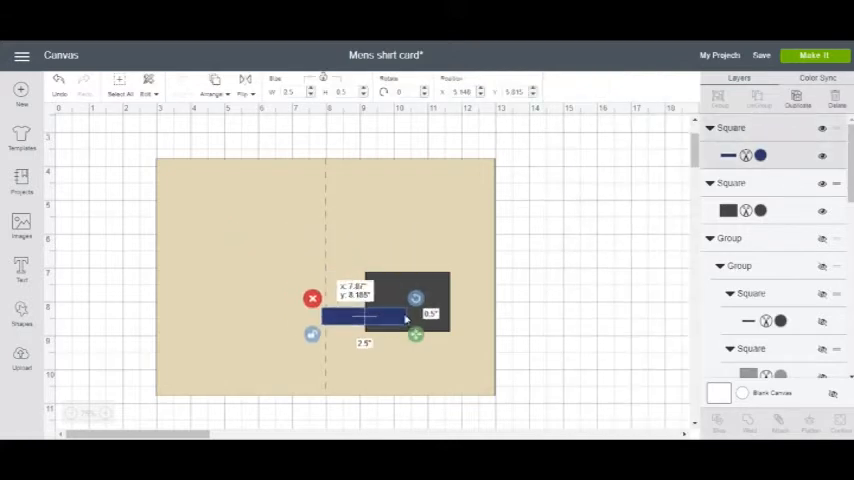
{"action": "left_click_drag", "start_coordinate": [370, 316], "coordinate": [420, 290]}
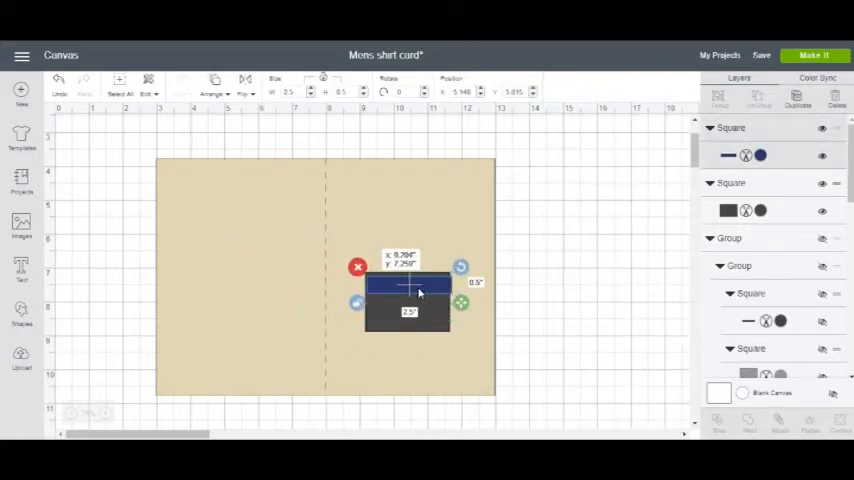
{"action": "left_click_drag", "start_coordinate": [418, 292], "coordinate": [414, 284]}
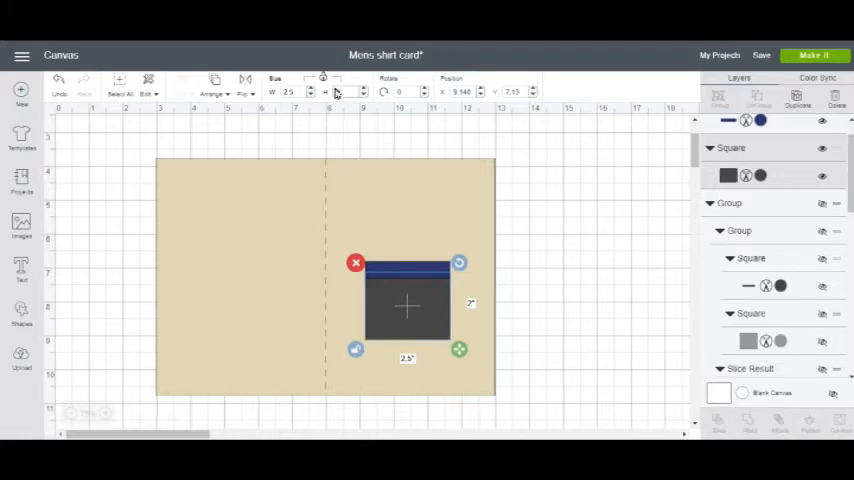
{"action": "mouse_move", "coordinate": [328, 82]}
{"action": "type", "text": ".75"}
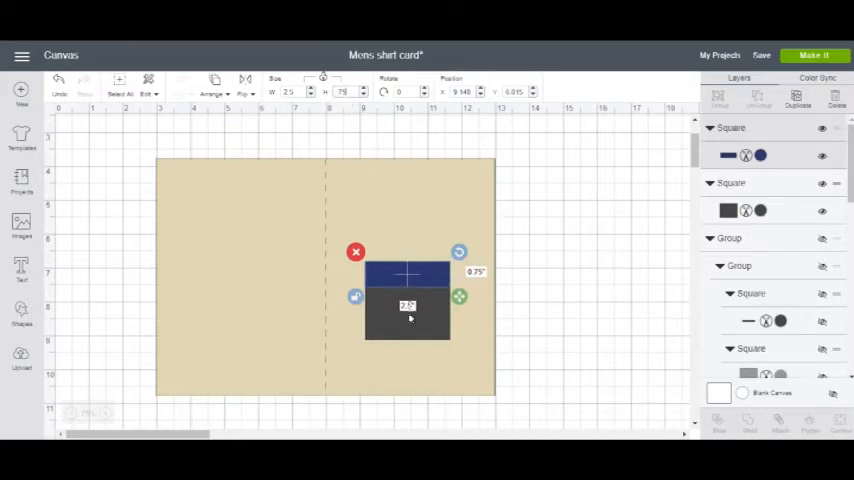
Step: Make the grey pocket square taller and align its top with the navy band
{"action": "left_click_drag", "start_coordinate": [458, 296], "coordinate": [458, 348]}
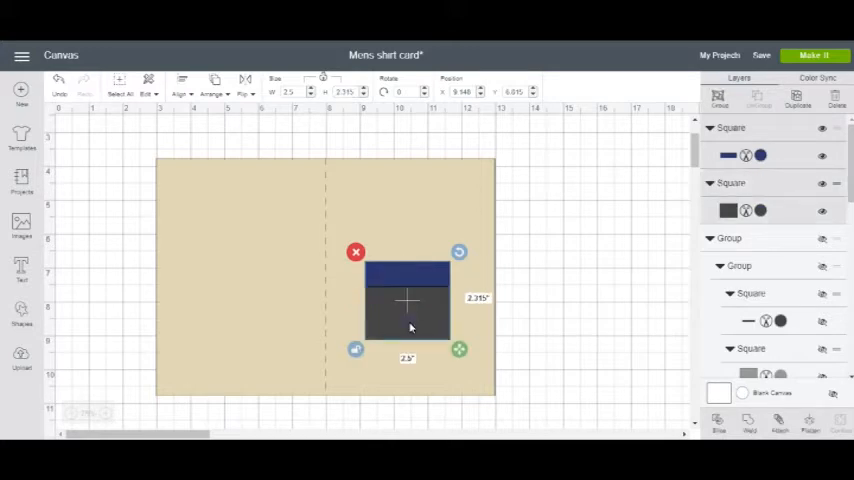
{"action": "left_click", "coordinate": [184, 84]}
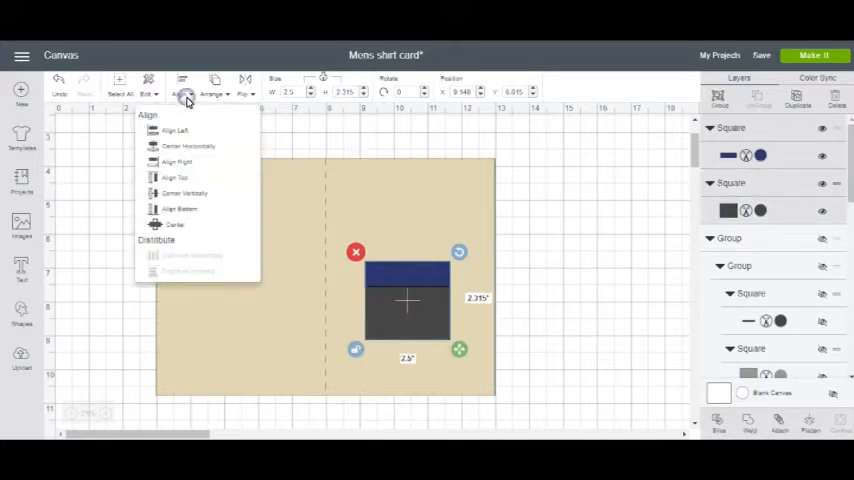
{"action": "mouse_move", "coordinate": [184, 178]}
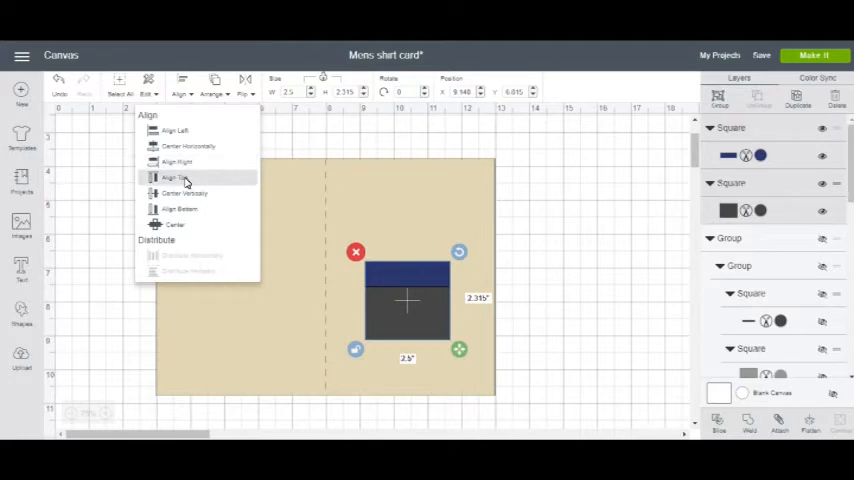
{"action": "left_click", "coordinate": [174, 178]}
{"action": "type", "text": "2.75"}
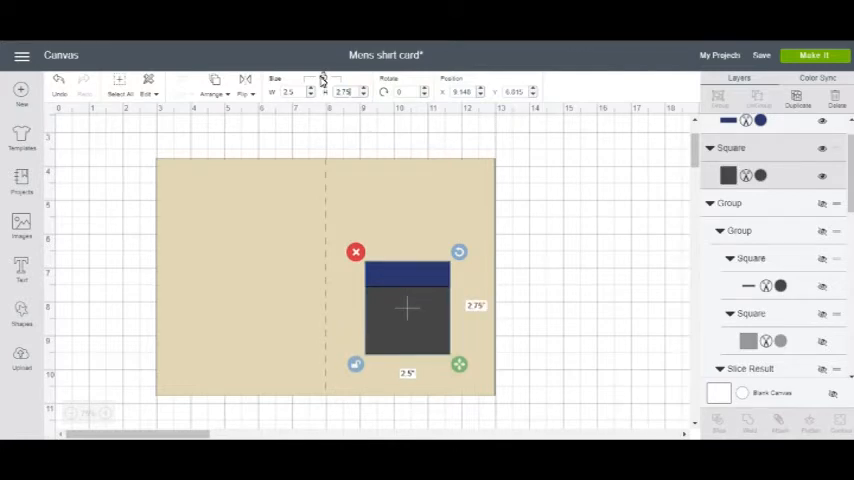
{"action": "left_click", "coordinate": [584, 248]}
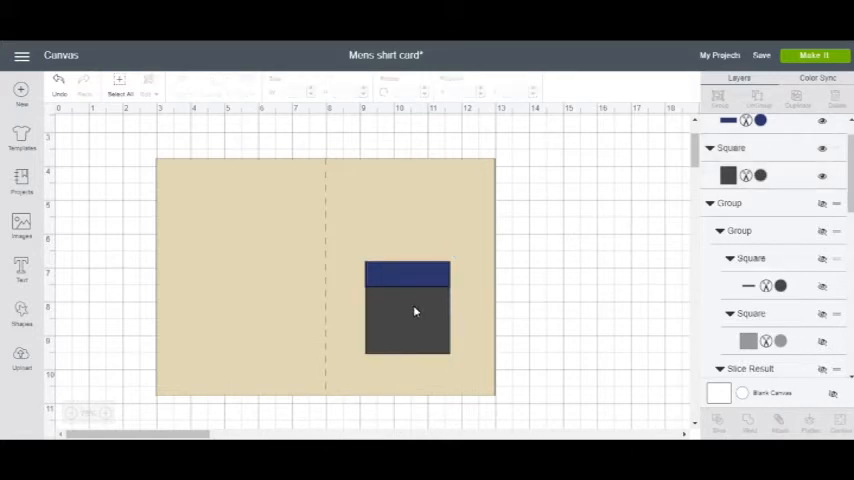
{"action": "mouse_move", "coordinate": [404, 286]}
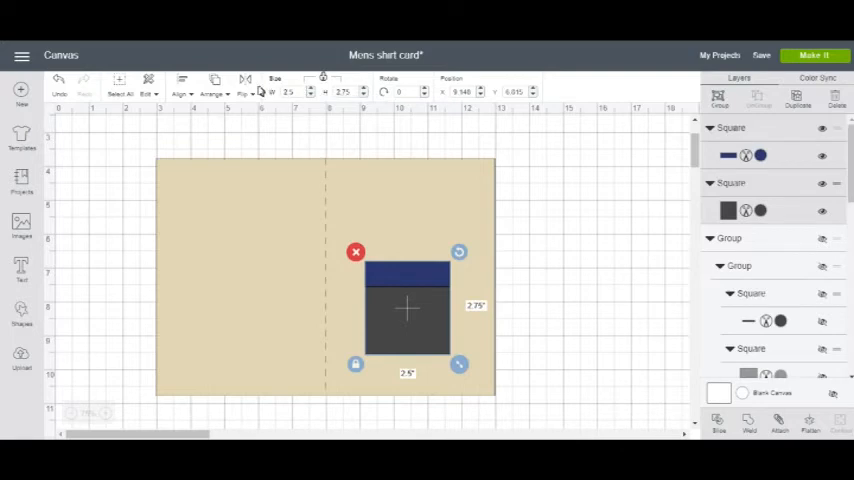
Step: Select the pocket square and band together and align their edges again
{"action": "left_click", "coordinate": [182, 88]}
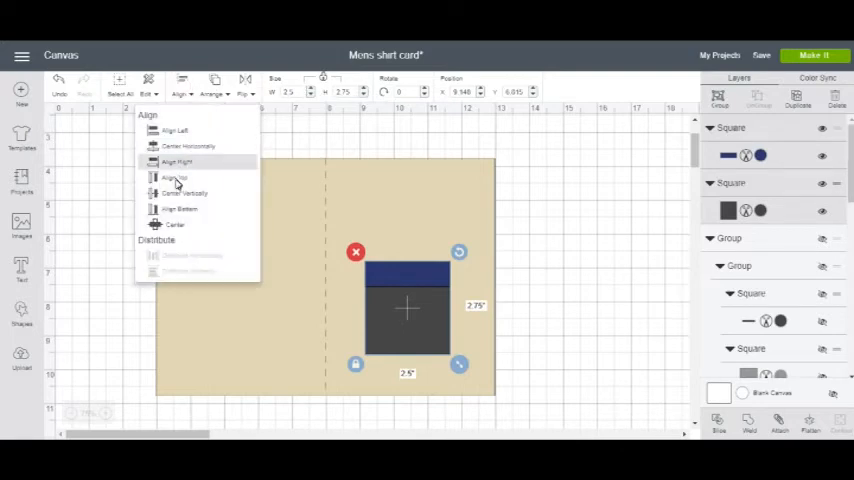
{"action": "left_click", "coordinate": [176, 178]}
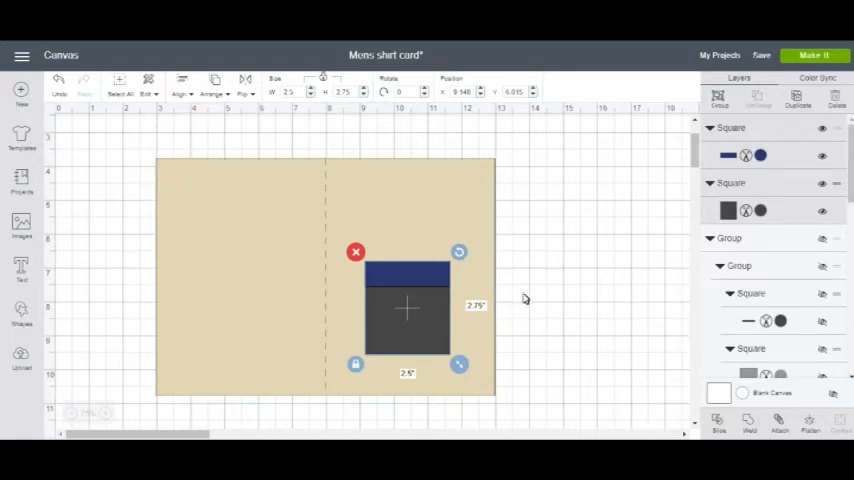
{"action": "left_click", "coordinate": [524, 298]}
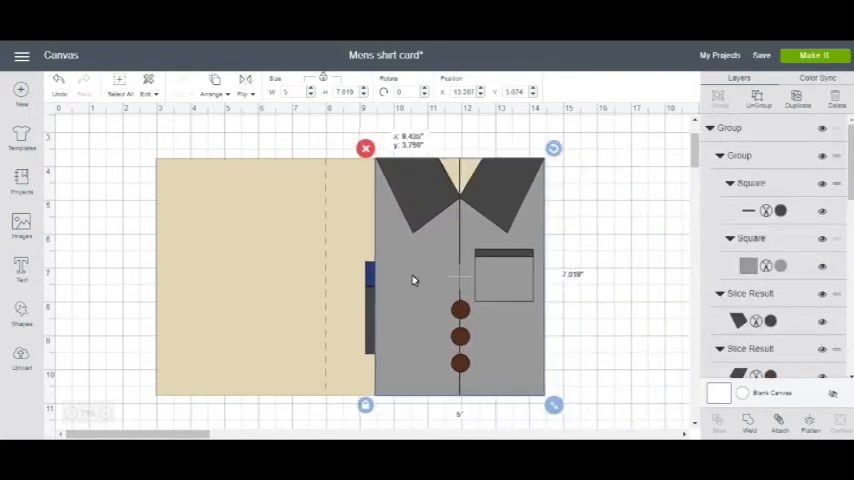
Step: Drag the grouped shirt front over the card's right half, checking it fully covers the inside pocket
{"action": "left_click_drag", "start_coordinate": [412, 280], "coordinate": [364, 280]}
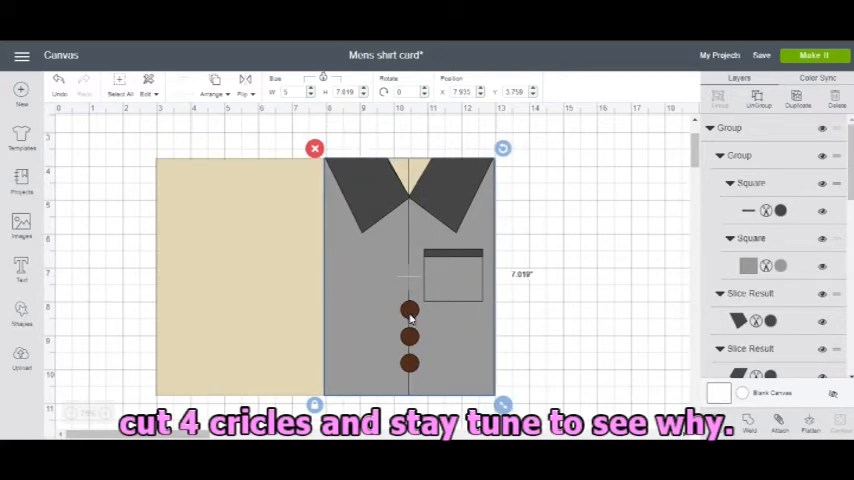
{"action": "mouse_move", "coordinate": [368, 280]}
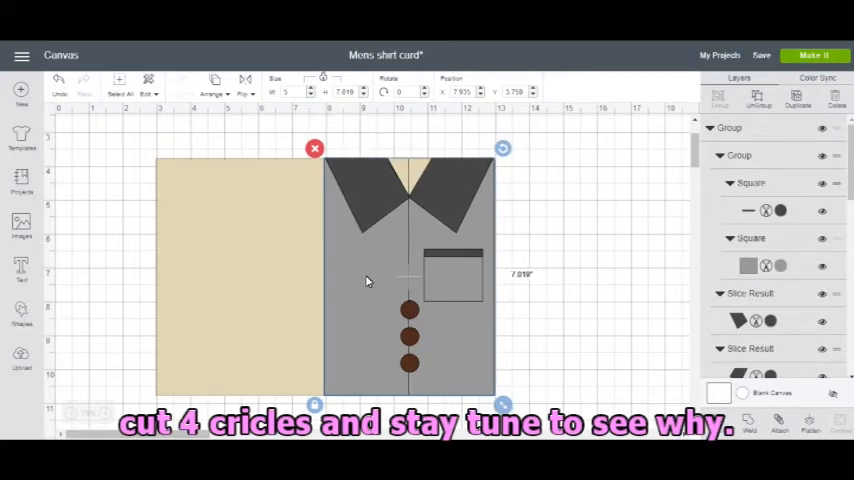
{"action": "mouse_move", "coordinate": [408, 278]}
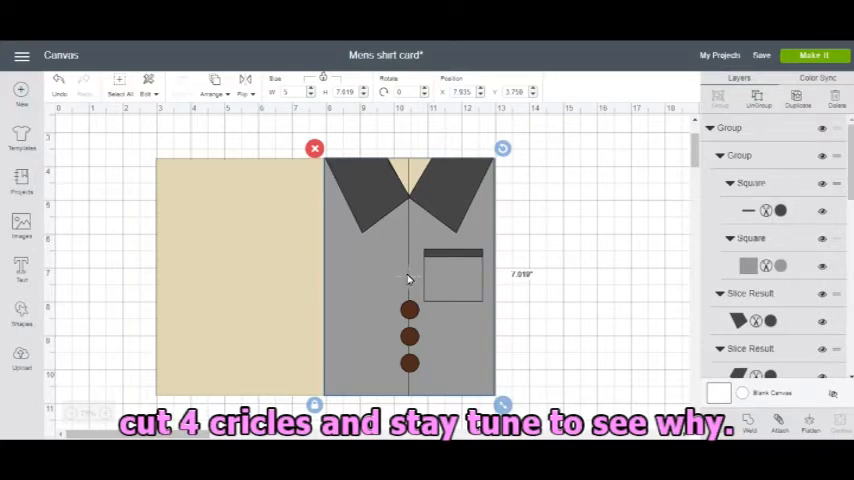
{"action": "left_click_drag", "start_coordinate": [408, 278], "coordinate": [388, 318]}
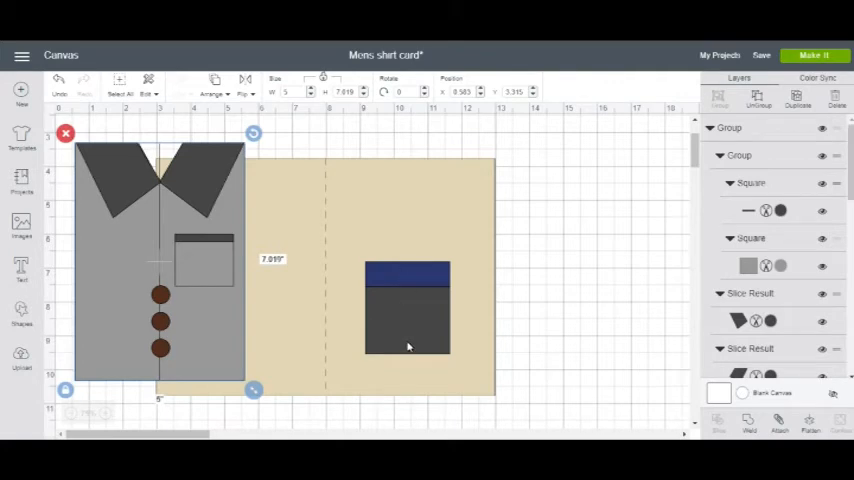
{"action": "left_click_drag", "start_coordinate": [160, 260], "coordinate": [356, 320]}
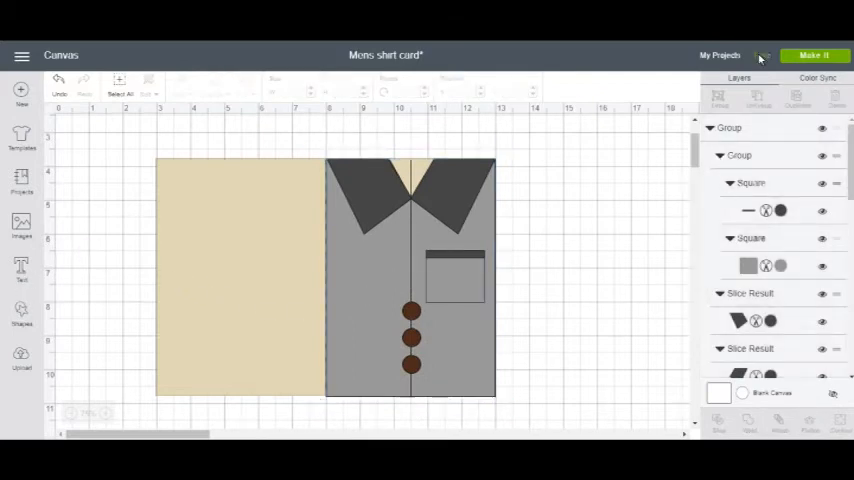
{"action": "left_click", "coordinate": [764, 46]}
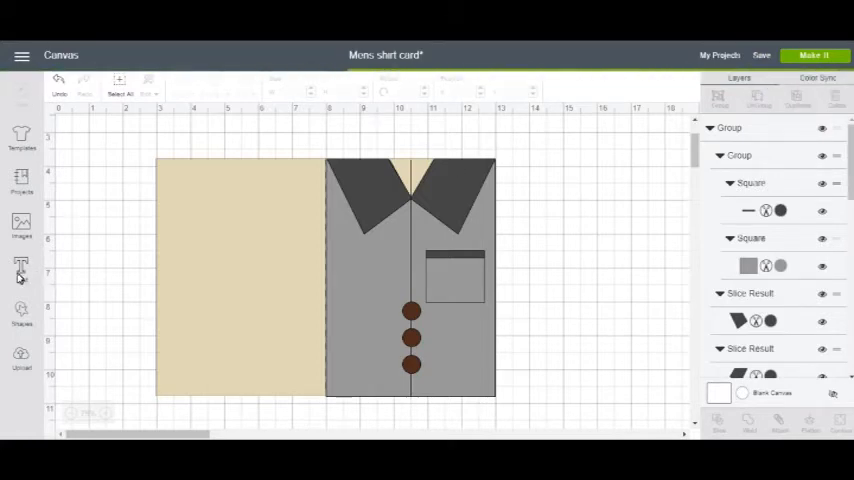
Step: Add a new text box for the greeting, centre its lines and scale it down above the inside pocket
{"action": "left_click", "coordinate": [20, 268]}
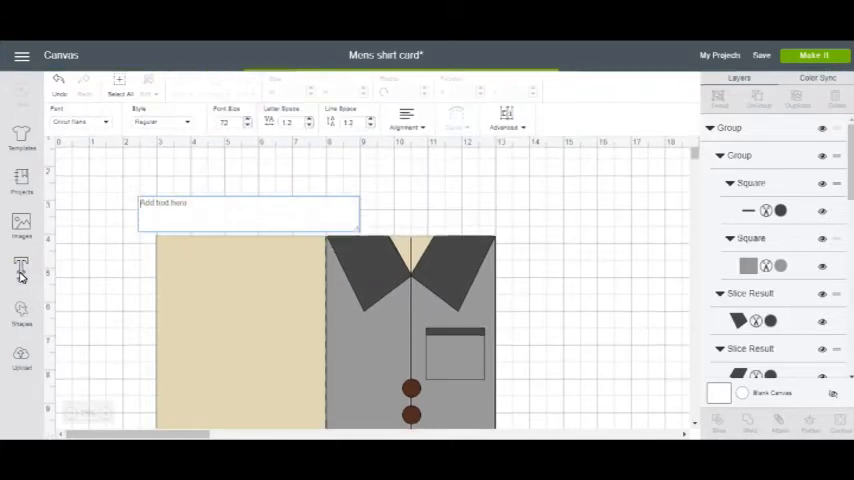
{"action": "left_click", "coordinate": [772, 42]}
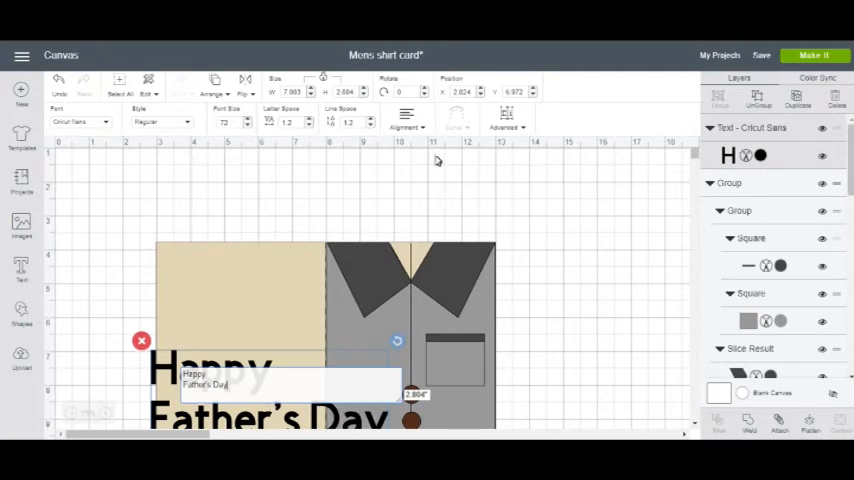
{"action": "left_click", "coordinate": [408, 128]}
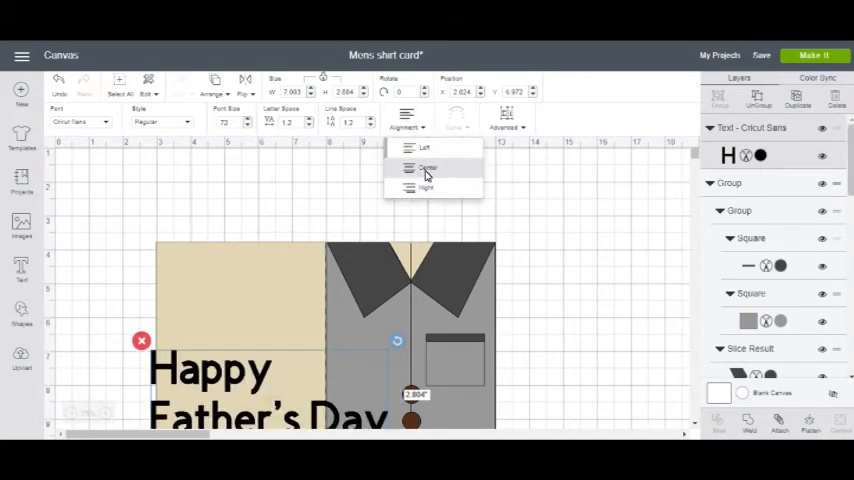
{"action": "left_click", "coordinate": [428, 168]}
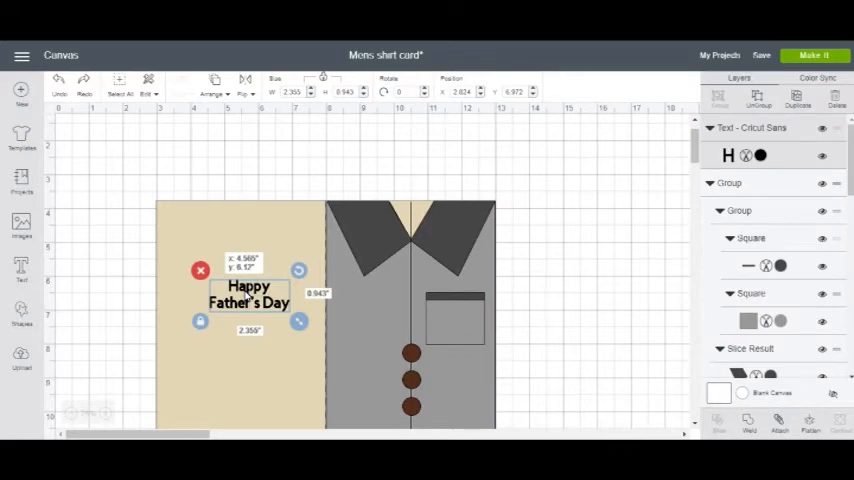
{"action": "left_click", "coordinate": [248, 292]}
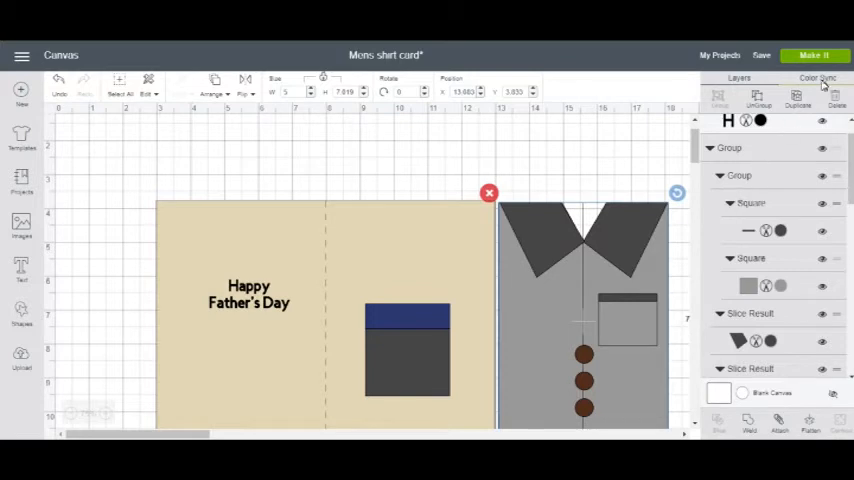
Step: Drag the Happy Father's Day text onto the grey pocket square and centre it within the pocket
{"action": "left_click", "coordinate": [814, 78]}
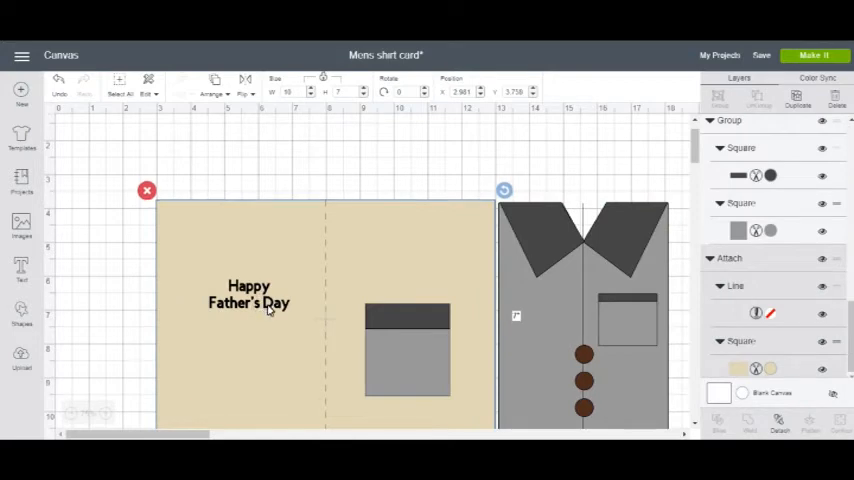
{"action": "left_click", "coordinate": [248, 294]}
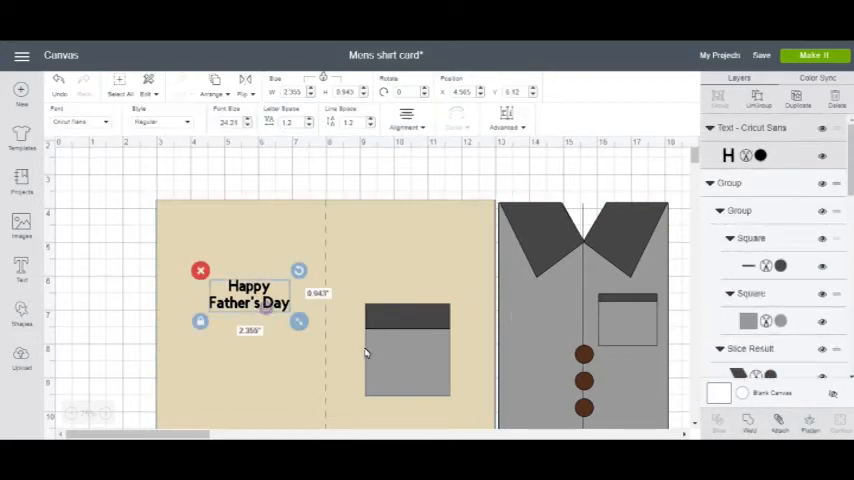
{"action": "left_click_drag", "start_coordinate": [248, 294], "coordinate": [412, 356]}
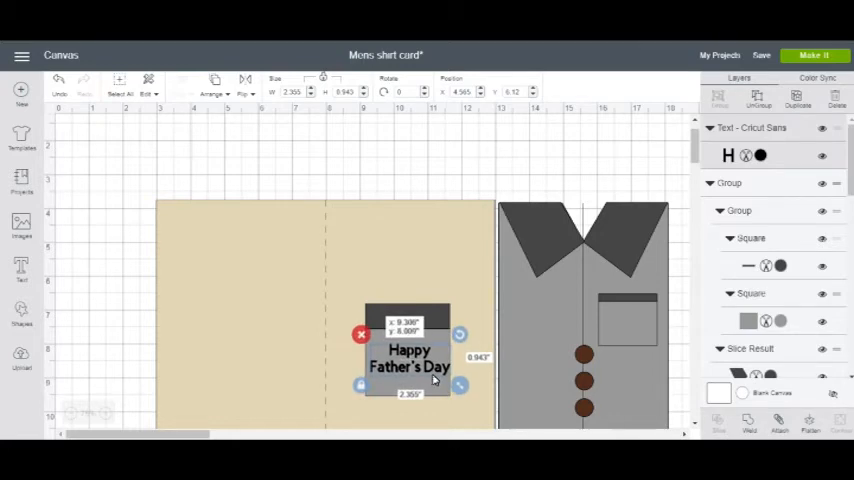
{"action": "left_click_drag", "start_coordinate": [410, 356], "coordinate": [410, 362]}
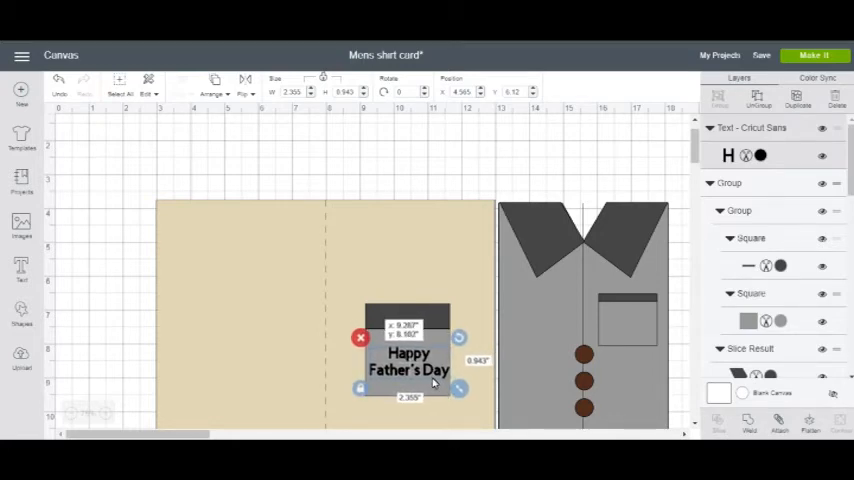
{"action": "left_click_drag", "start_coordinate": [460, 388], "coordinate": [456, 392]}
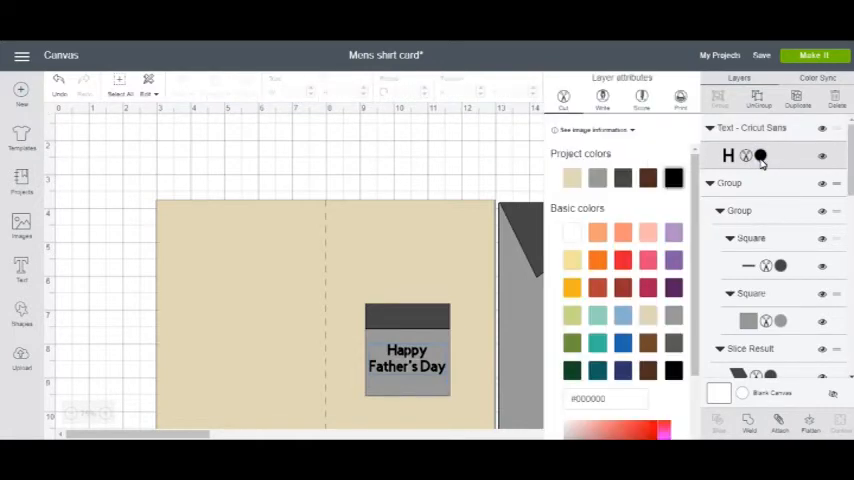
Step: Recolour the greeting text and use Align Top to line it up with the inside pocket
{"action": "left_click", "coordinate": [604, 96]}
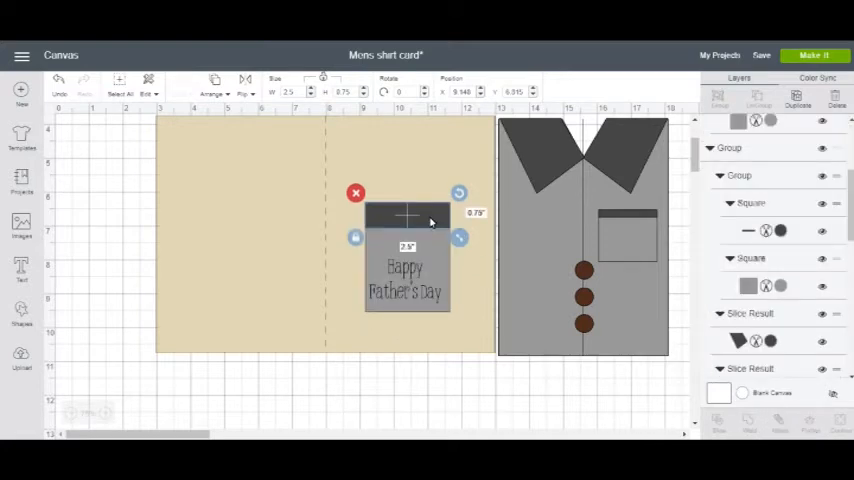
{"action": "mouse_move", "coordinate": [432, 252]}
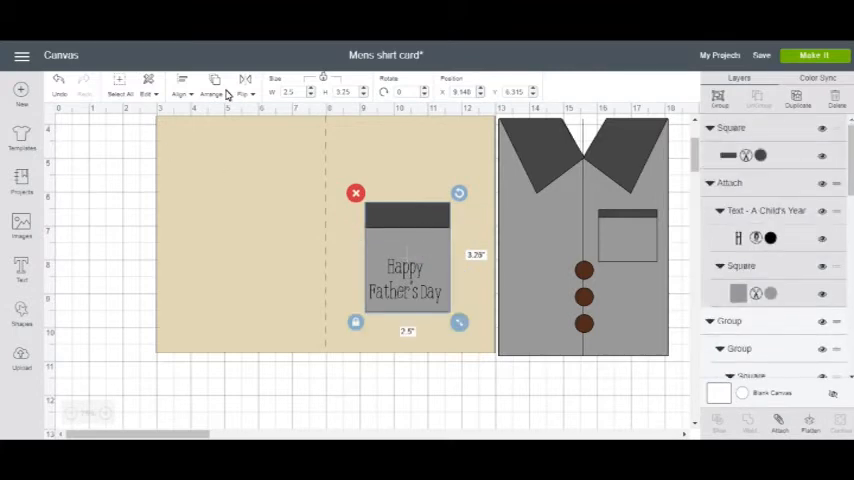
{"action": "left_click", "coordinate": [184, 84]}
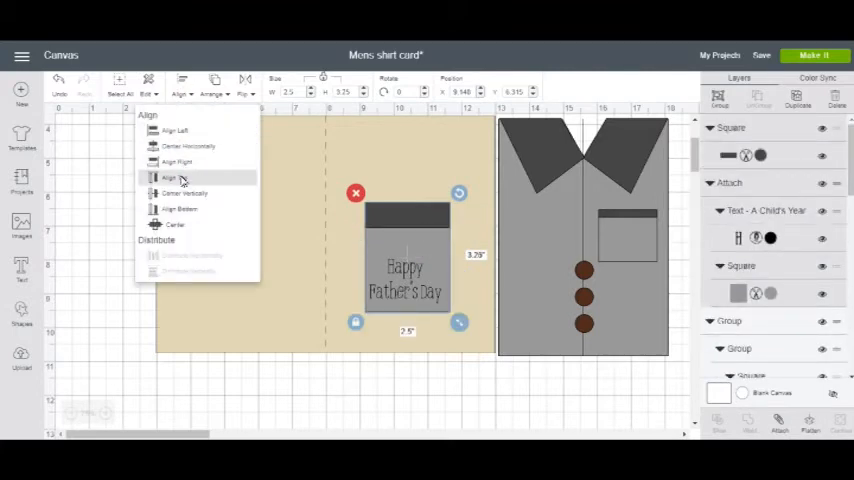
{"action": "left_click", "coordinate": [170, 176]}
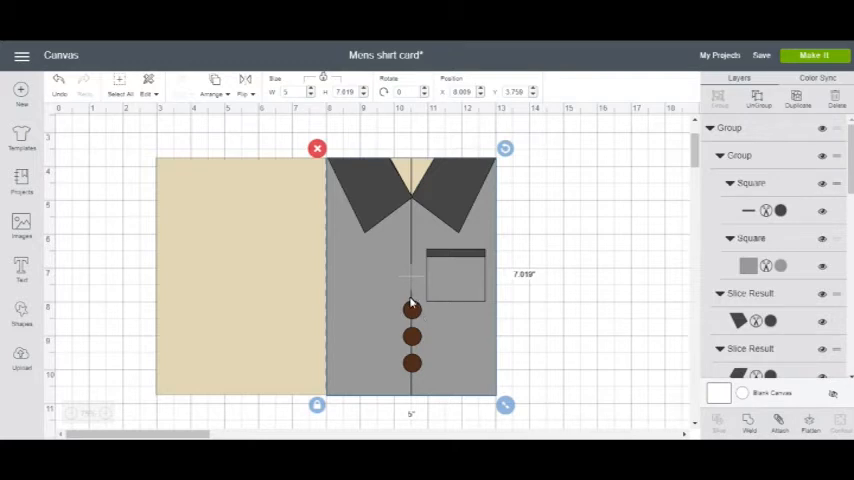
{"action": "mouse_move", "coordinate": [24, 284]}
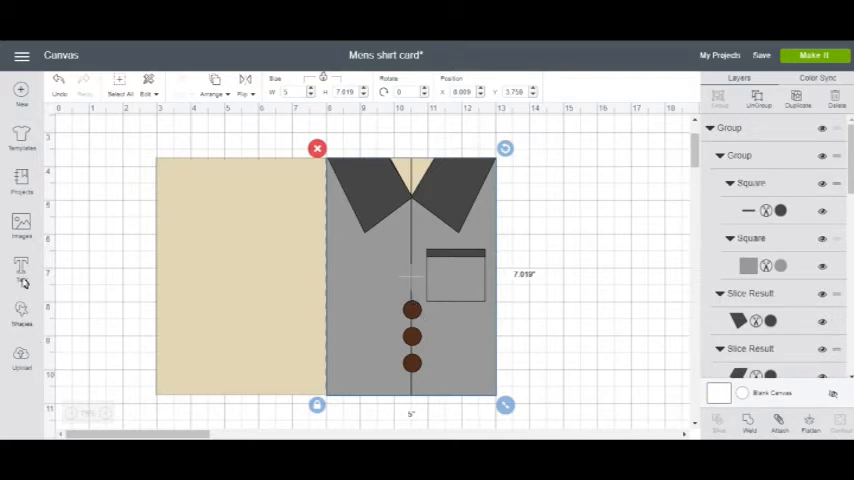
Step: Add a text box reading Worlds Greatest Dad with its lines centre-aligned
{"action": "left_click", "coordinate": [20, 268]}
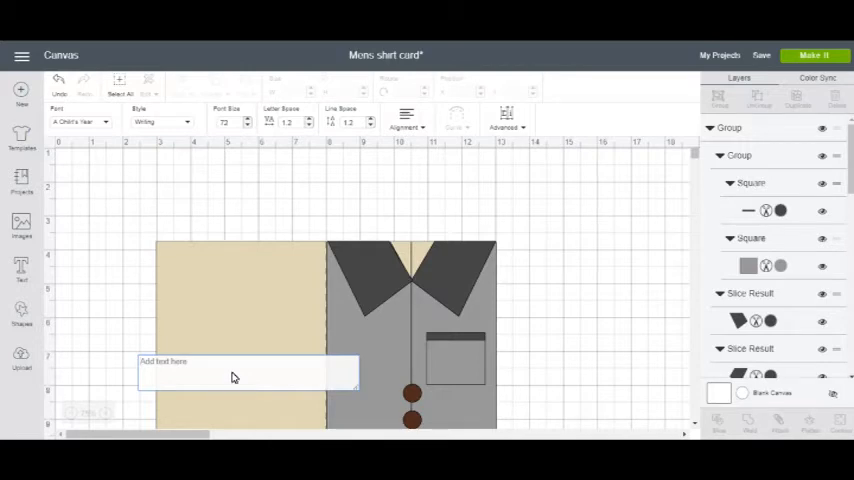
{"action": "type", "text": "Worlds"}
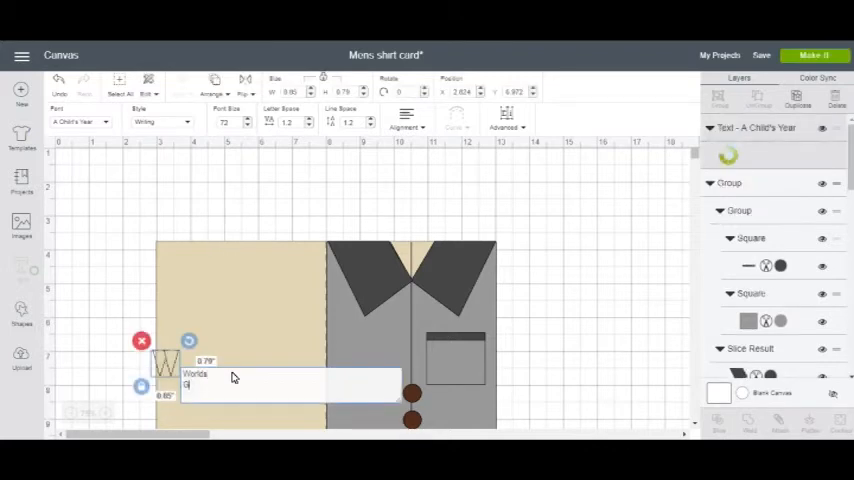
{"action": "type", "text": "Greatest Dad"}
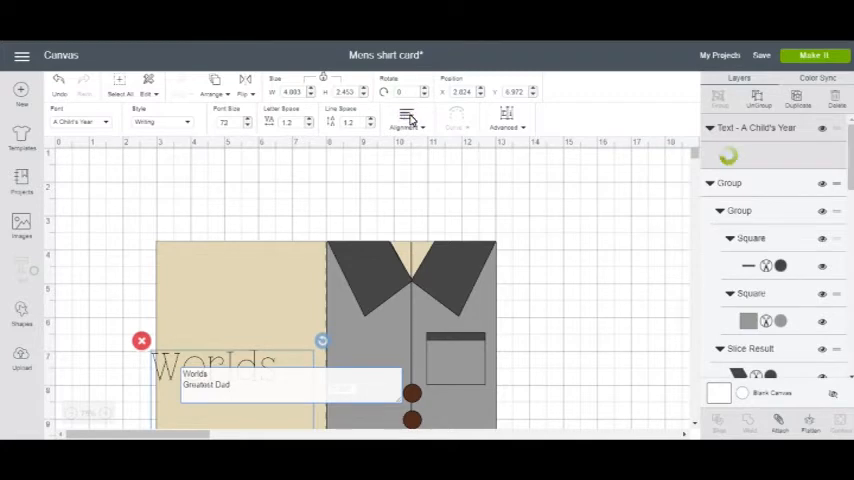
{"action": "left_click", "coordinate": [404, 120]}
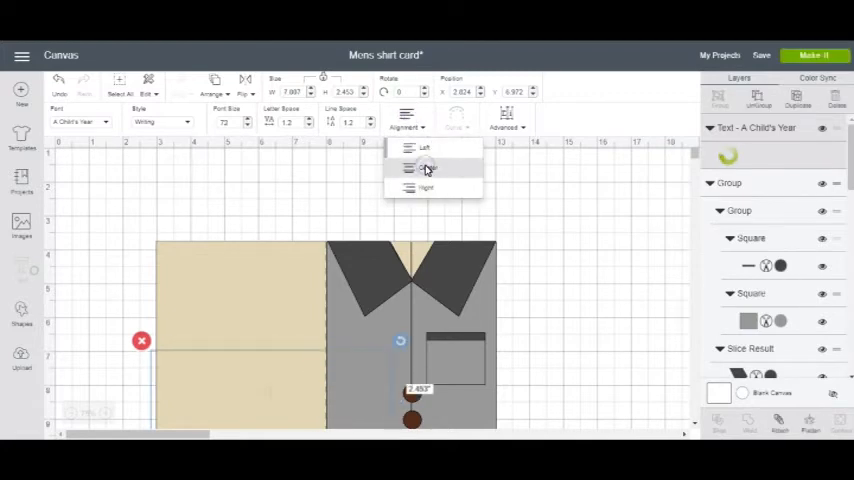
{"action": "left_click", "coordinate": [424, 168]}
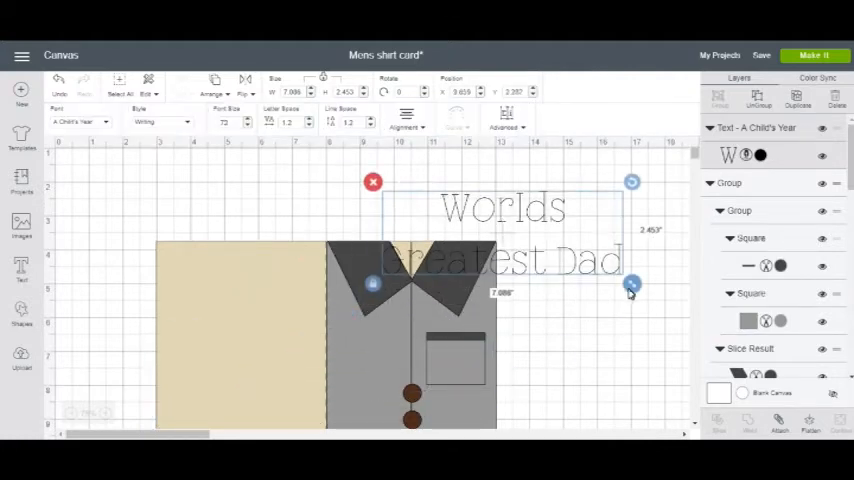
Step: Scale the Worlds Greatest Dad text down and fit it inside the shirt pocket outline
{"action": "left_click_drag", "start_coordinate": [632, 290], "coordinate": [514, 244]}
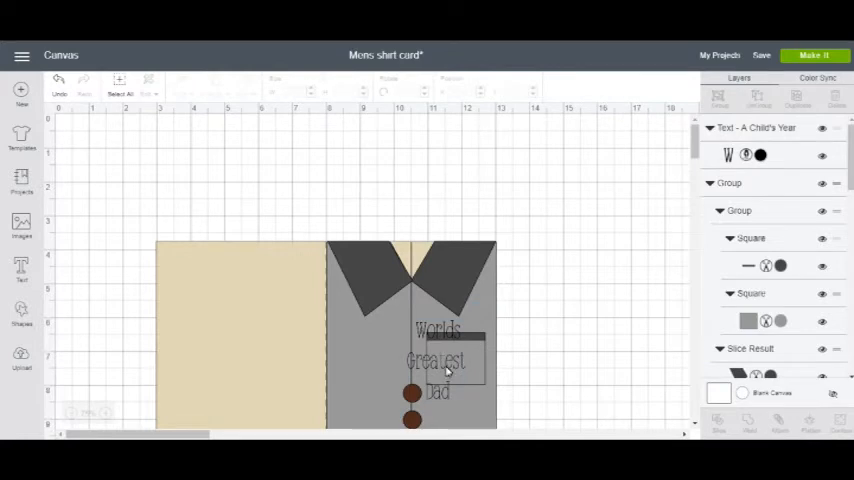
{"action": "left_click", "coordinate": [436, 360]}
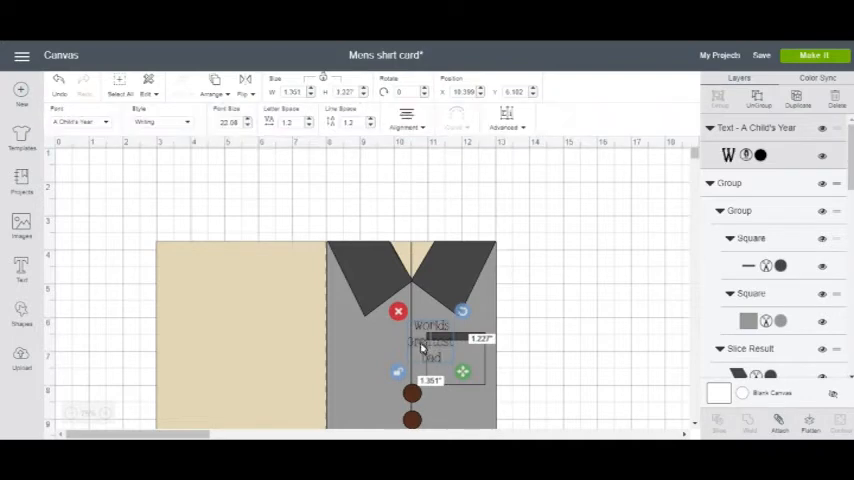
{"action": "left_click_drag", "start_coordinate": [430, 336], "coordinate": [456, 362]}
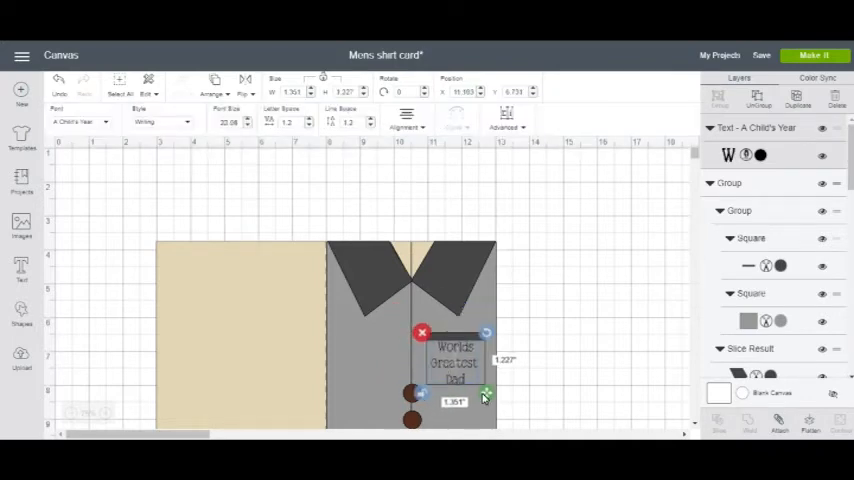
{"action": "left_click", "coordinate": [564, 376]}
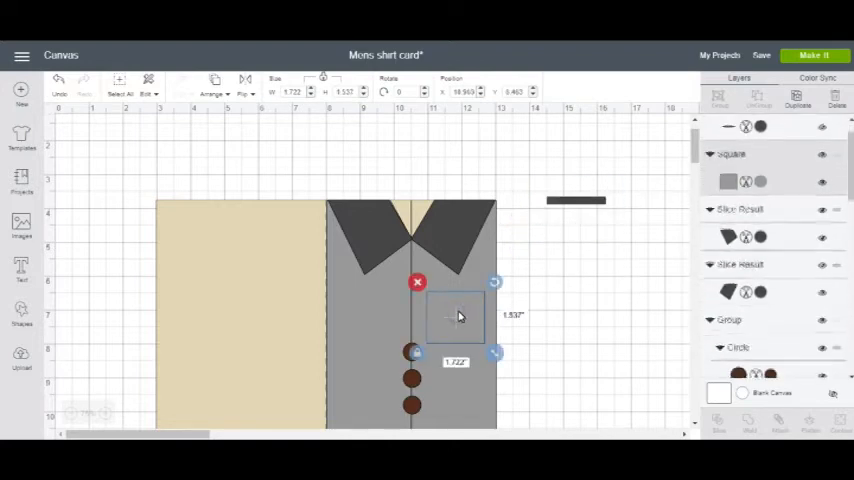
Step: Attach the Worlds Greatest Dad text to the pocket square
{"action": "left_click", "coordinate": [210, 92]}
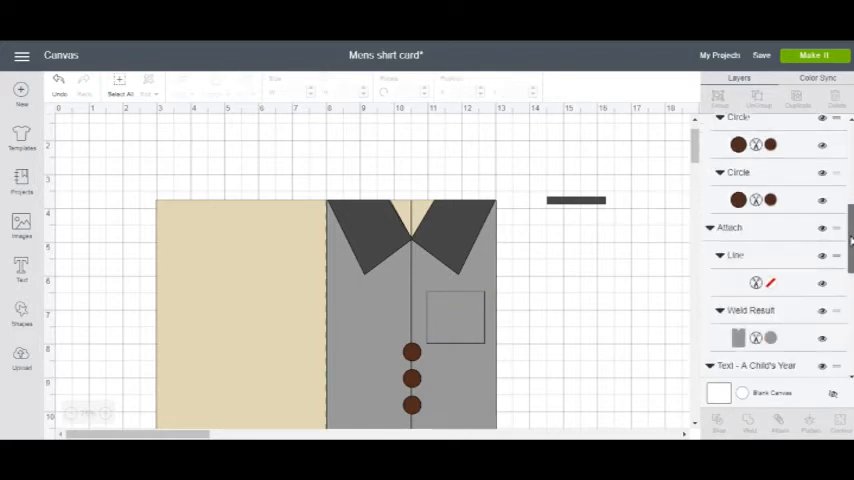
{"action": "scroll", "scroll_direction": "down", "scroll_amount": 3}
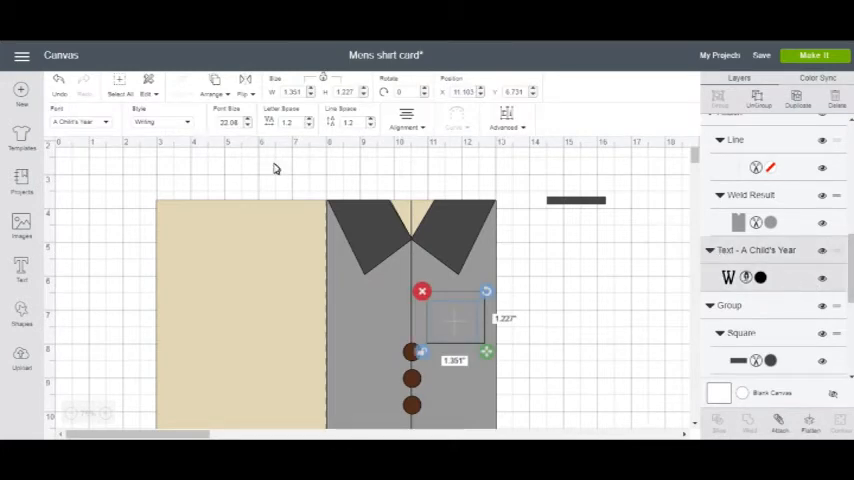
{"action": "mouse_move", "coordinate": [222, 84]}
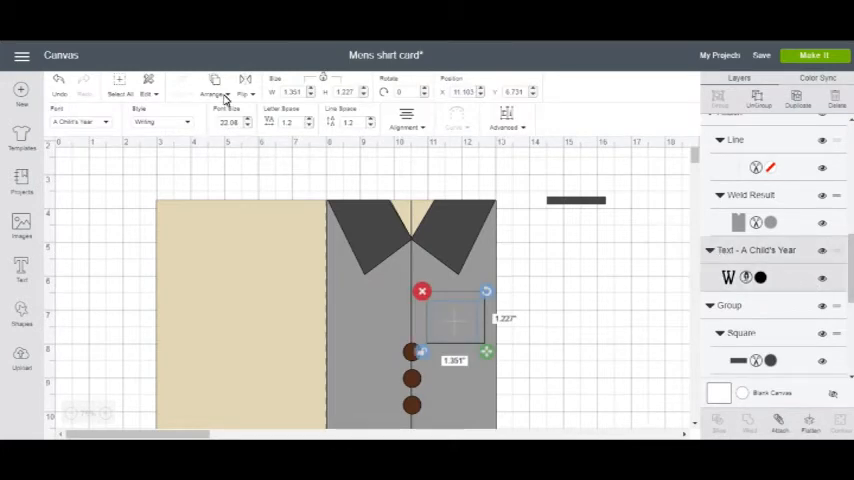
{"action": "left_click", "coordinate": [212, 92]}
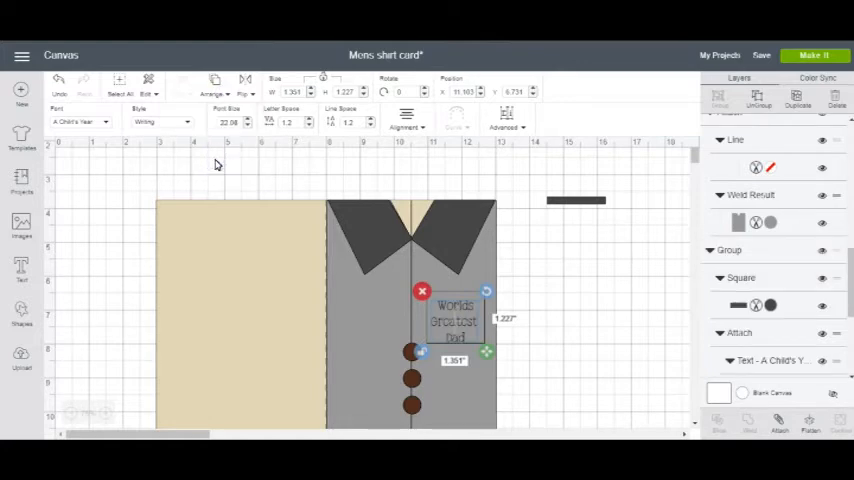
{"action": "mouse_move", "coordinate": [460, 300]}
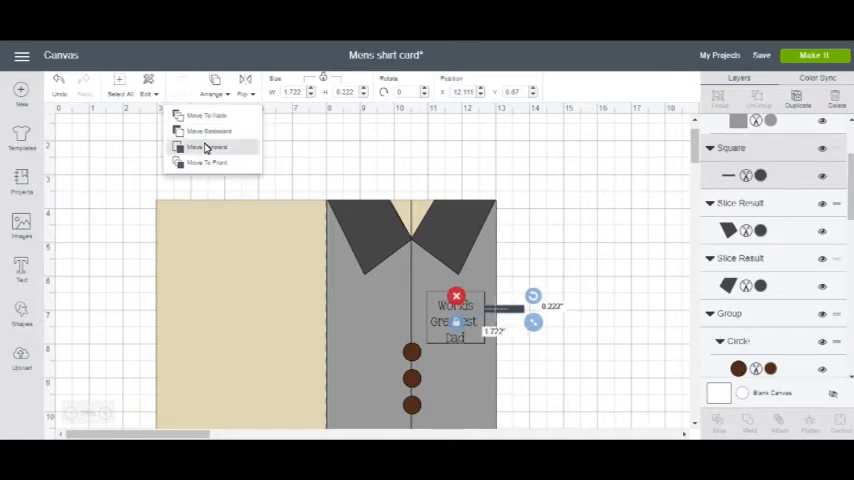
{"action": "mouse_move", "coordinate": [208, 164]}
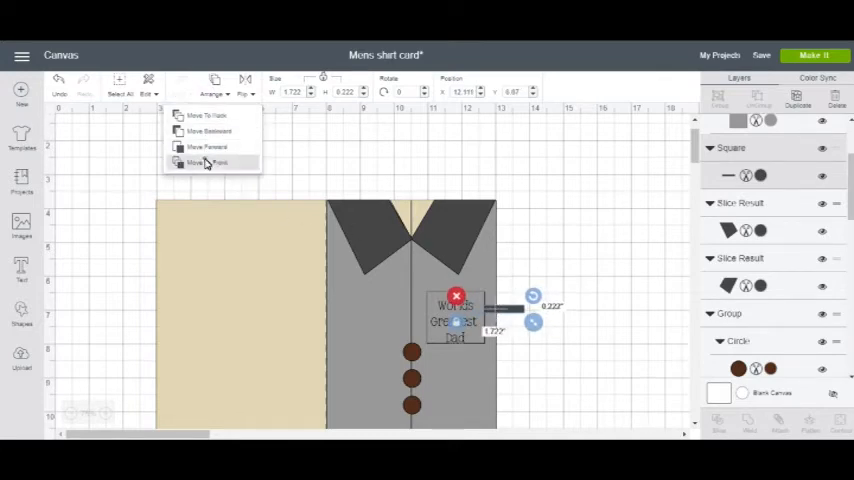
Step: Move the attached pieces to the front and align the text inside the pocket
{"action": "left_click", "coordinate": [204, 164]}
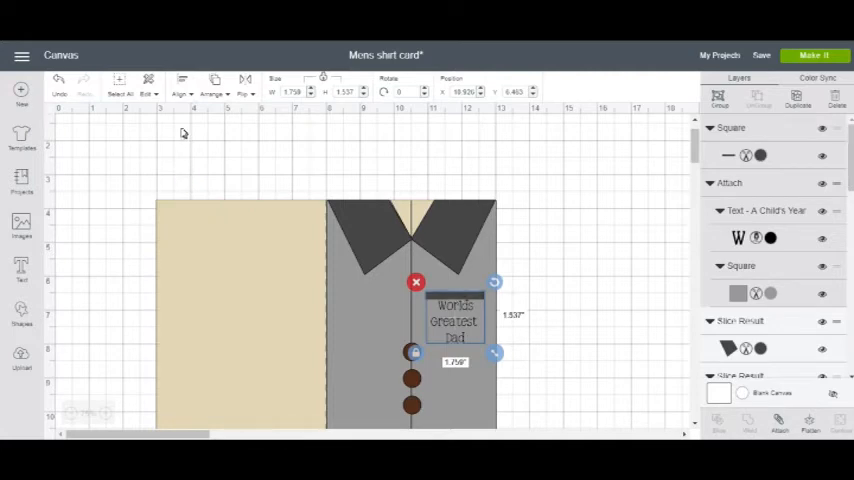
{"action": "left_click", "coordinate": [180, 84]}
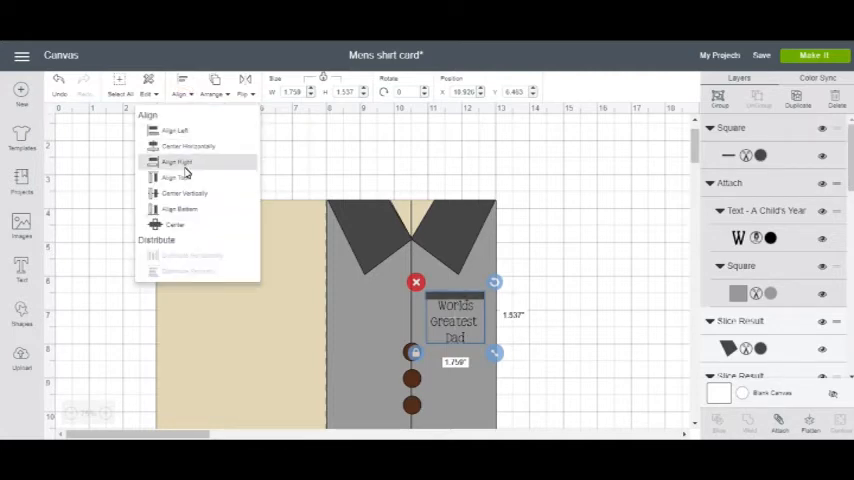
{"action": "left_click", "coordinate": [176, 160]}
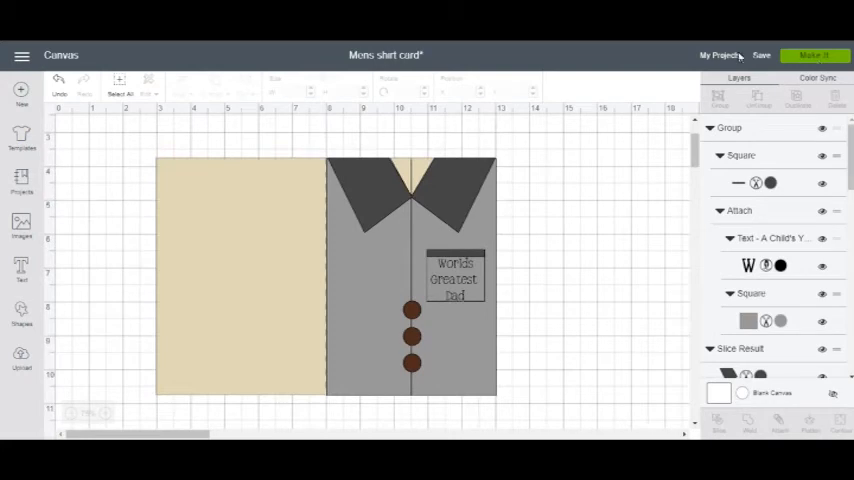
{"action": "mouse_move", "coordinate": [764, 82]}
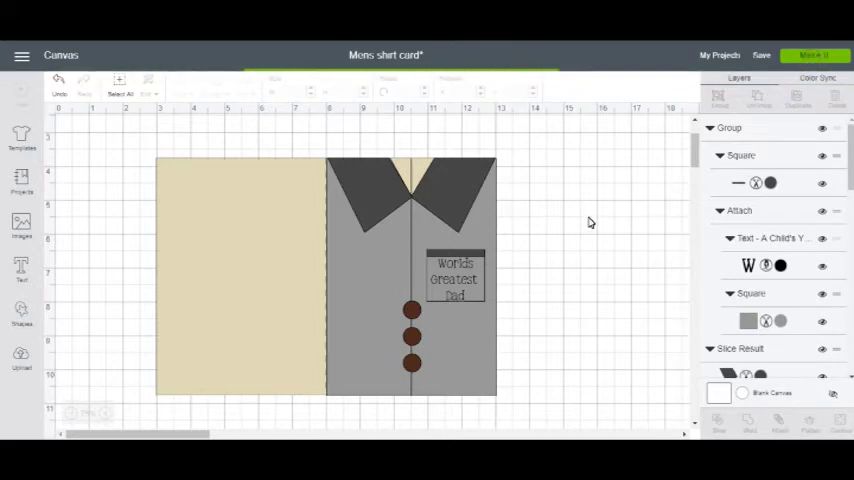
Step: Check the four-mat cutting preview on the Prepare screen, then cancel back to the canvas
{"action": "left_click", "coordinate": [814, 44]}
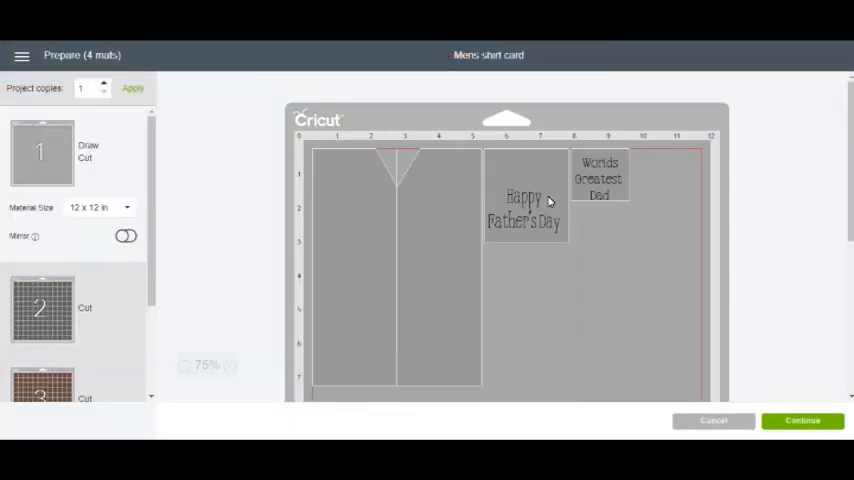
{"action": "mouse_move", "coordinate": [552, 208]}
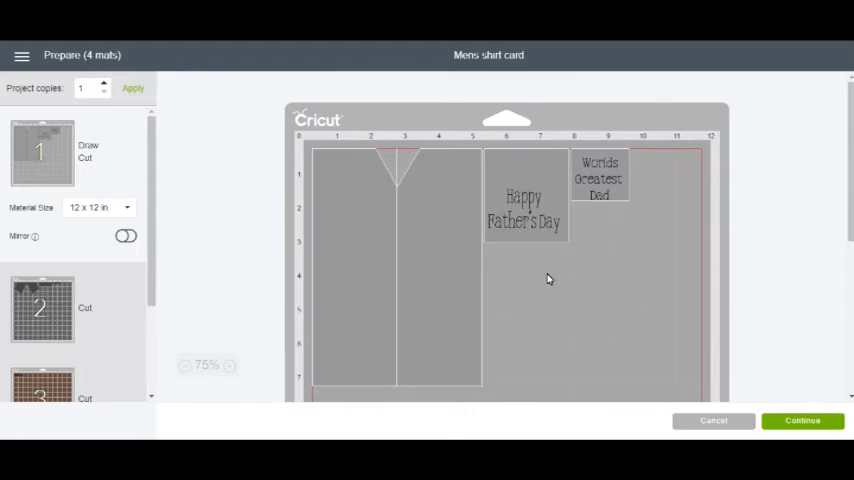
{"action": "scroll", "scroll_direction": "down", "scroll_amount": 3}
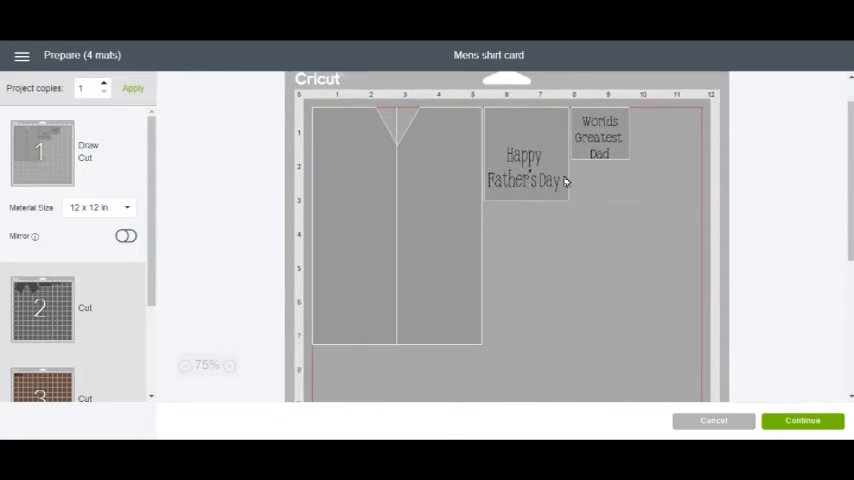
{"action": "mouse_move", "coordinate": [524, 184]}
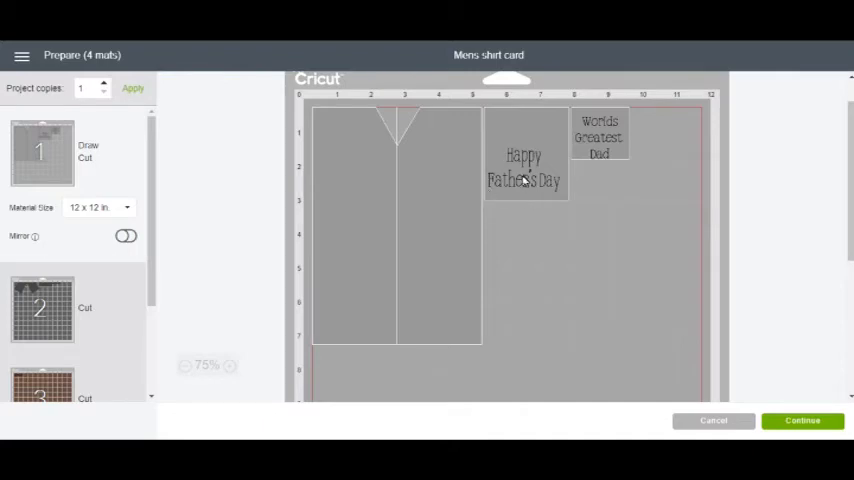
{"action": "mouse_move", "coordinate": [552, 286]}
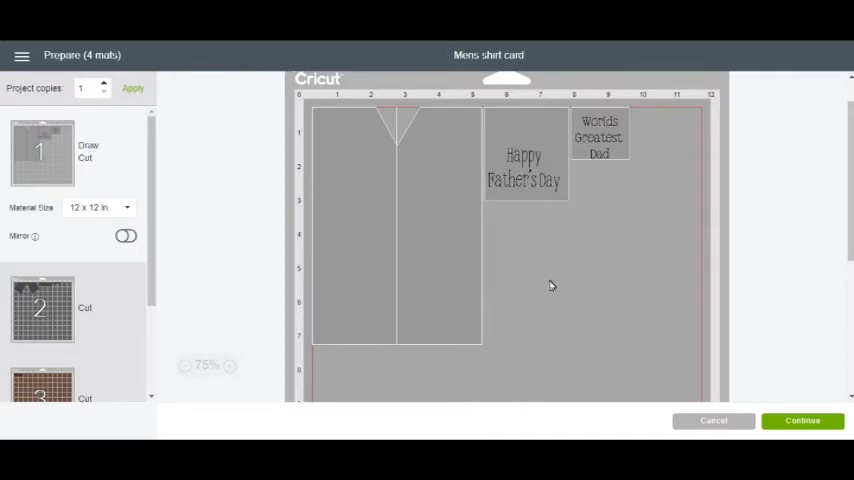
{"action": "scroll", "scroll_direction": "down", "scroll_amount": 3}
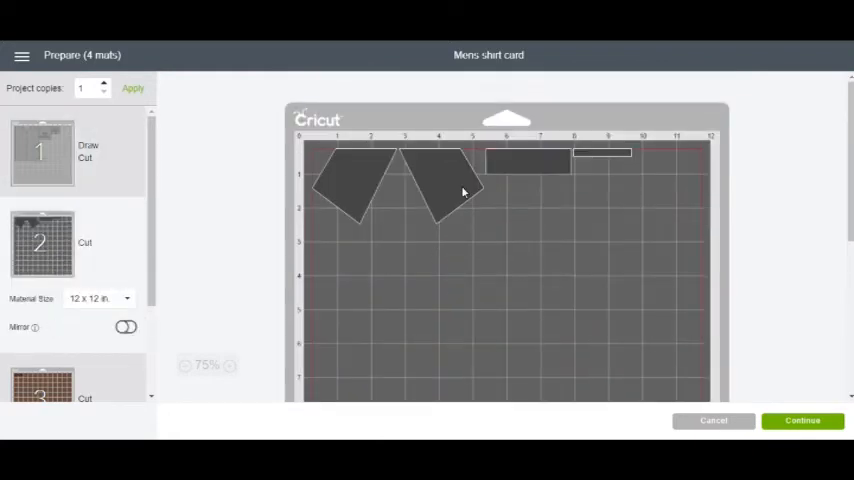
{"action": "mouse_move", "coordinate": [424, 252]}
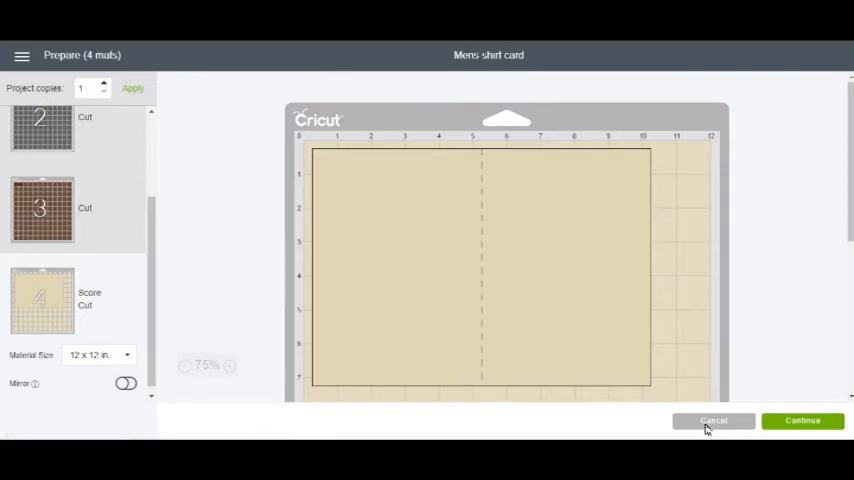
{"action": "left_click", "coordinate": [716, 420]}
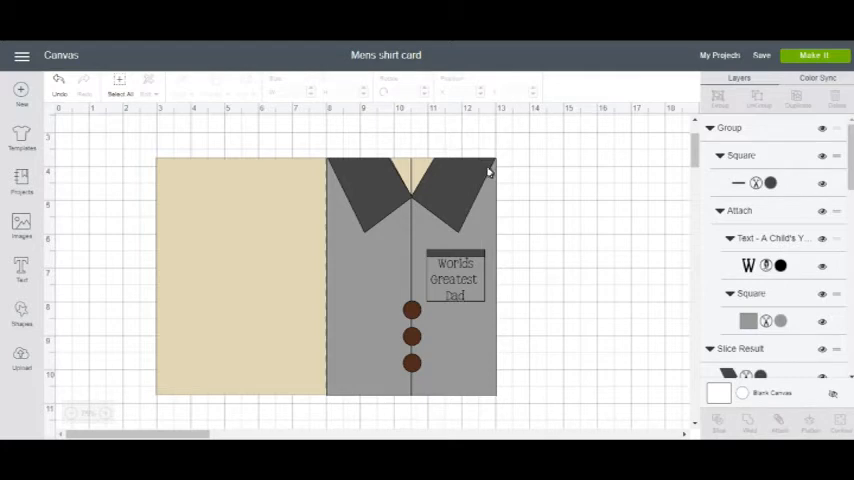
{"action": "mouse_move", "coordinate": [404, 310]}
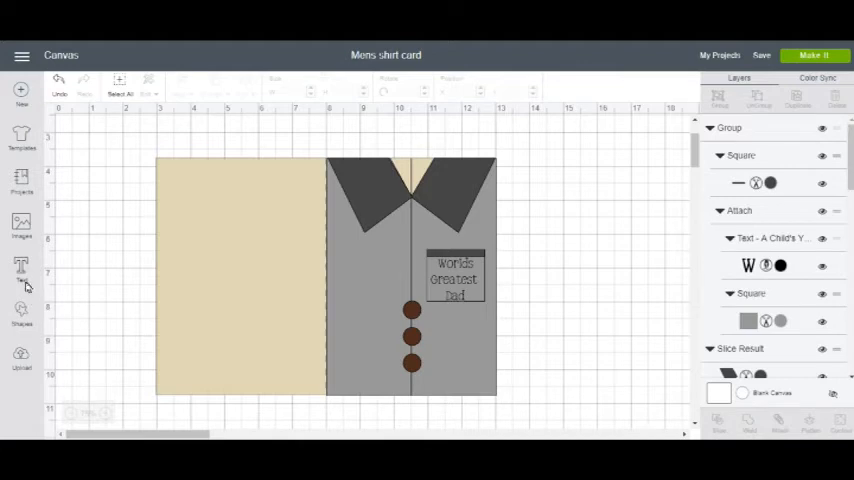
Step: Hide the collar, pocket and button layers so only the plain grey shirt front shows
{"action": "left_click", "coordinate": [20, 320]}
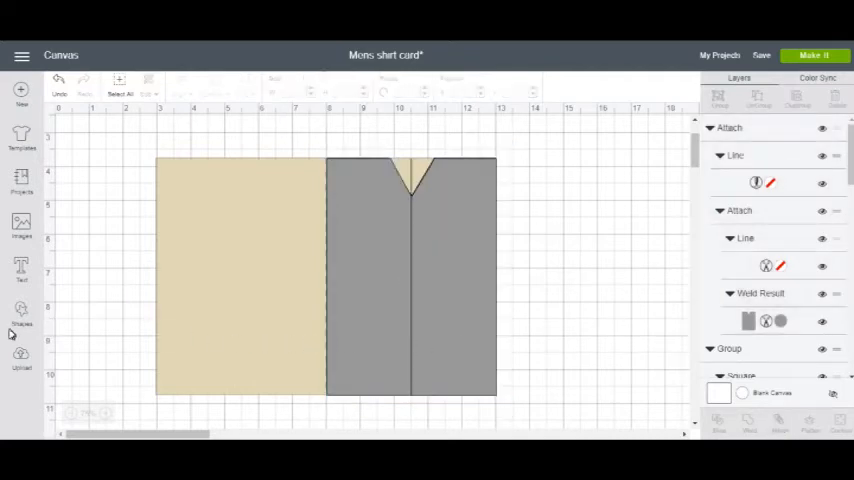
Step: Add a Score Line shape, move the shirt front backward and unhide the collar, buttons and pocket layers
{"action": "left_click", "coordinate": [20, 312]}
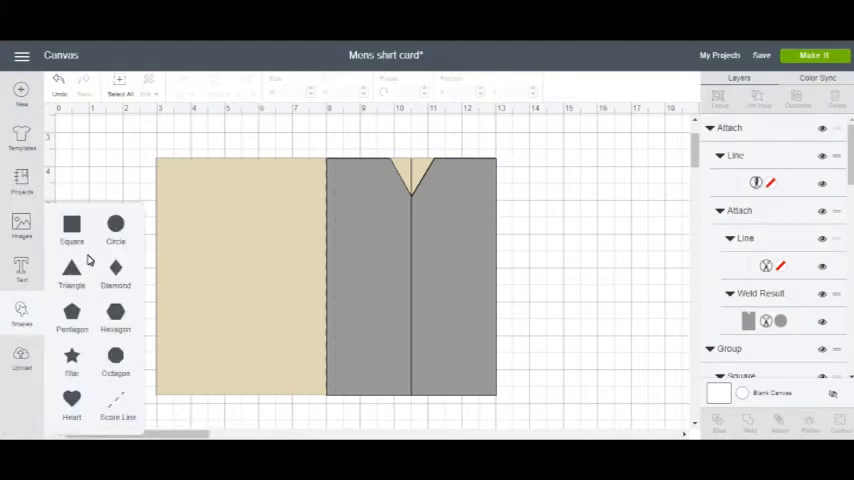
{"action": "mouse_move", "coordinate": [116, 402]}
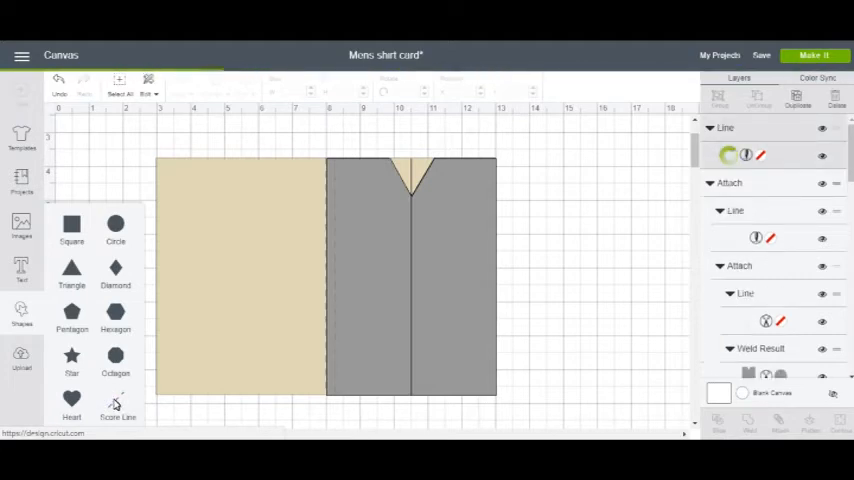
{"action": "left_click", "coordinate": [244, 280]}
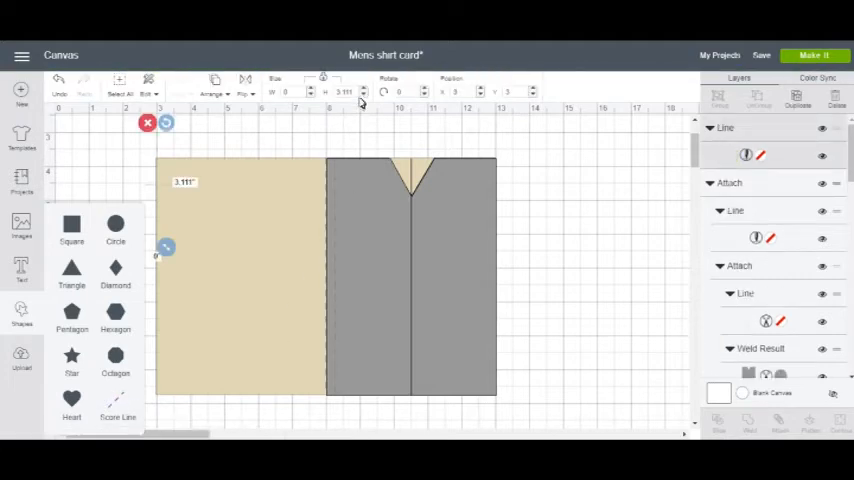
{"action": "left_click", "coordinate": [348, 92]}
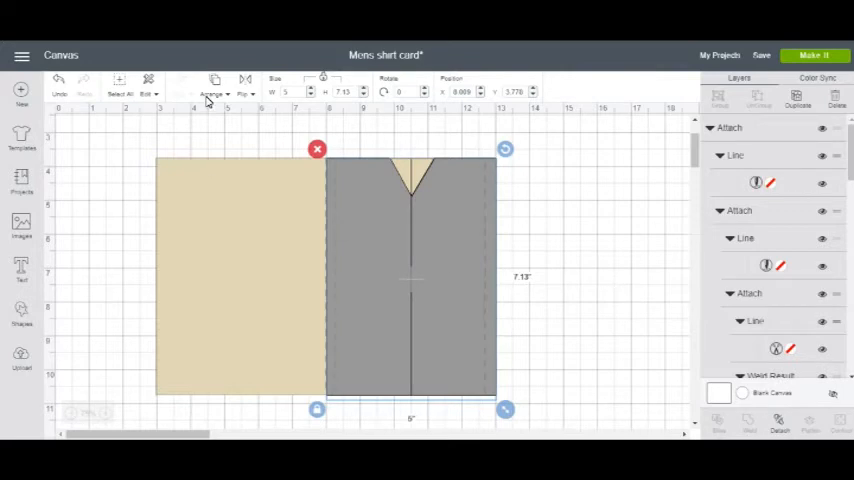
{"action": "left_click", "coordinate": [210, 92]}
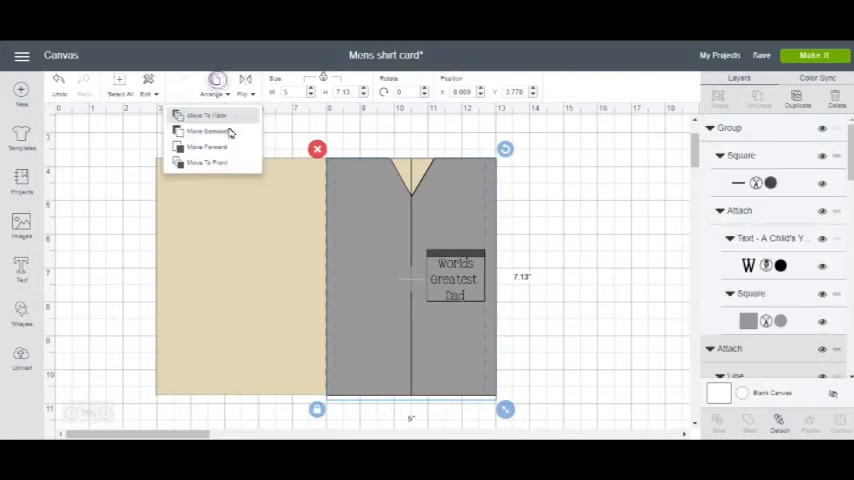
{"action": "mouse_move", "coordinate": [208, 132]}
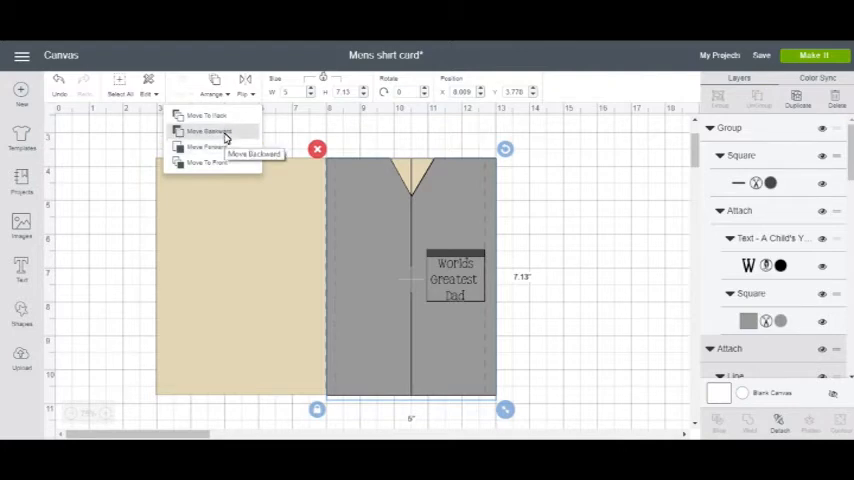
{"action": "mouse_move", "coordinate": [238, 228]}
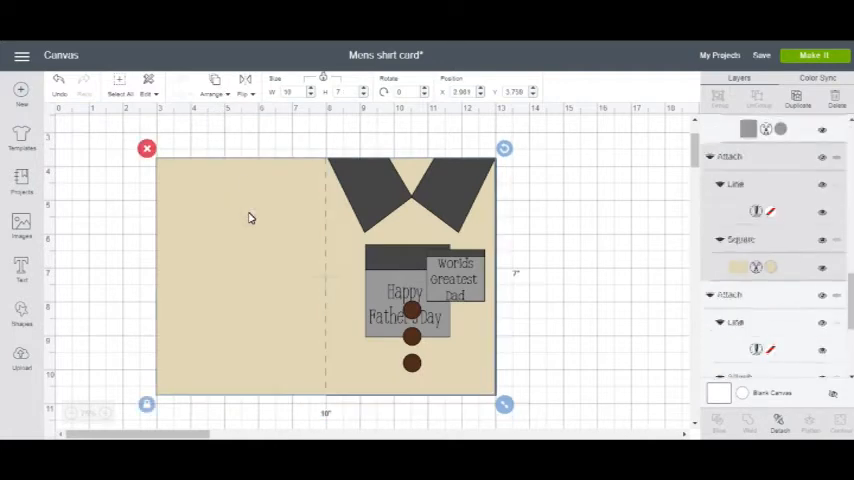
{"action": "left_click", "coordinate": [214, 92]}
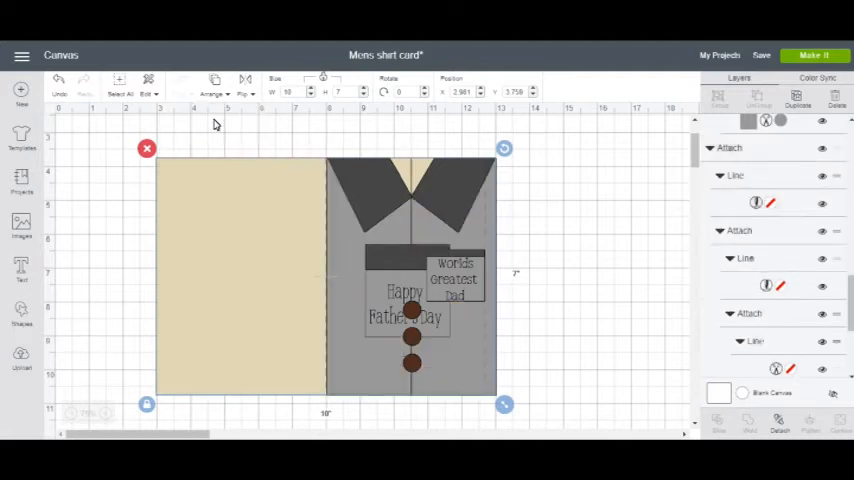
{"action": "mouse_move", "coordinate": [544, 336]}
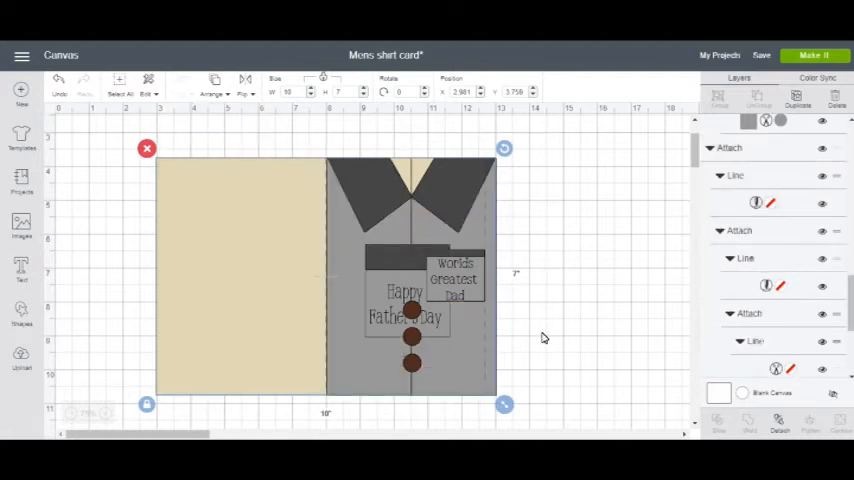
{"action": "mouse_move", "coordinate": [396, 316]}
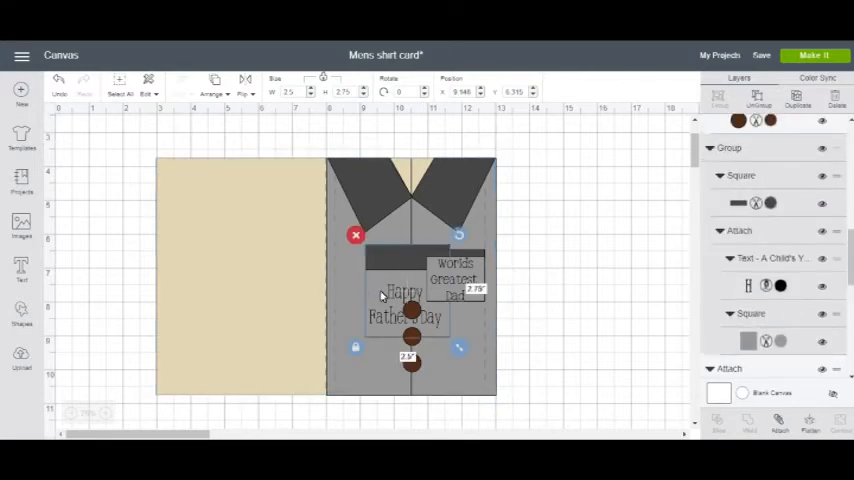
Step: Arrange the Happy Father's Day pocket behind the shirt front layer
{"action": "left_click", "coordinate": [212, 88]}
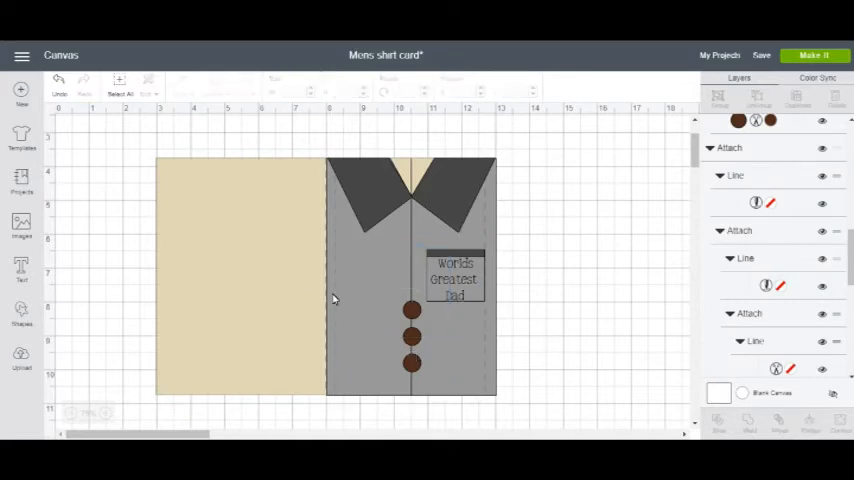
{"action": "mouse_move", "coordinate": [490, 236]}
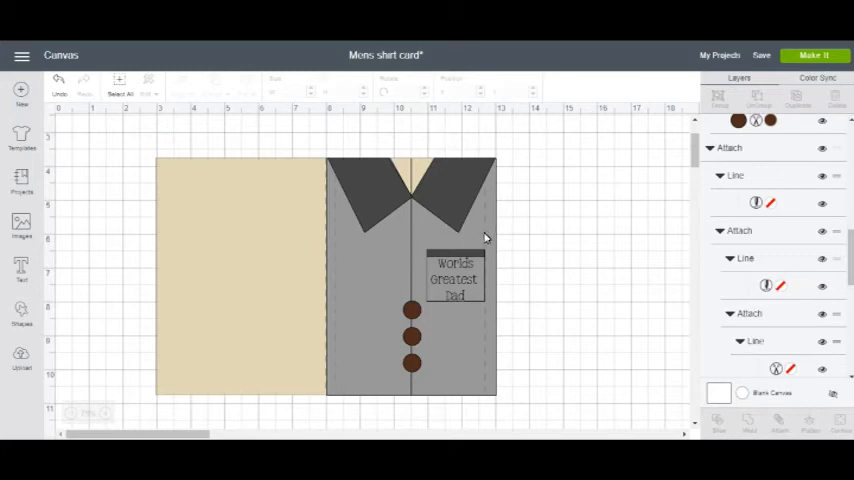
{"action": "mouse_move", "coordinate": [486, 320]}
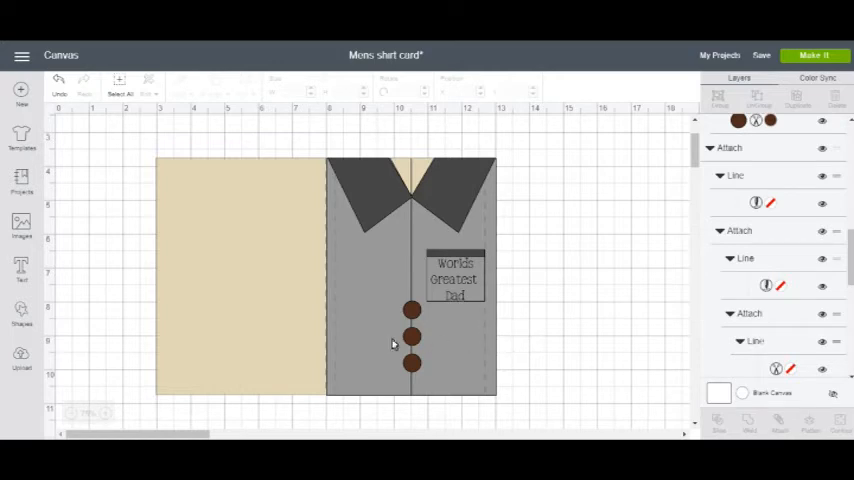
{"action": "mouse_move", "coordinate": [360, 268]}
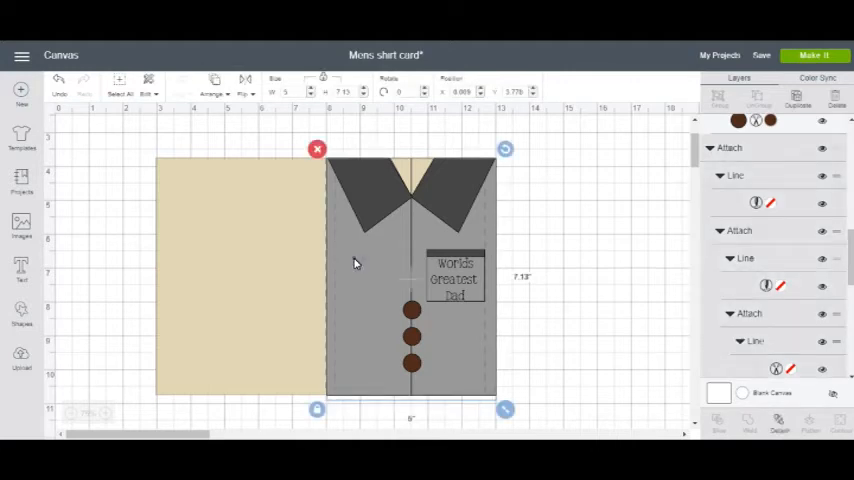
{"action": "left_click_drag", "start_coordinate": [356, 264], "coordinate": [516, 330]}
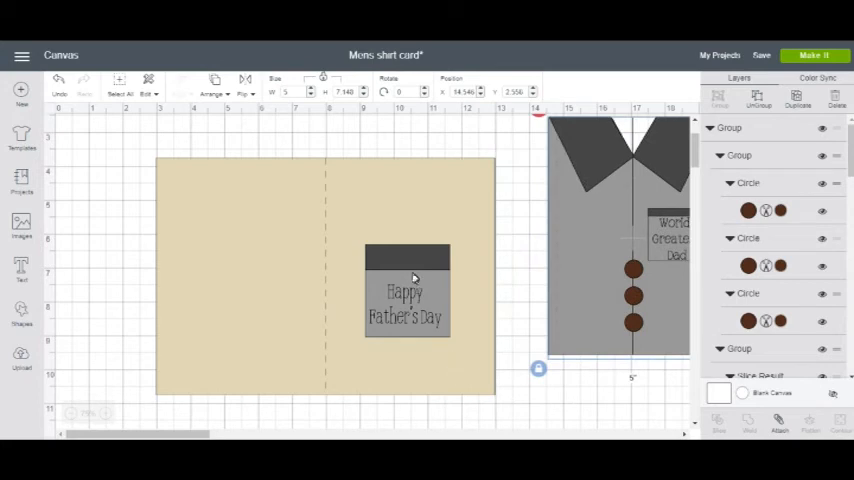
{"action": "mouse_move", "coordinate": [342, 312]}
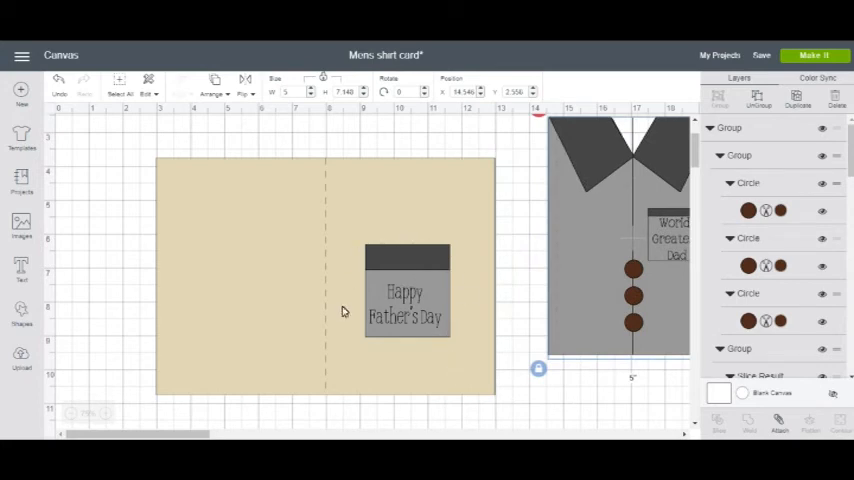
{"action": "mouse_move", "coordinate": [380, 332]}
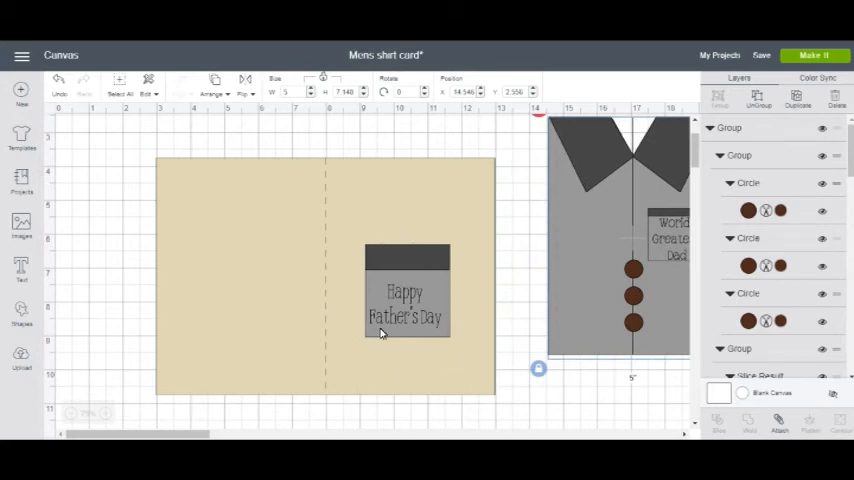
{"action": "mouse_move", "coordinate": [470, 280]}
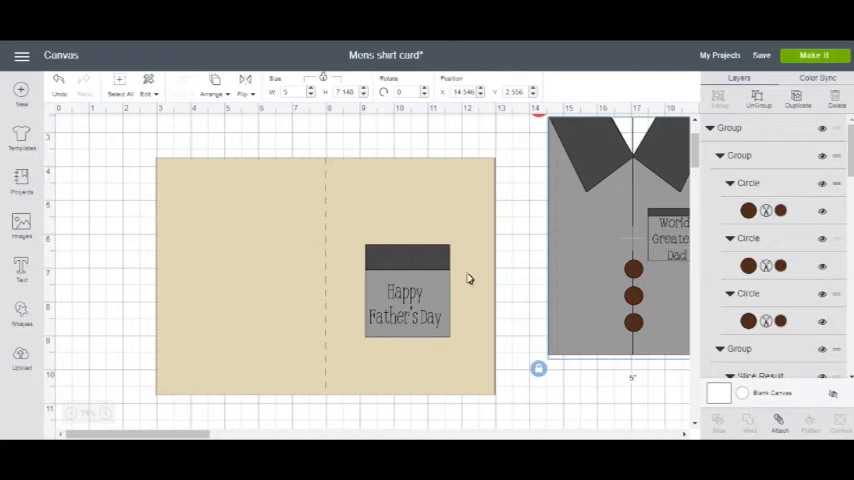
{"action": "left_click_drag", "start_coordinate": [618, 236], "coordinate": [470, 290]}
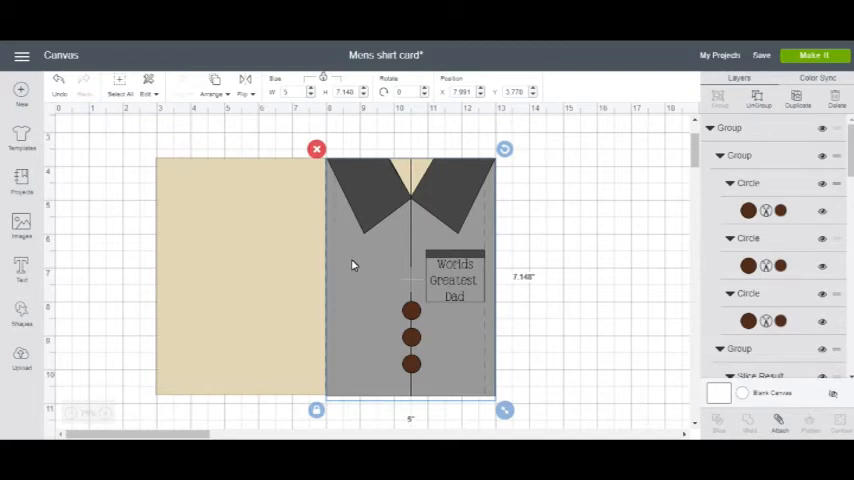
{"action": "mouse_move", "coordinate": [584, 204]}
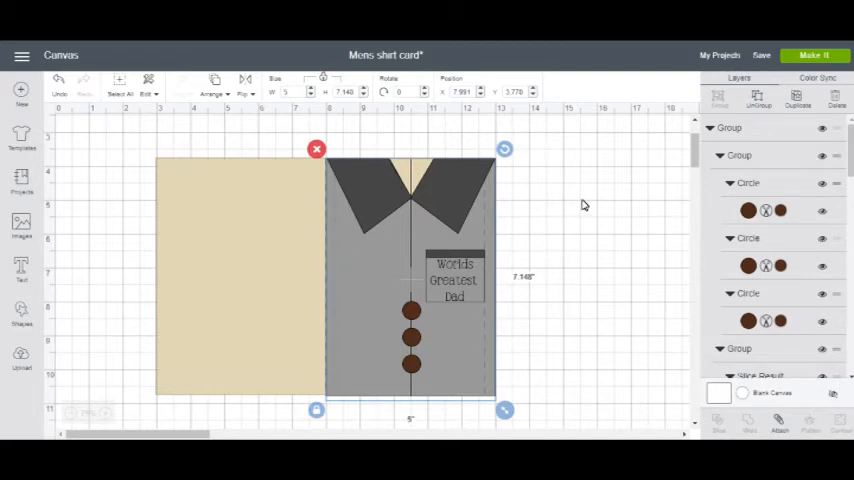